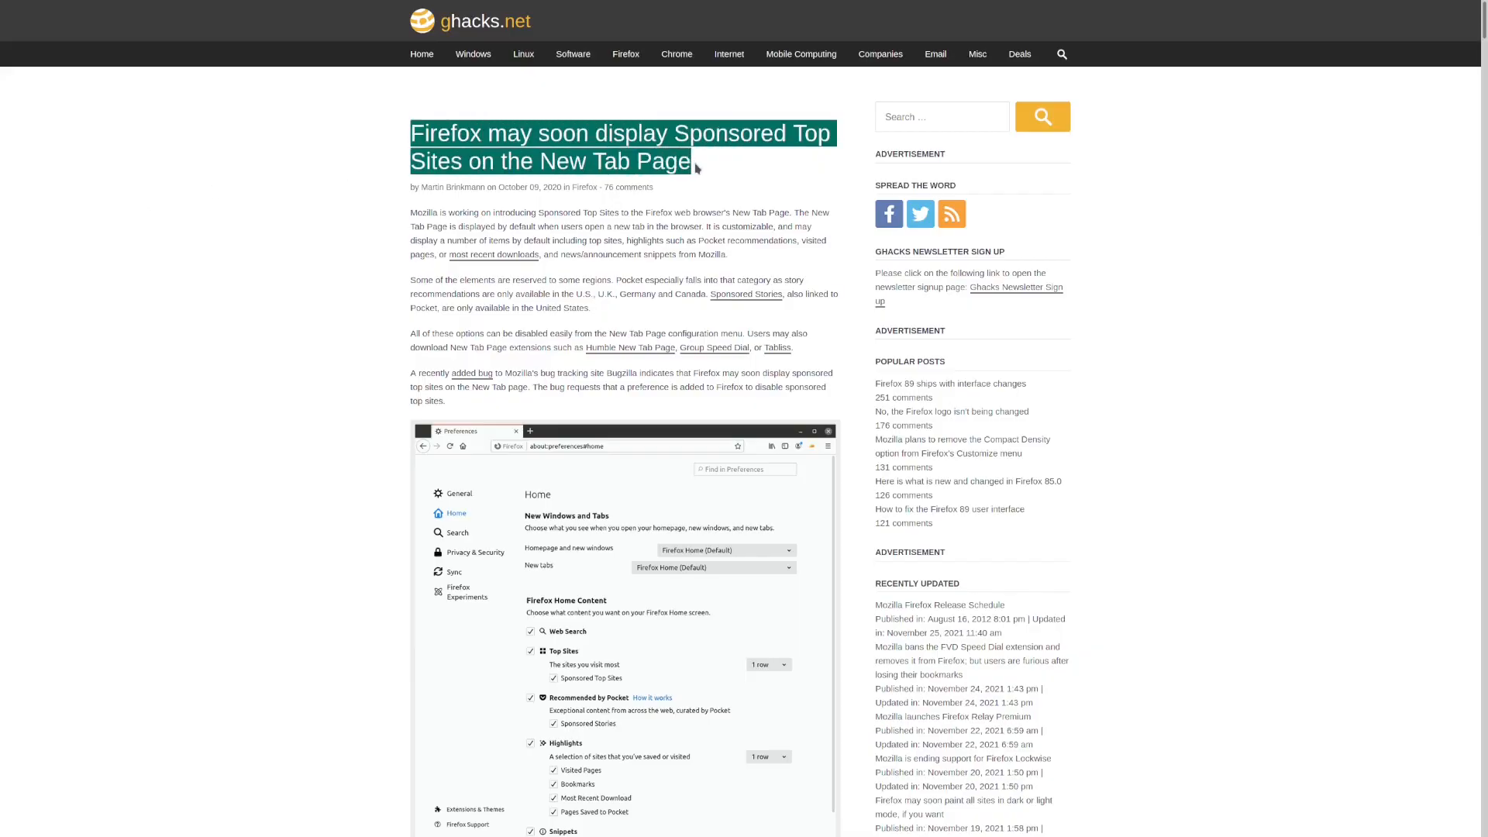
# Step: Scroll through the ghacks sponsored Top Sites article and then down the about:config preference list
pyautogui.scroll(-3)
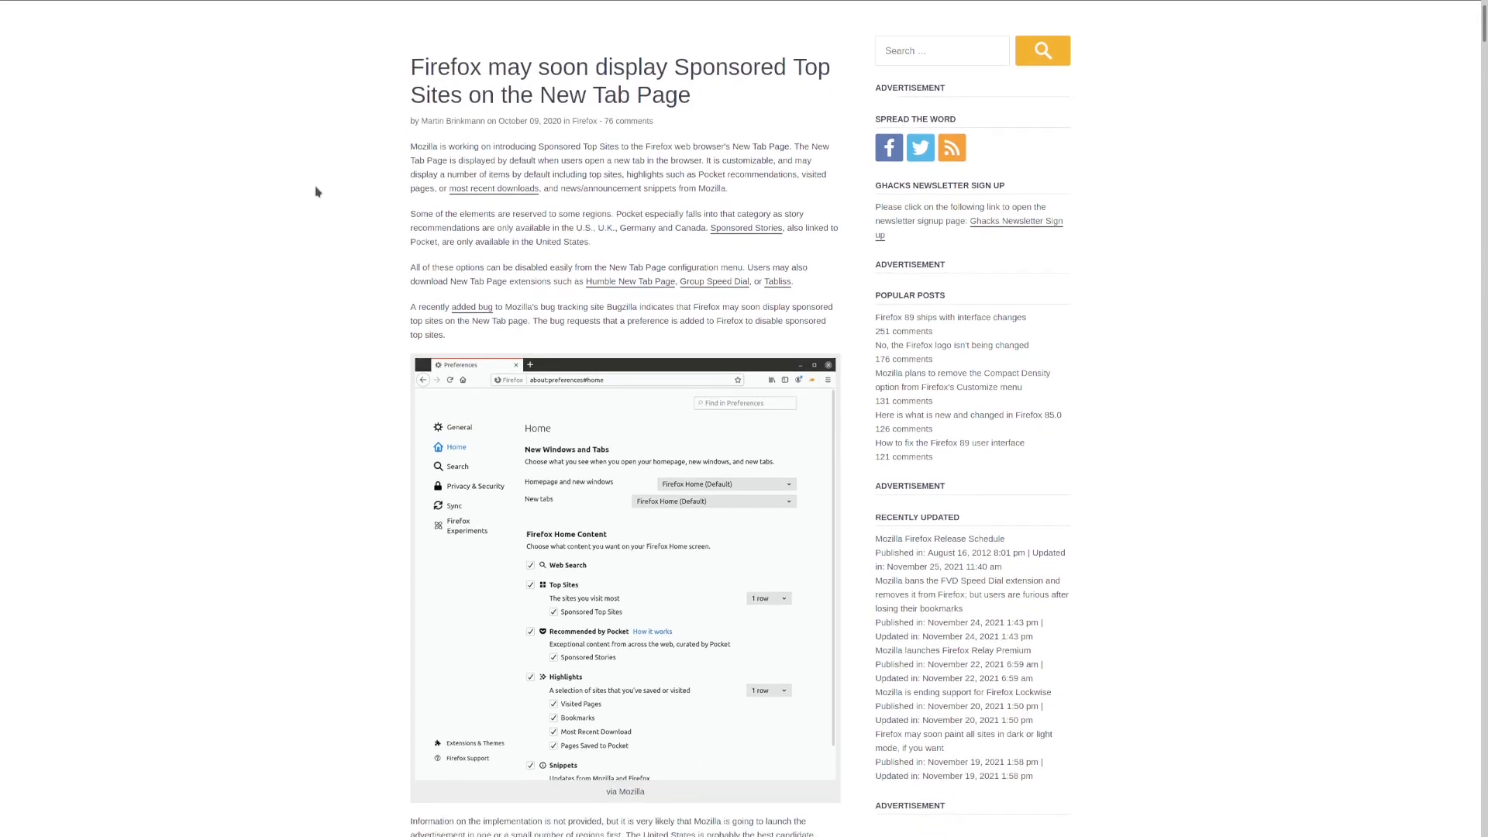
pyautogui.scroll(-3)
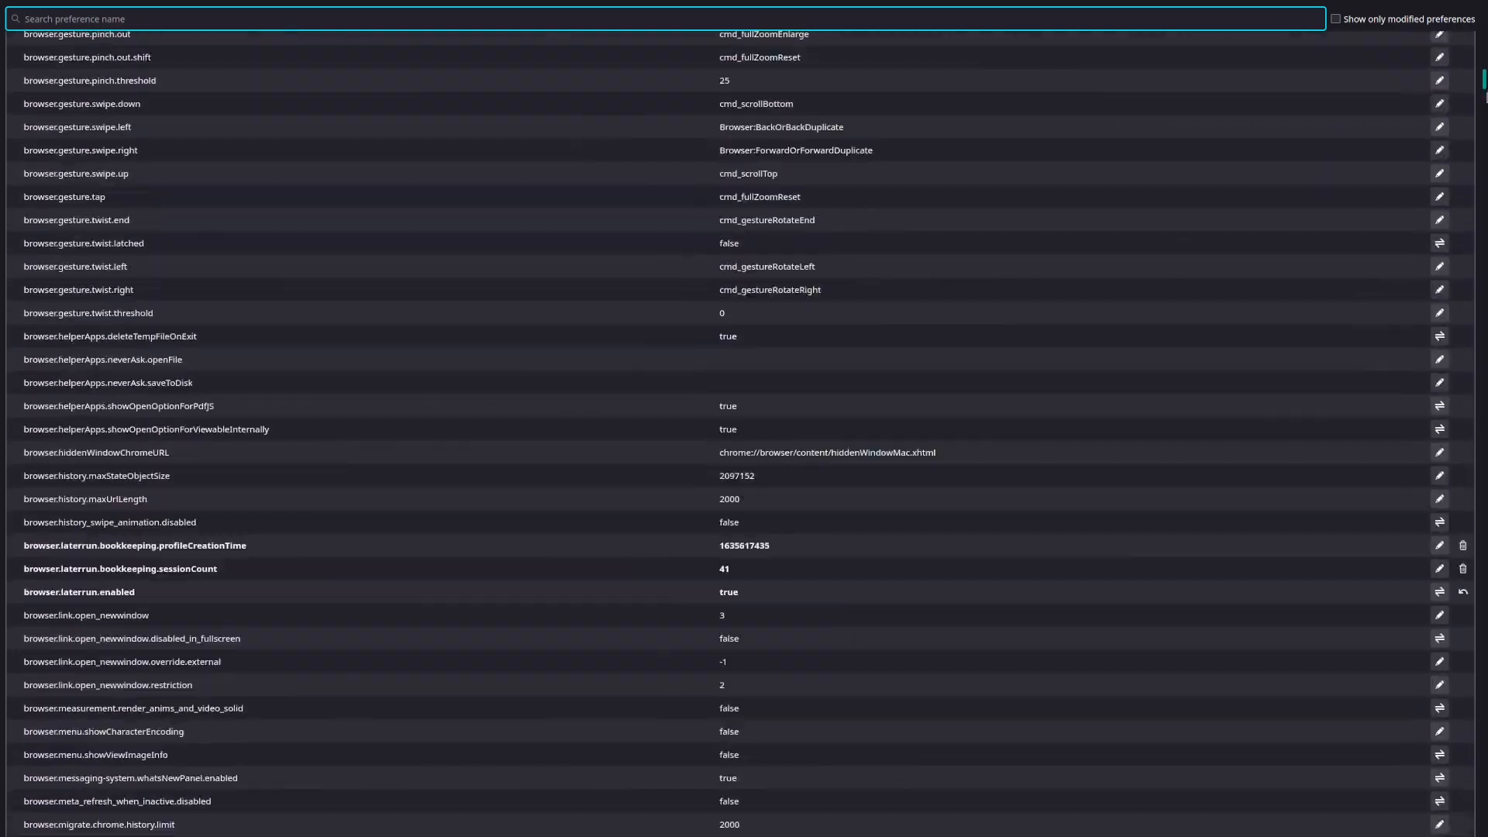
pyautogui.scroll(-3)
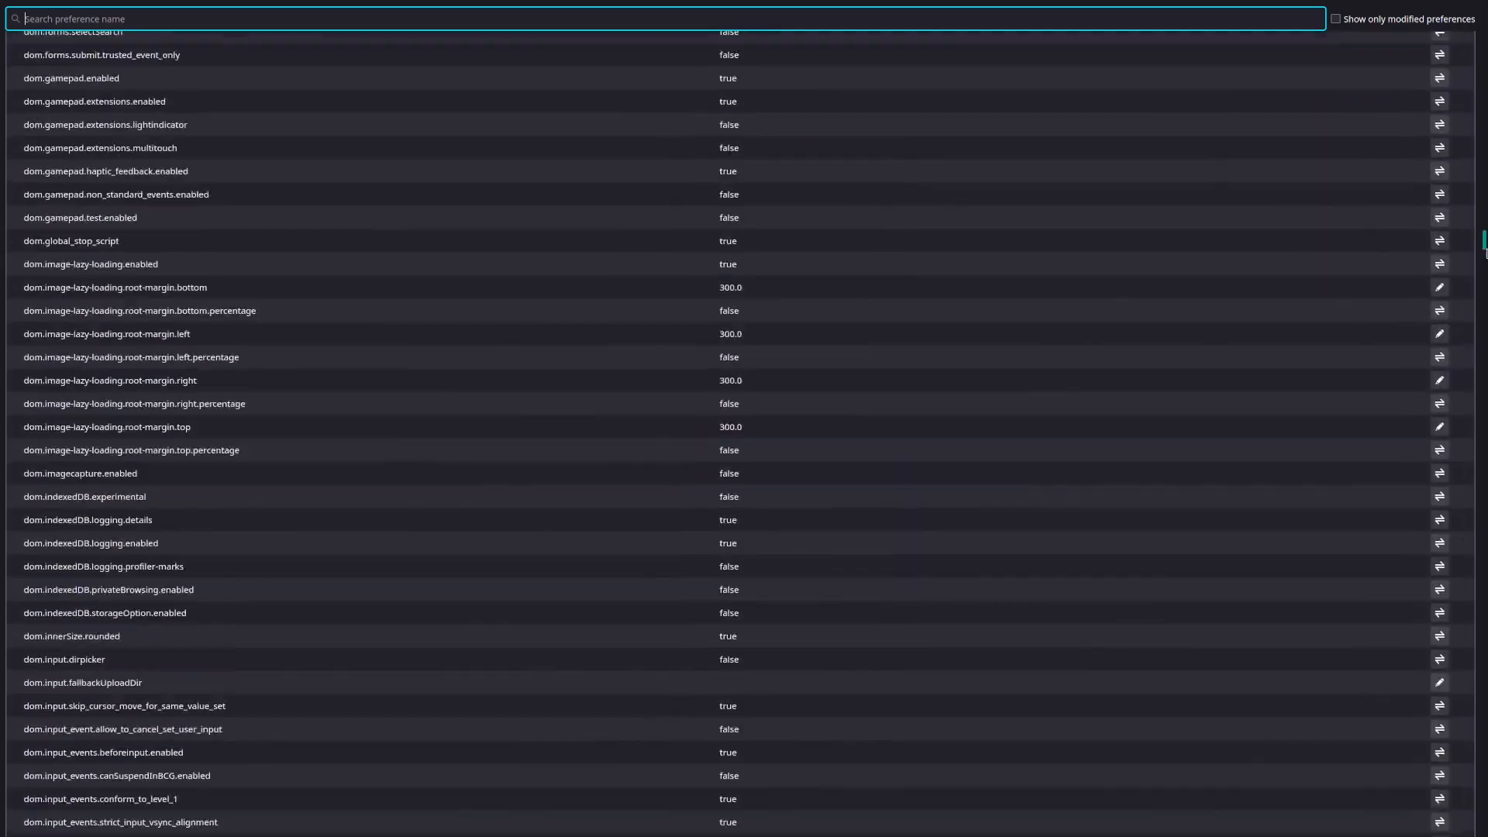
pyautogui.scroll(-3)
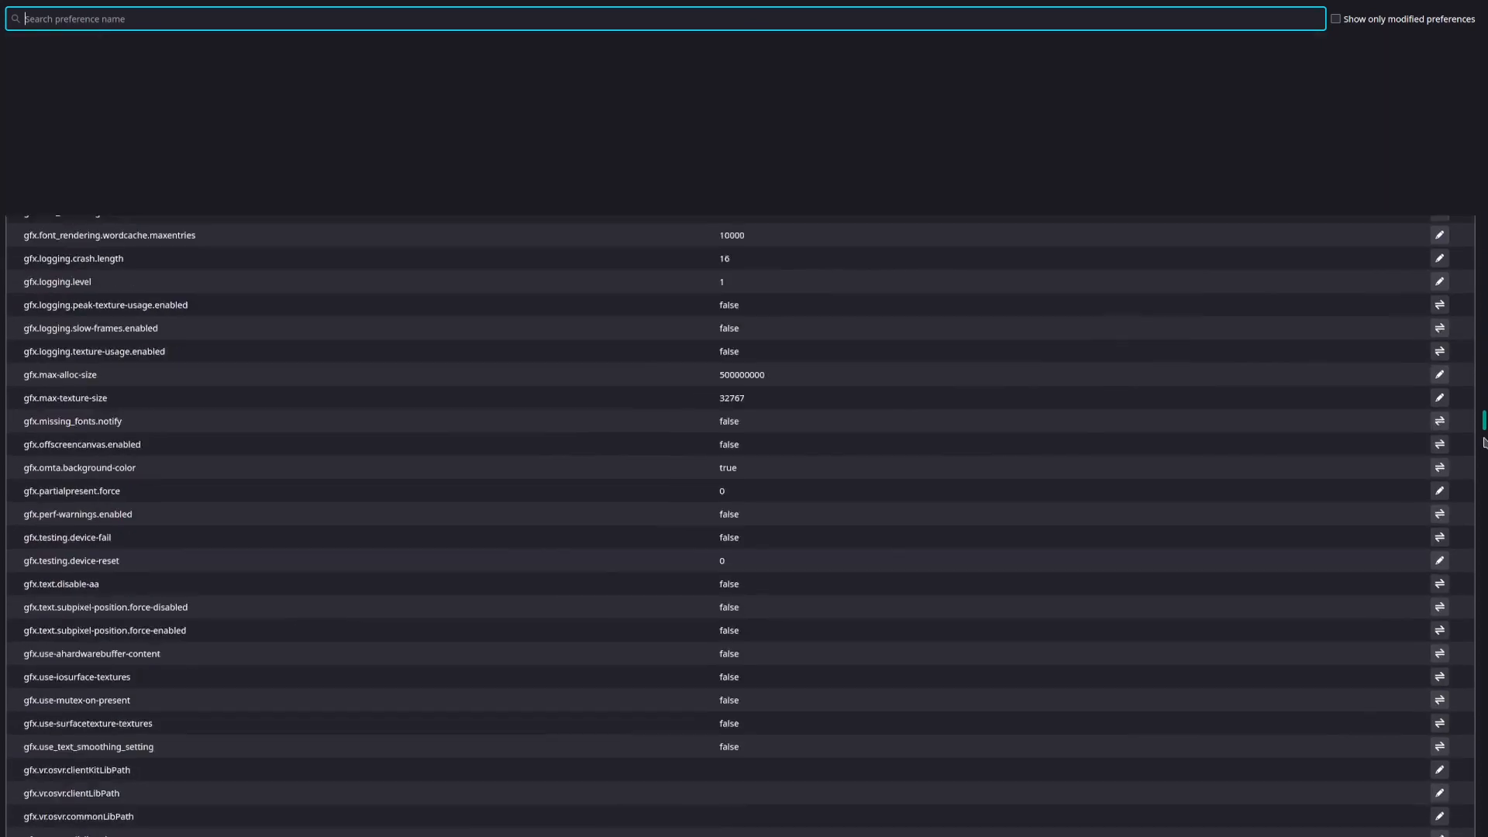
pyautogui.scroll(-3)
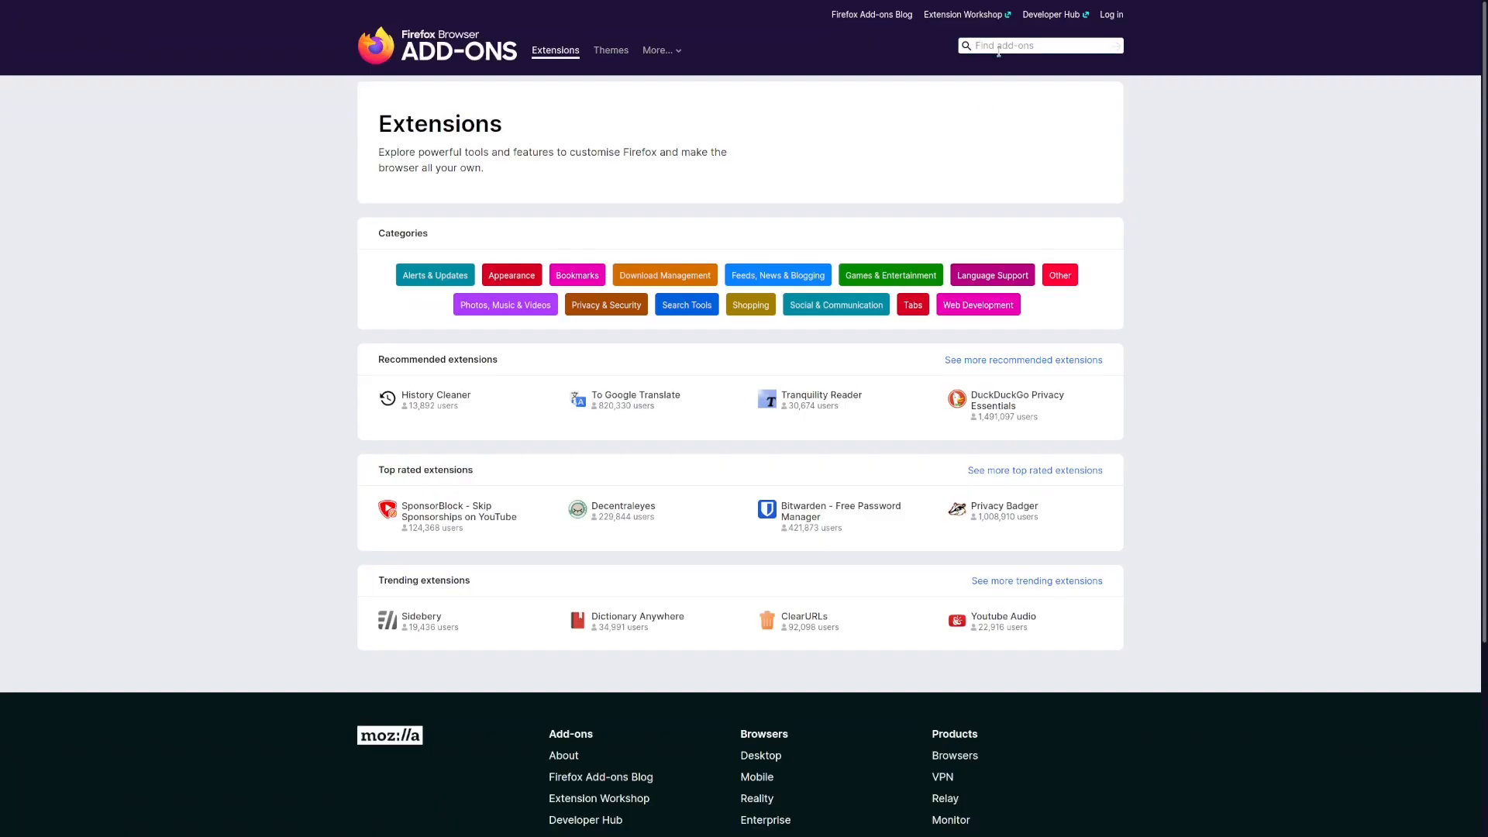
# Step: Search the add-ons site for 'ublock origin' and bring up the uBlock Origin extension page
pyautogui.write('ubloc')
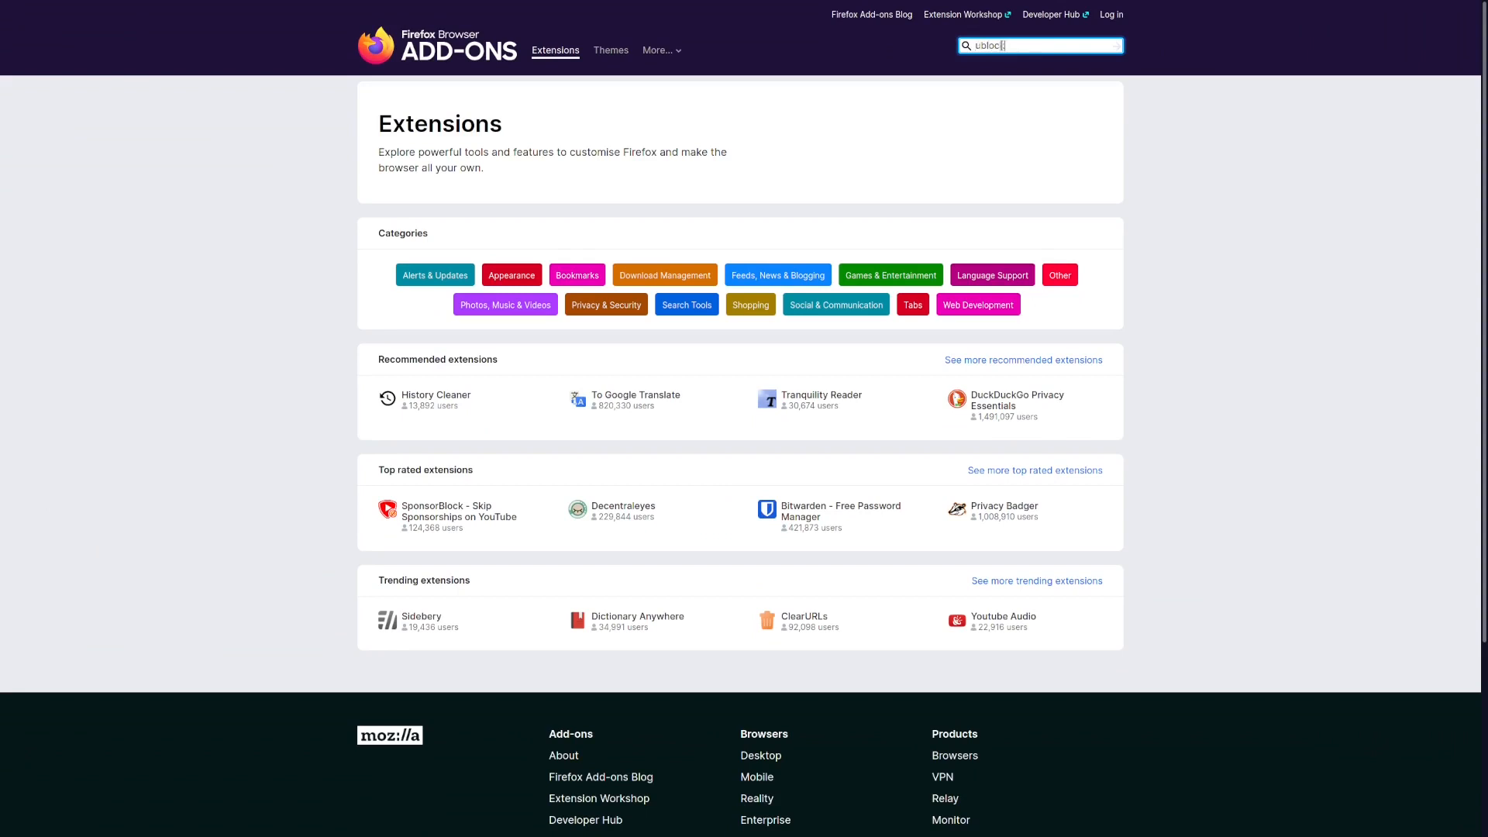
pyautogui.write('origin')
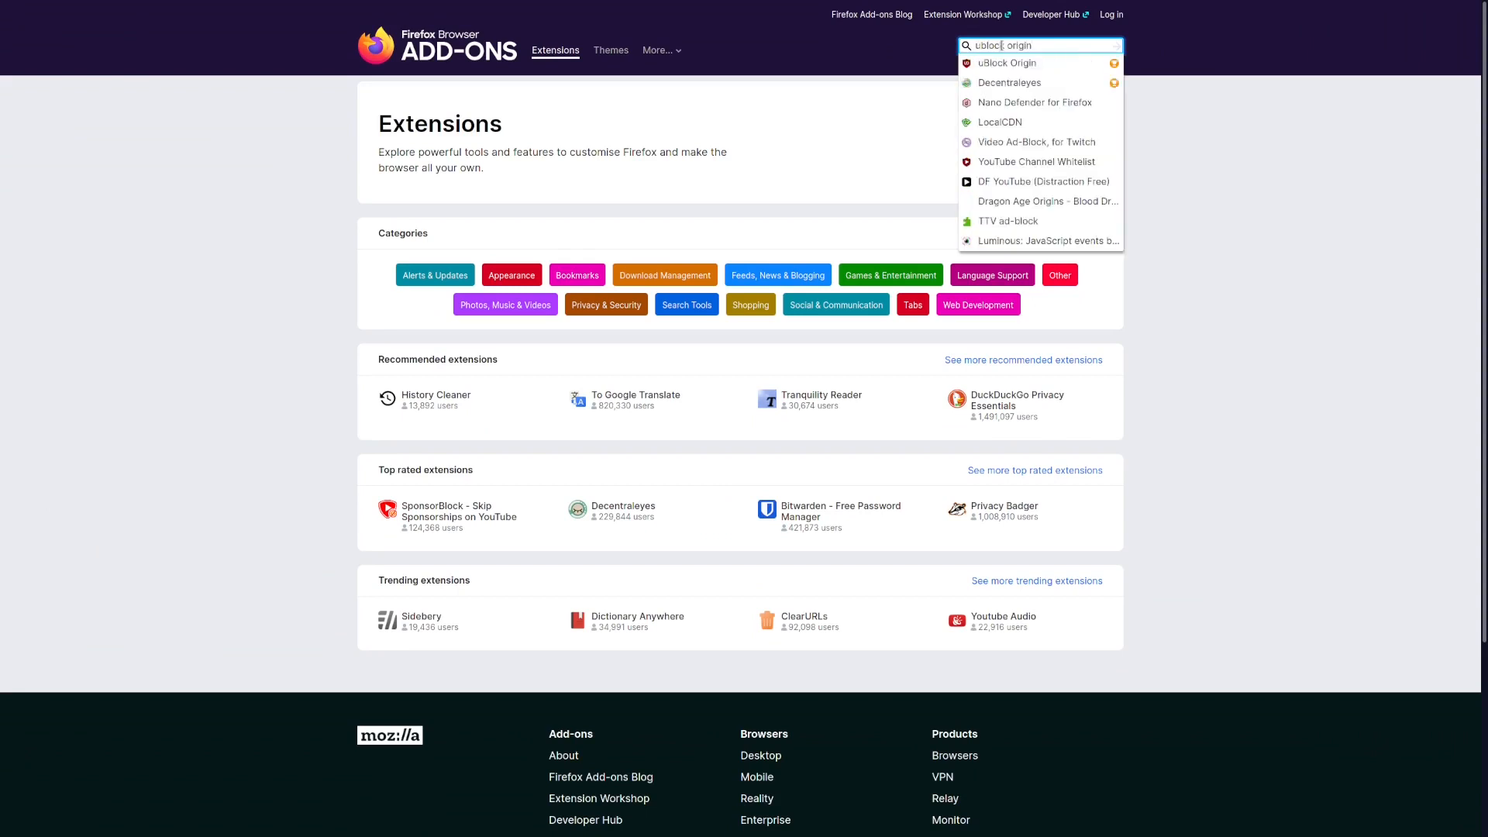
pyautogui.click(1005, 62)
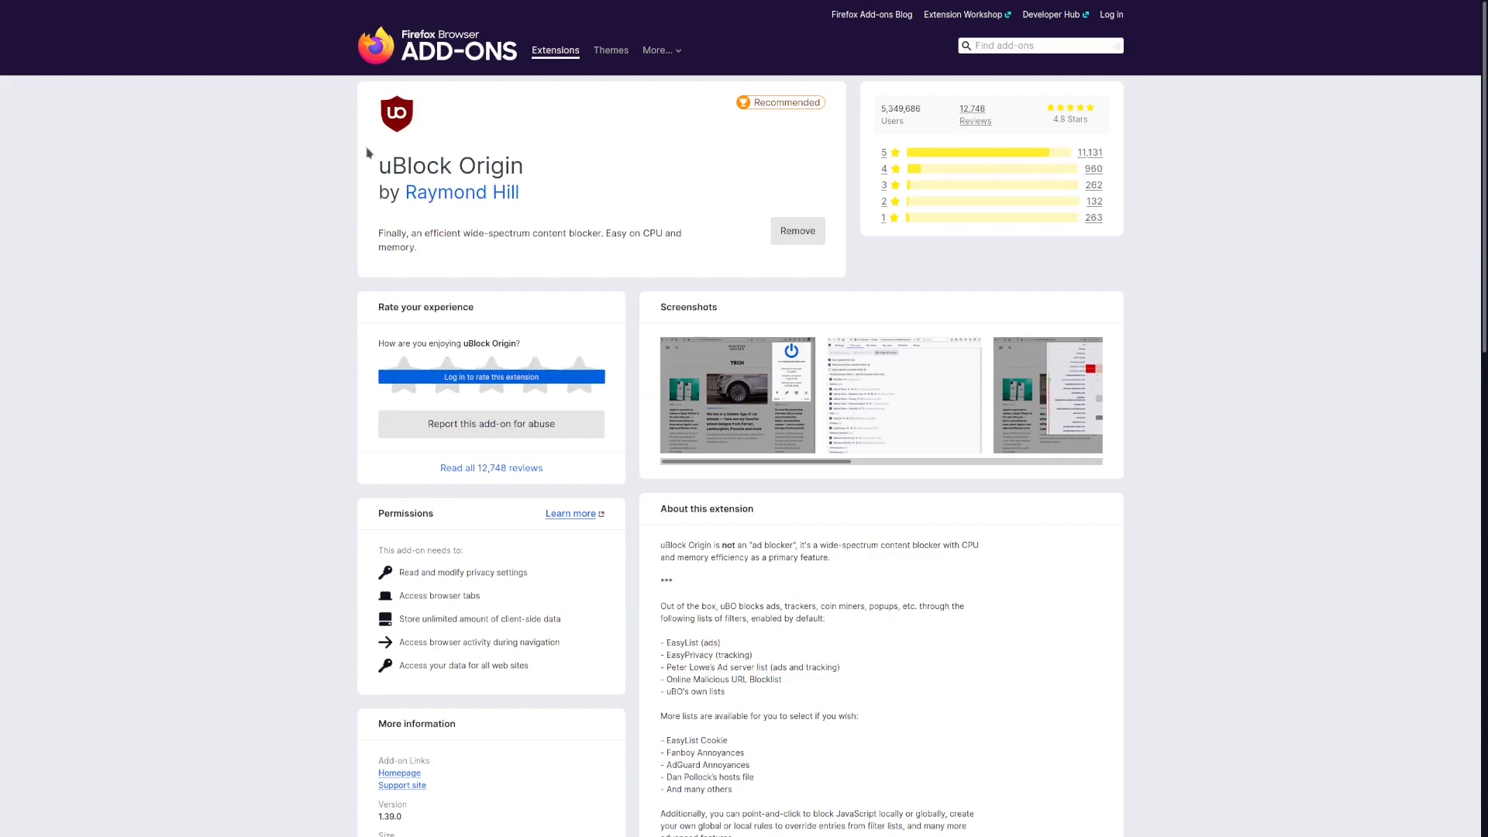
pyautogui.doubleClick(451, 166)
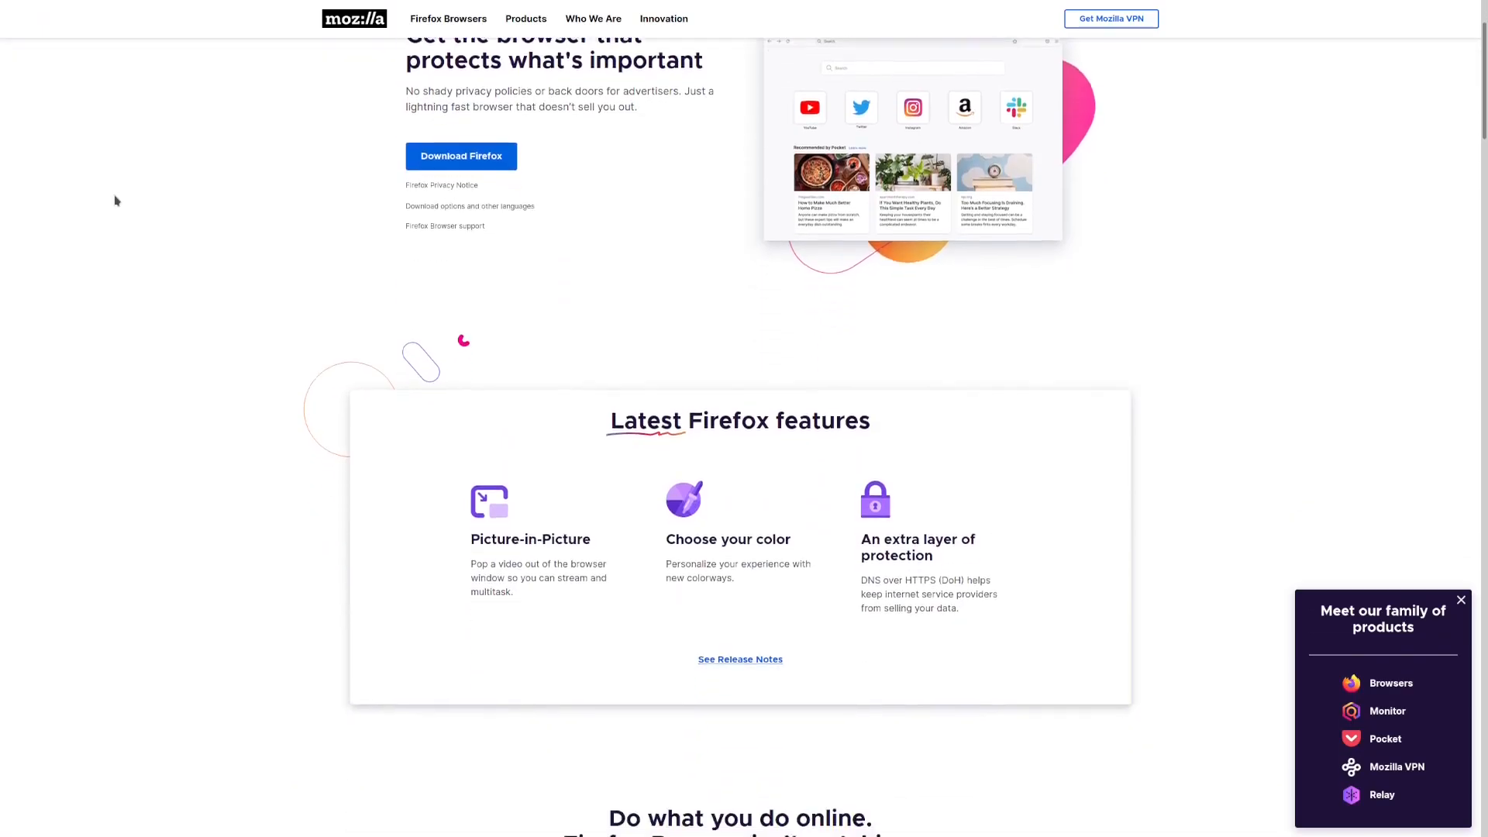
# Step: Read down mozilla.org's Firefox page through its feature and download sections
pyautogui.scroll(-3)
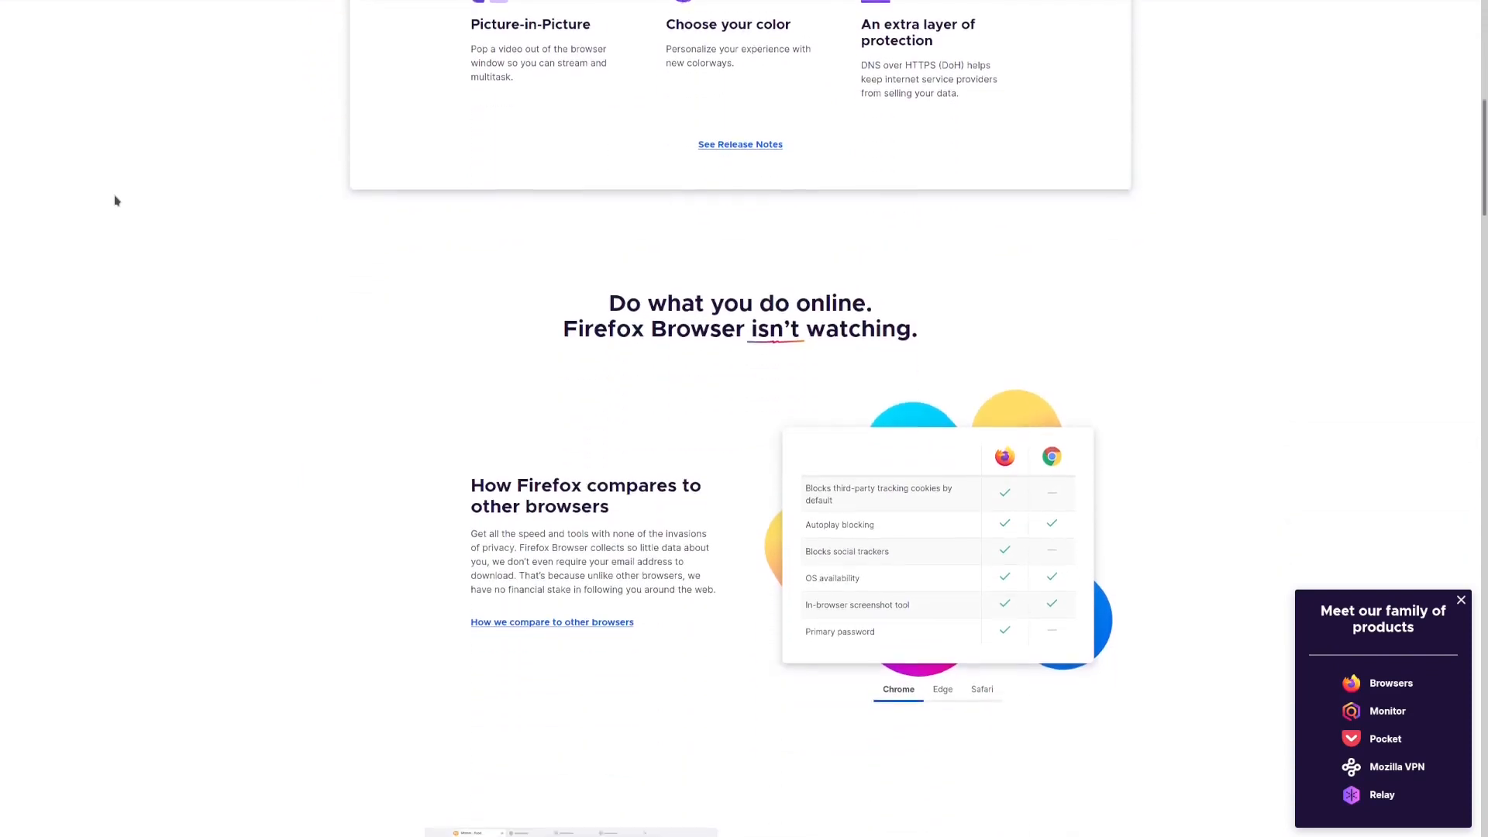
pyautogui.scroll(-3)
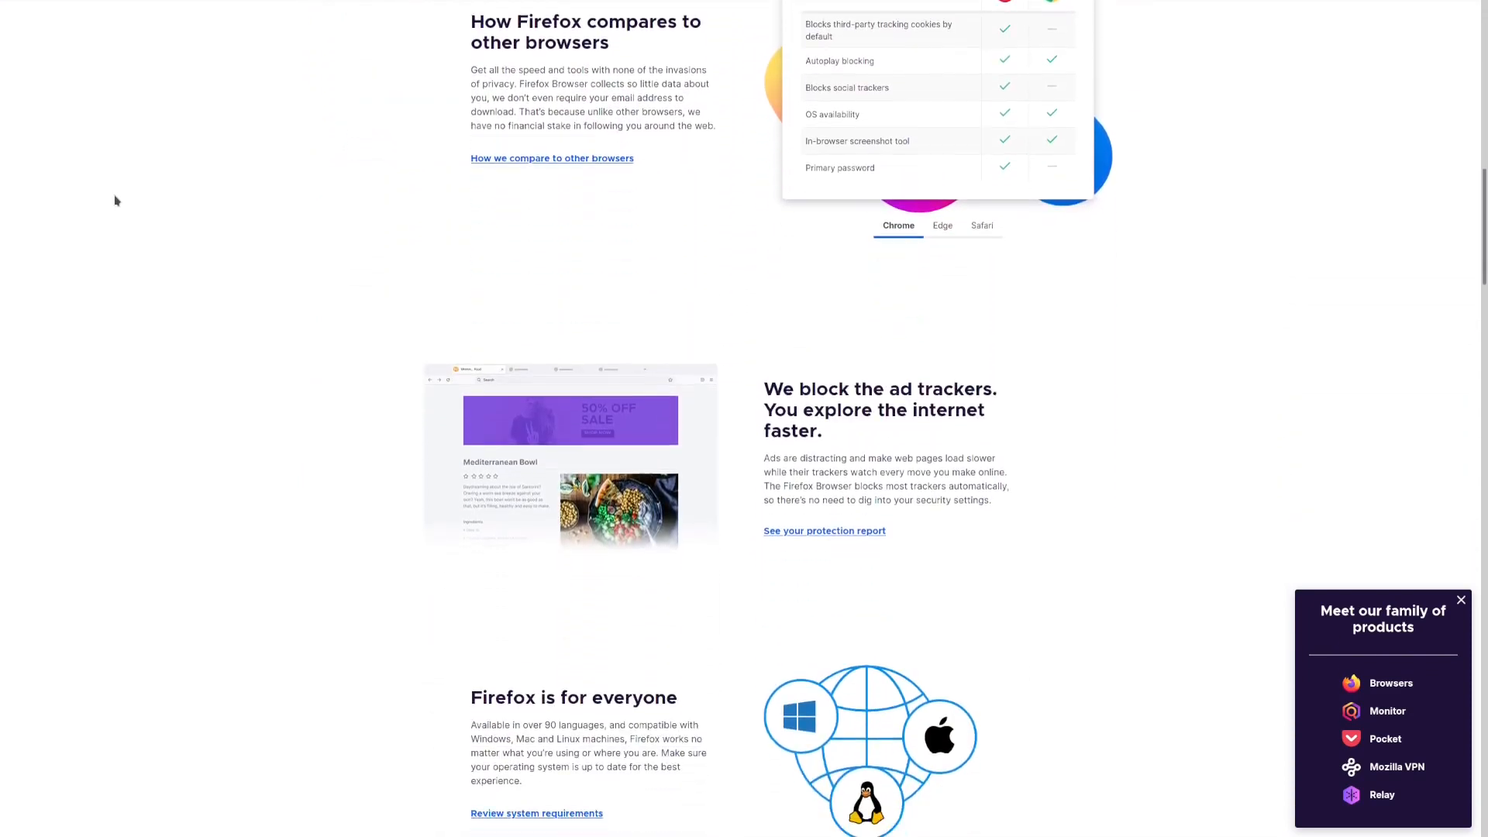
pyautogui.scroll(-3)
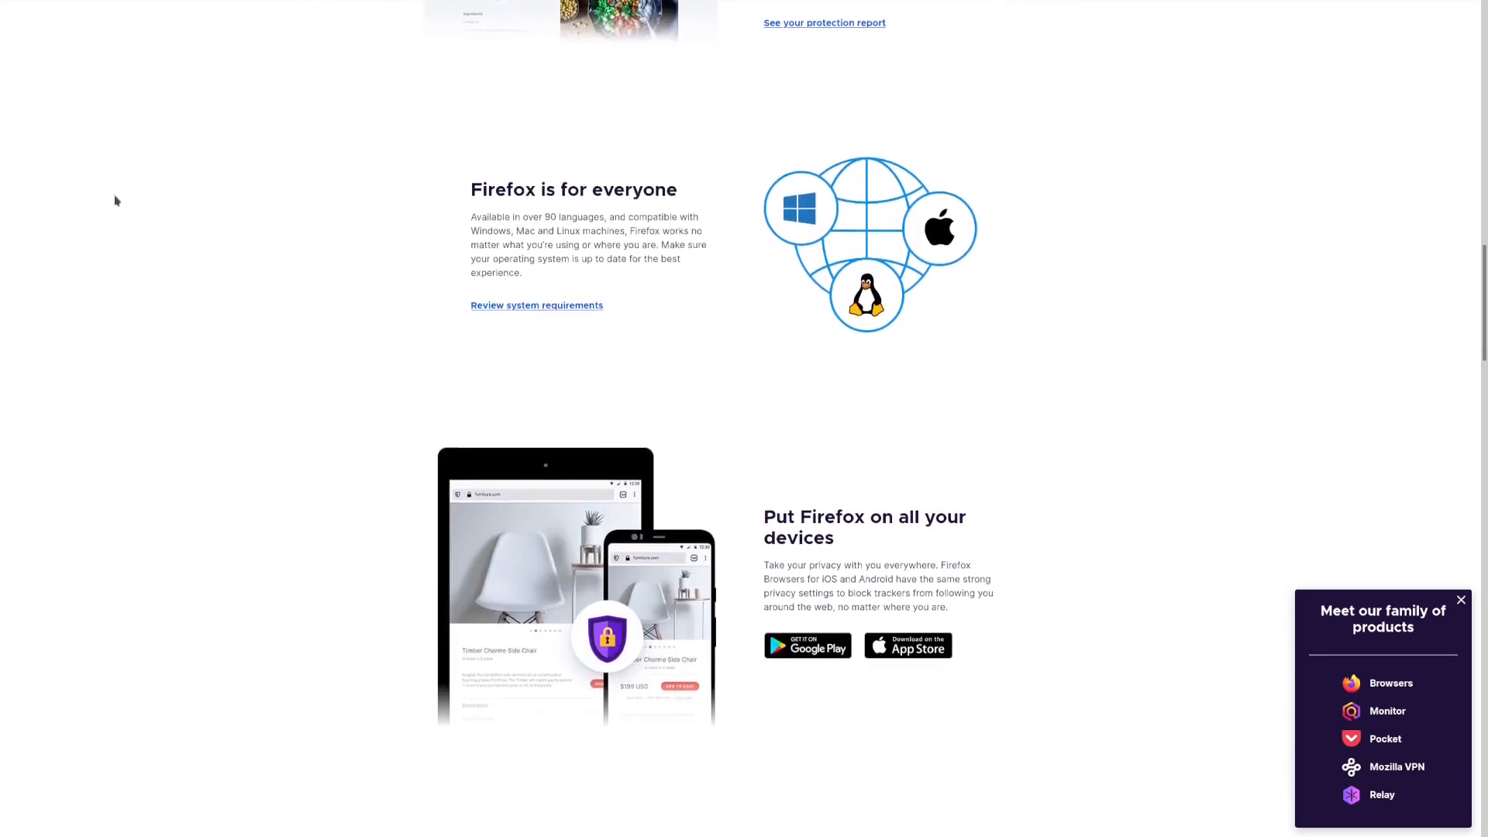
pyautogui.scroll(-3)
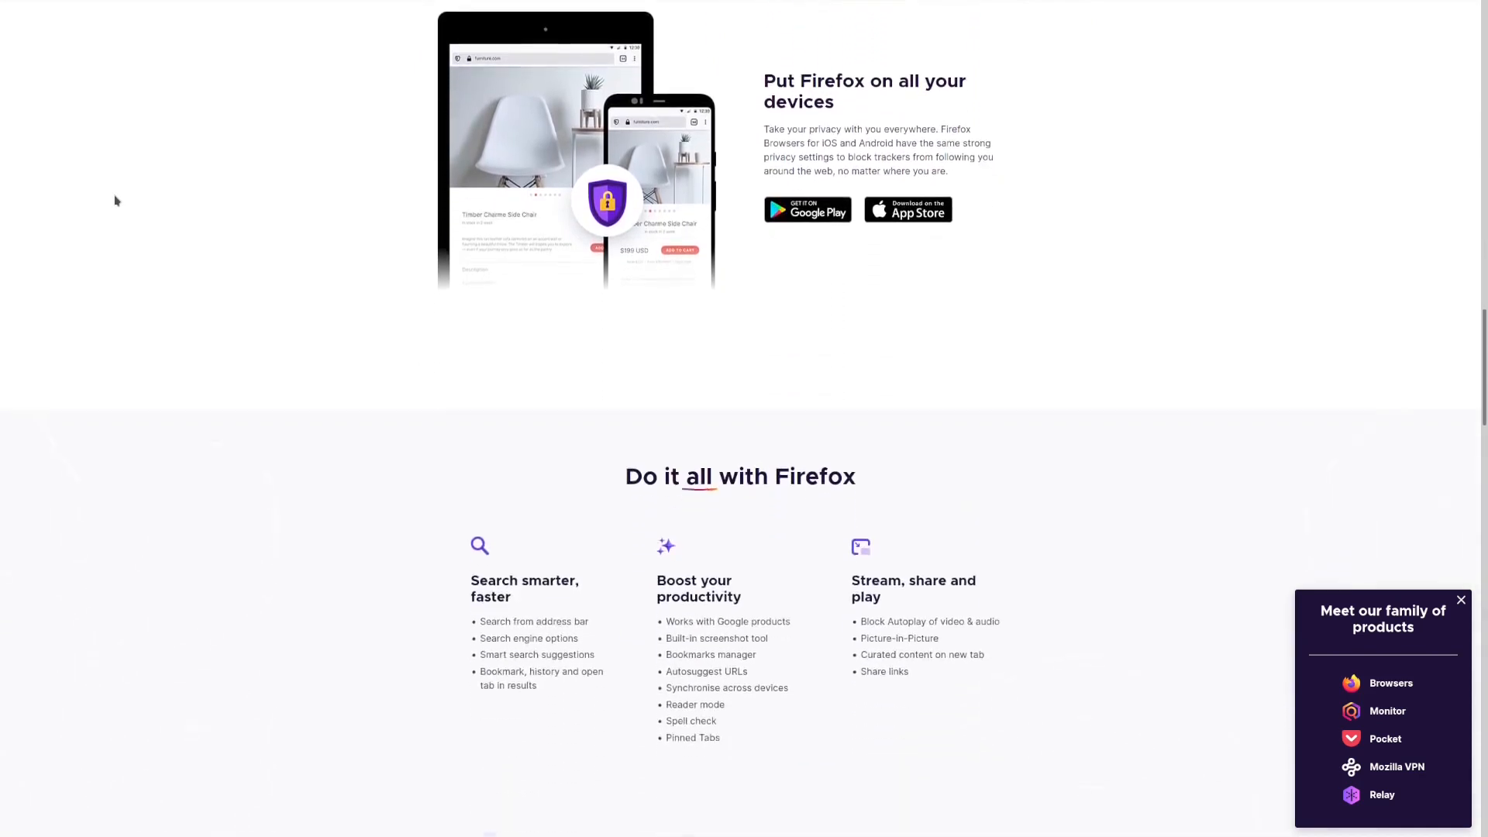
pyautogui.scroll(-3)
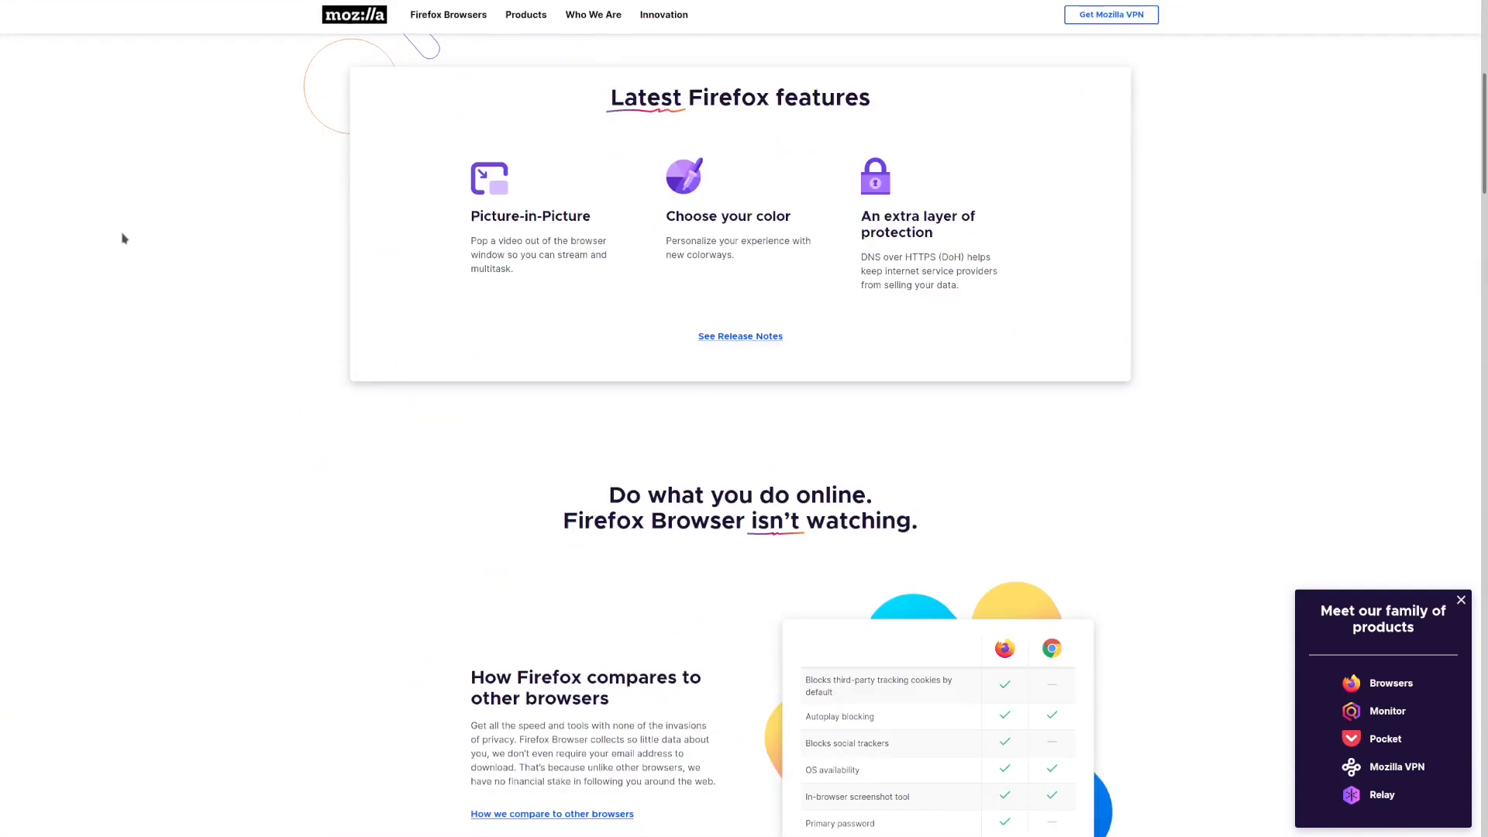
pyautogui.scroll(-3)
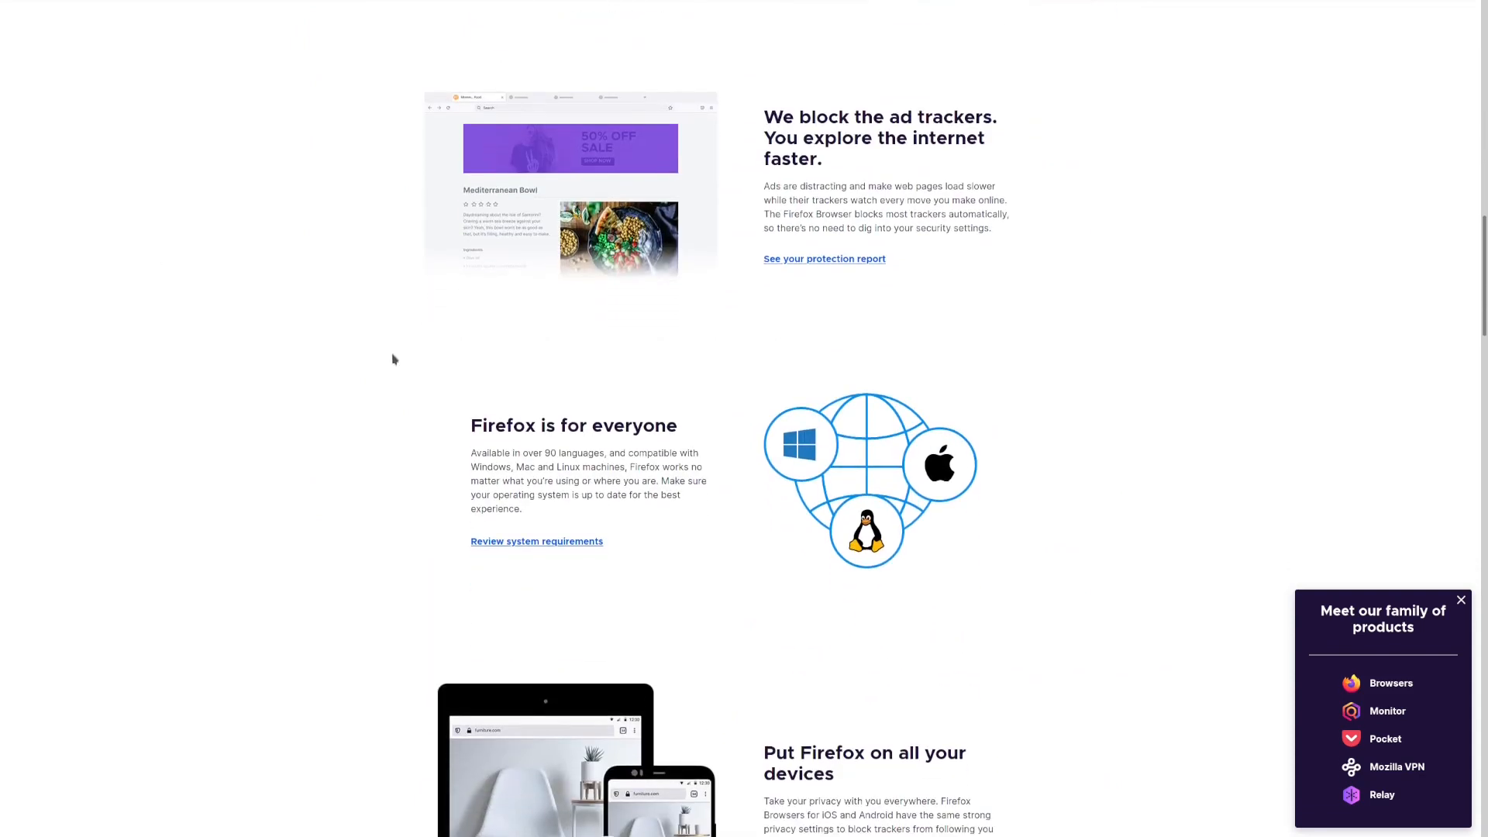
pyautogui.tripleClick(573, 425)
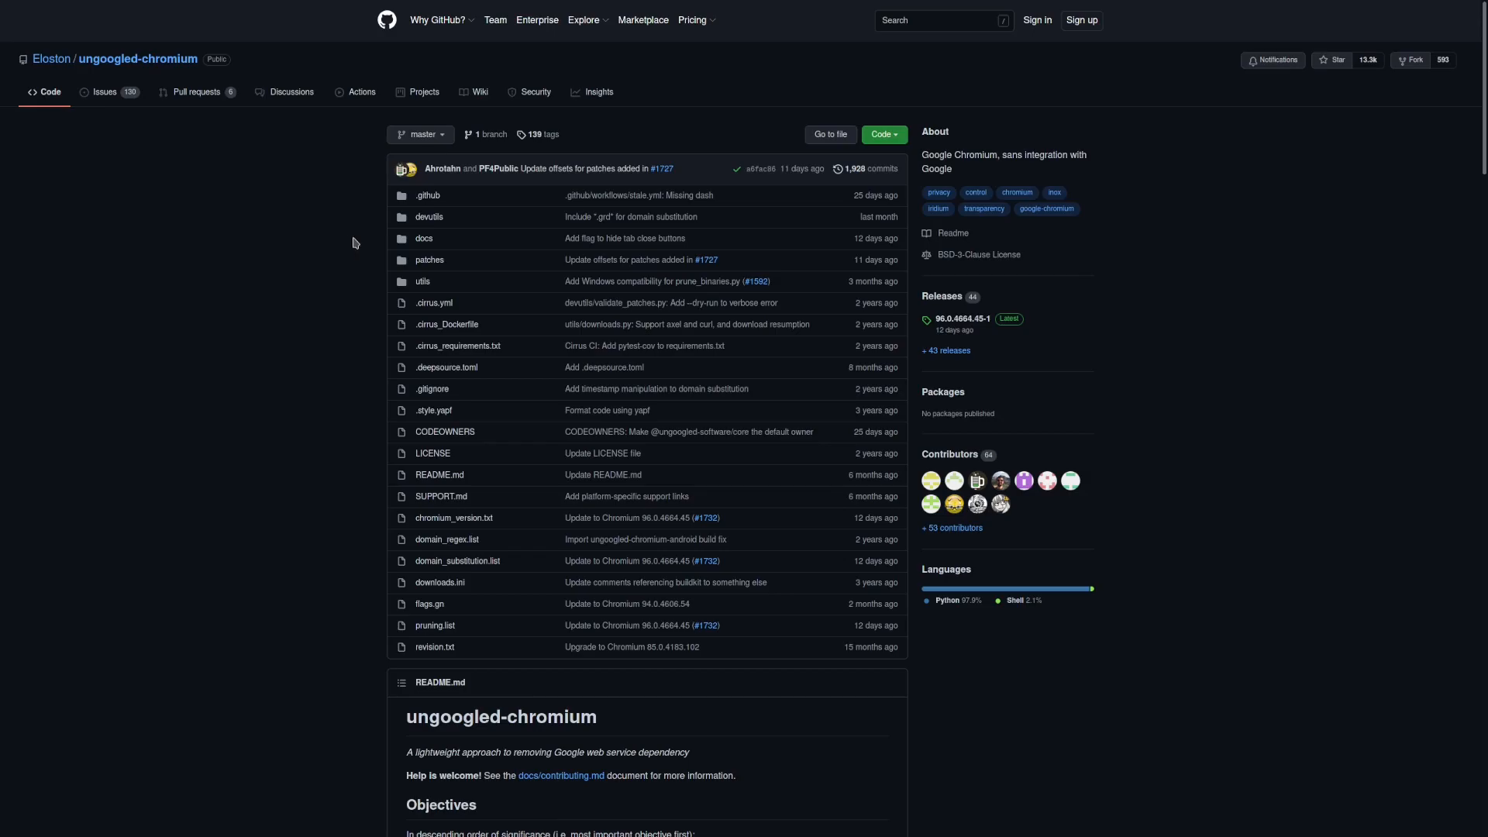
# Step: Read the ungoogled-chromium README, highlighting its lightweight-approach tagline
pyautogui.scroll(-3)
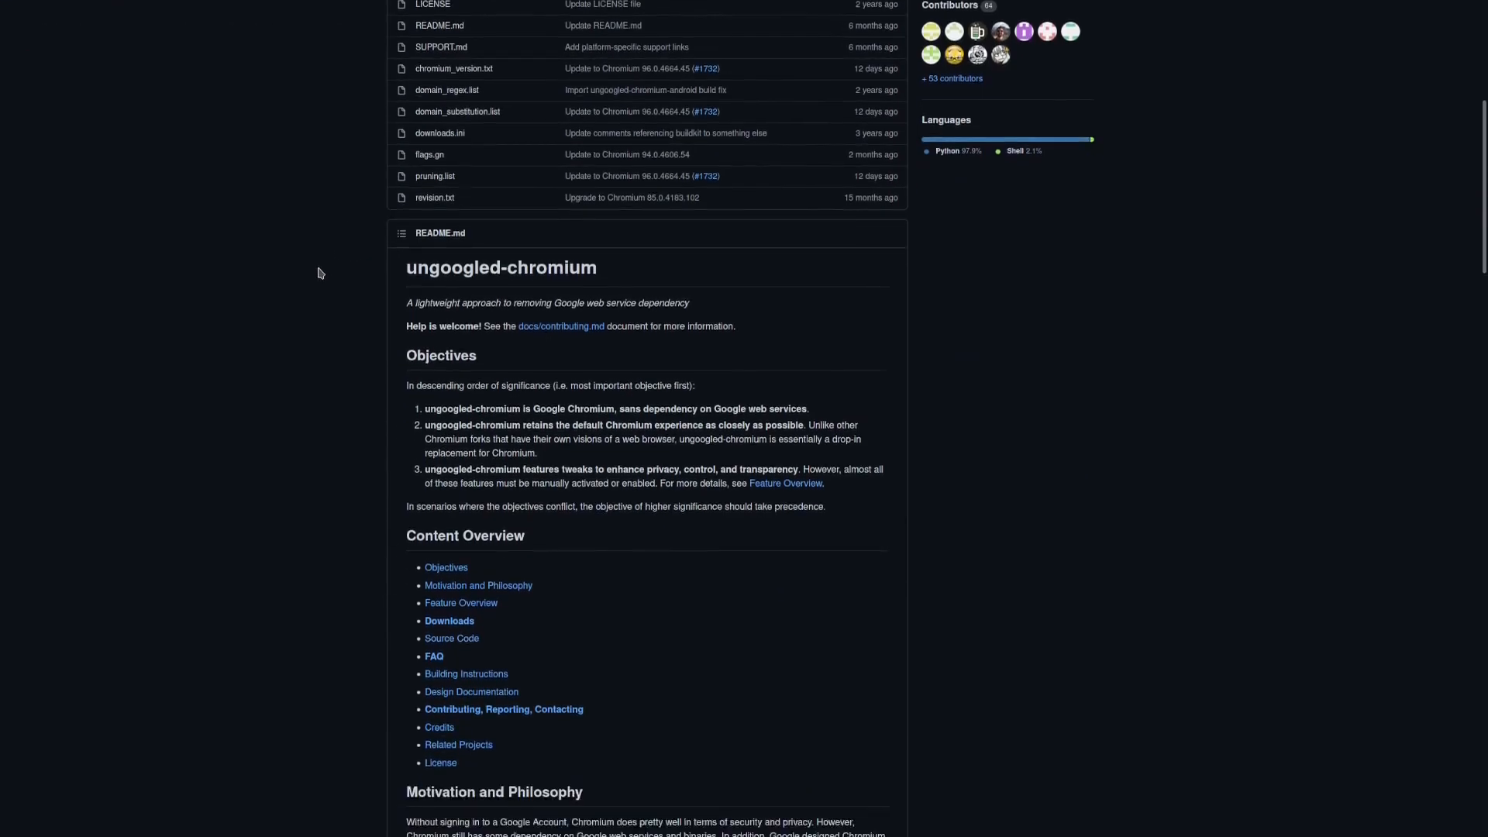
pyautogui.scroll(-3)
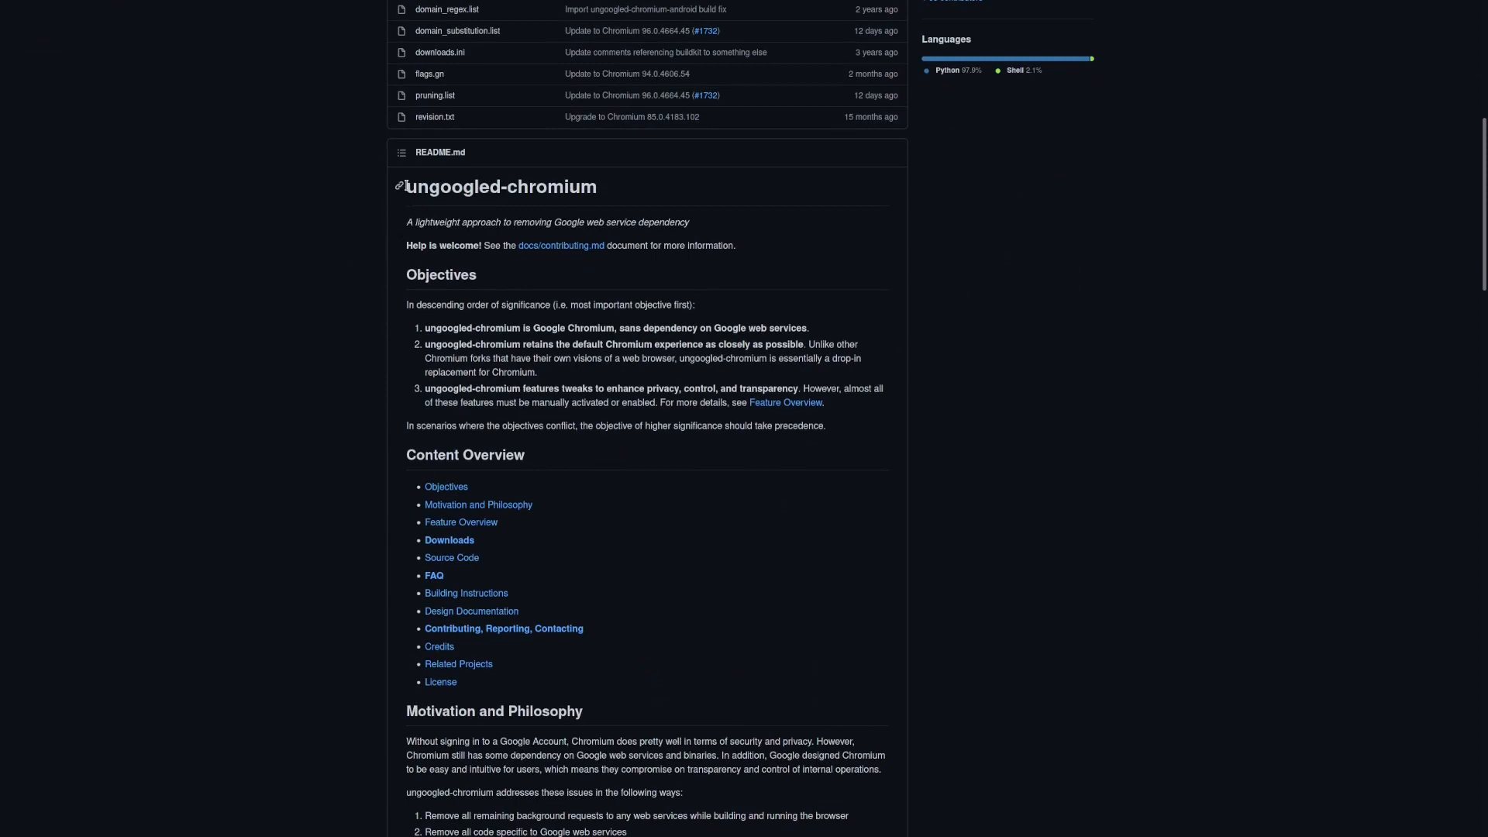
pyautogui.doubleClick(500, 186)
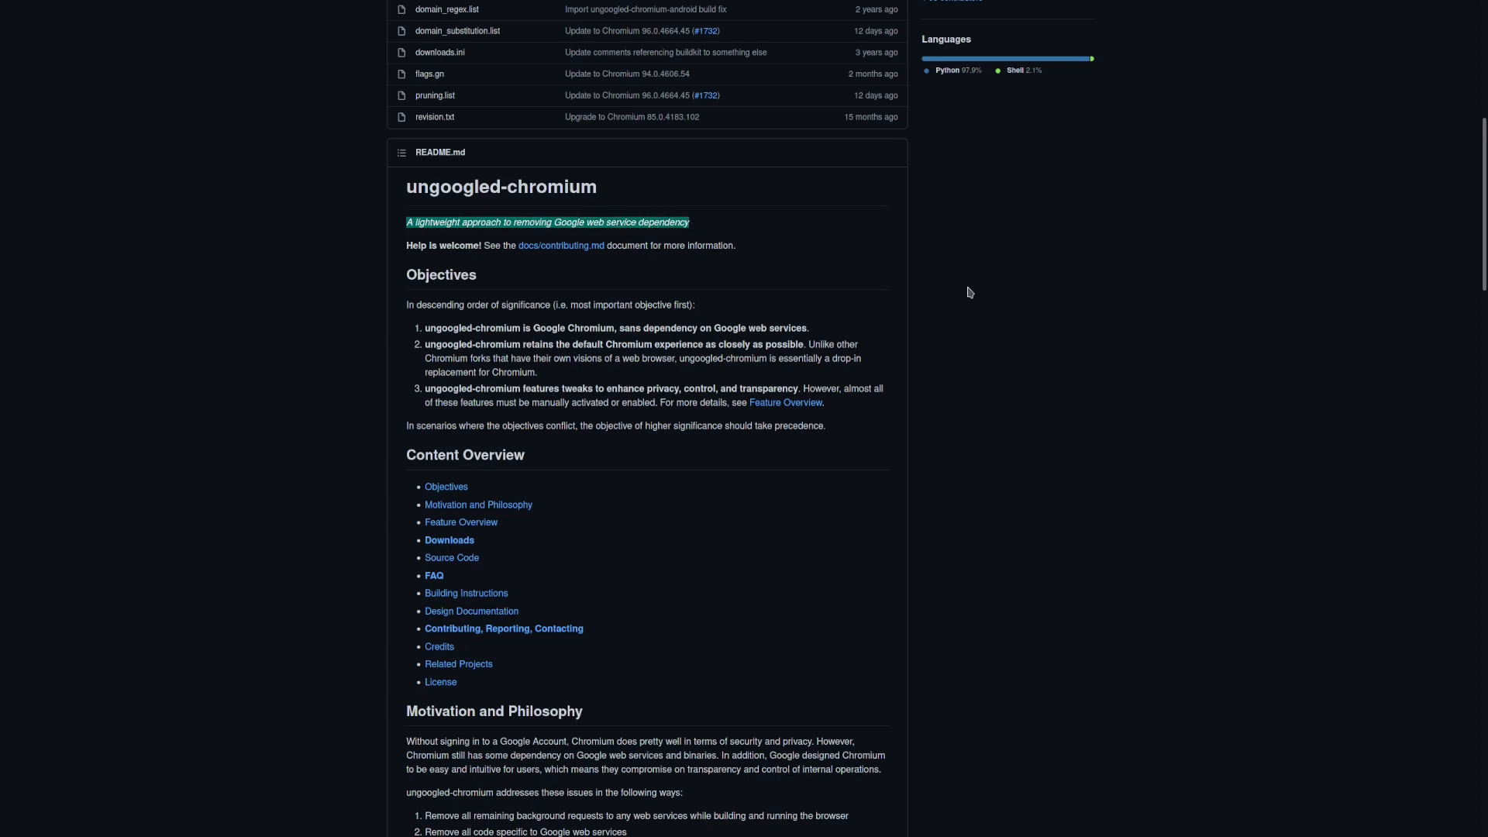
pyautogui.scroll(-3)
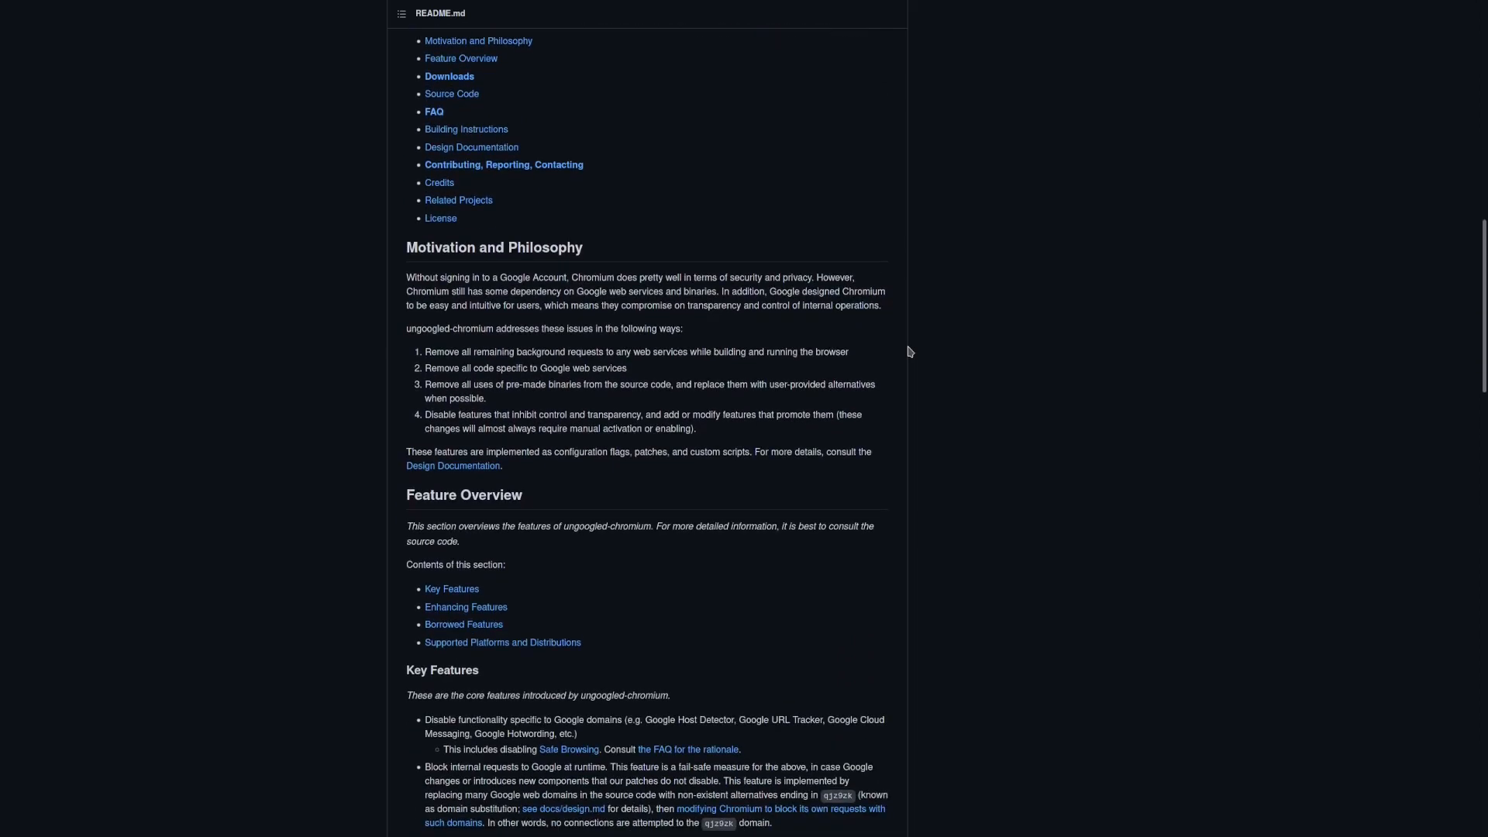
pyautogui.scroll(-3)
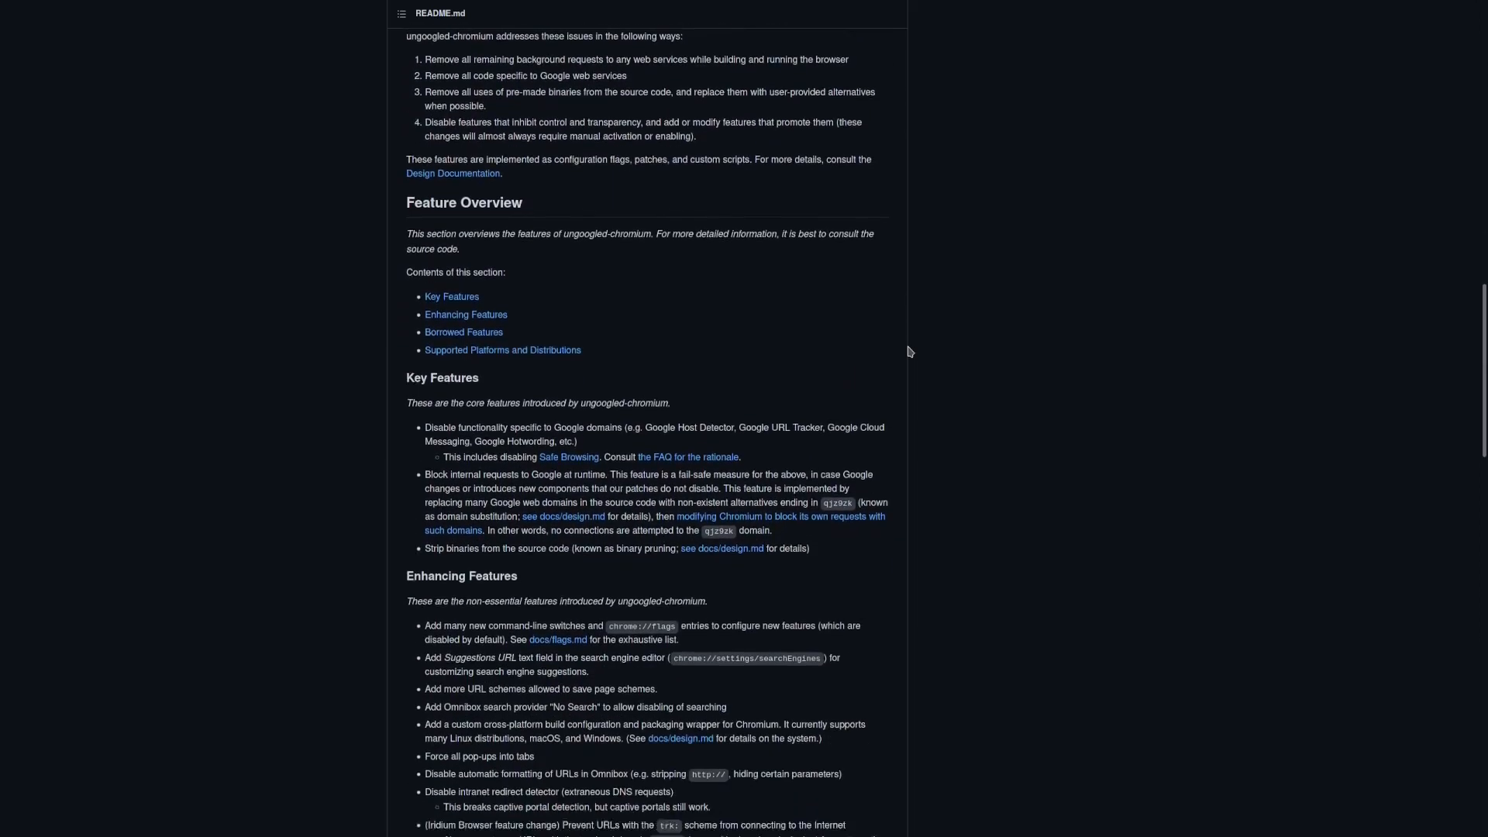
pyautogui.scroll(-3)
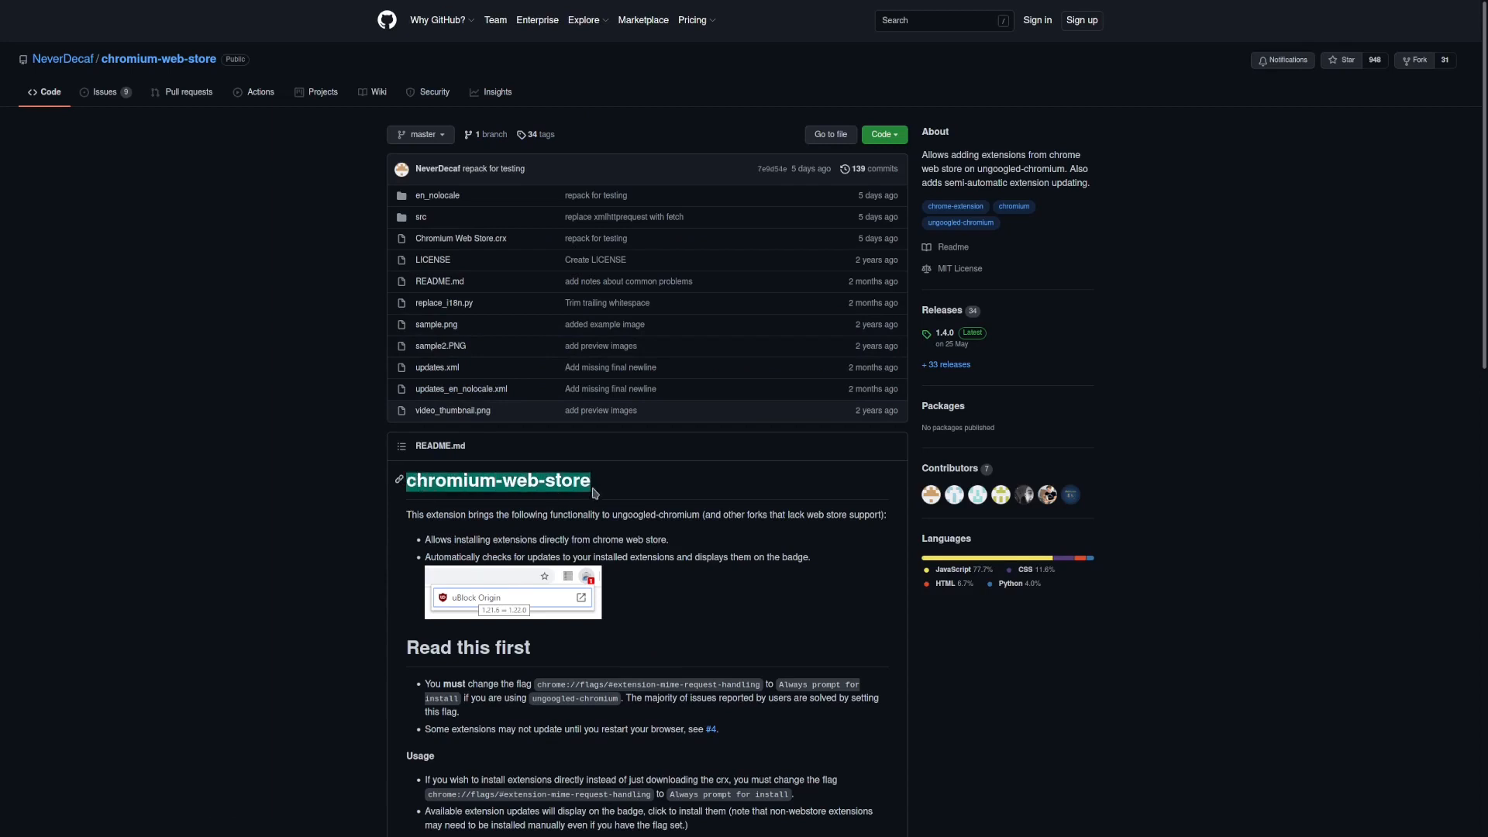
# Step: Read the chromium-web-store README down to its installation steps and Setup Video
pyautogui.scroll(-3)
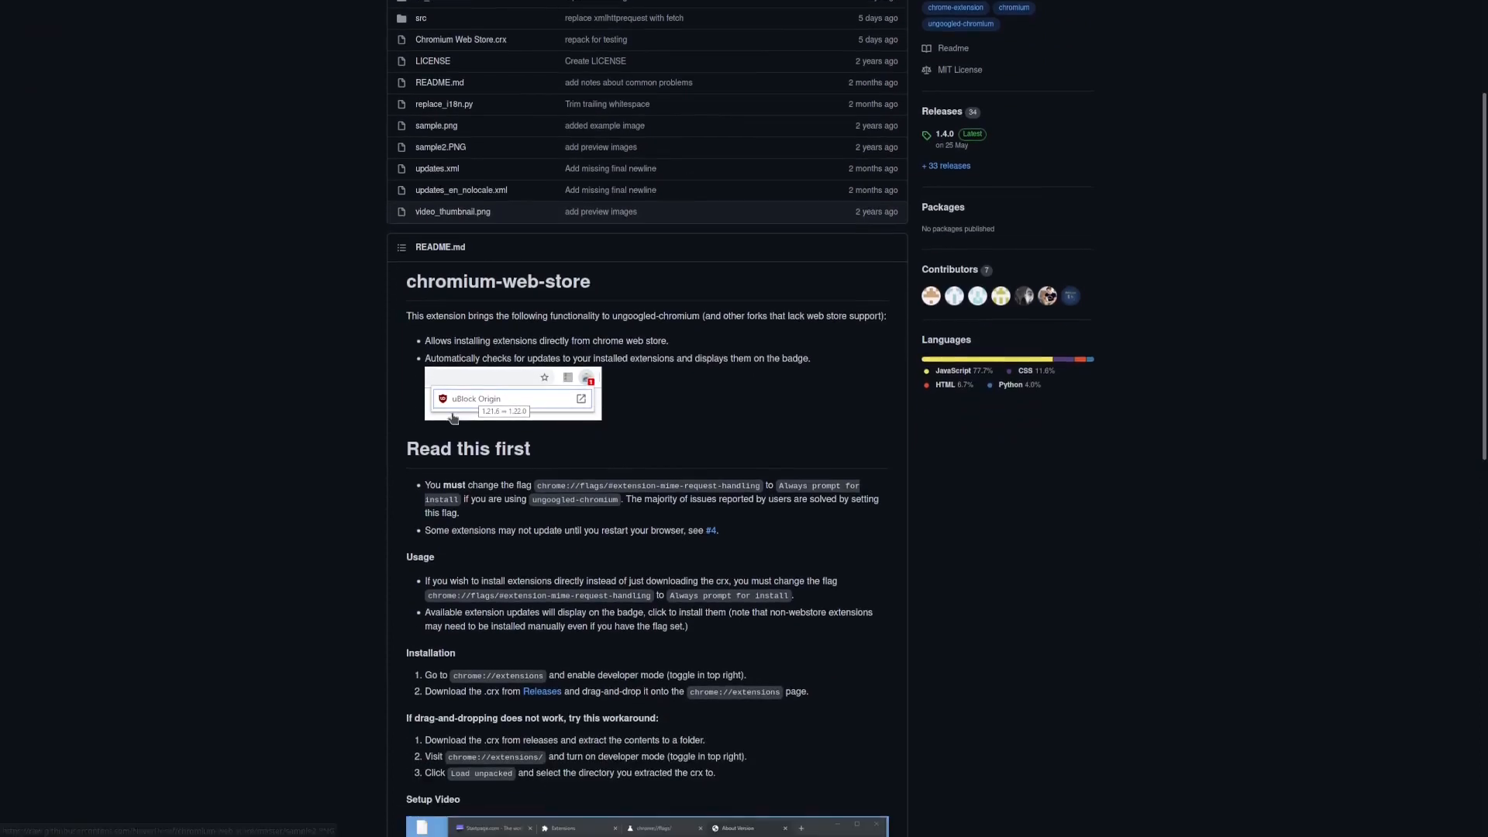
pyautogui.scroll(-3)
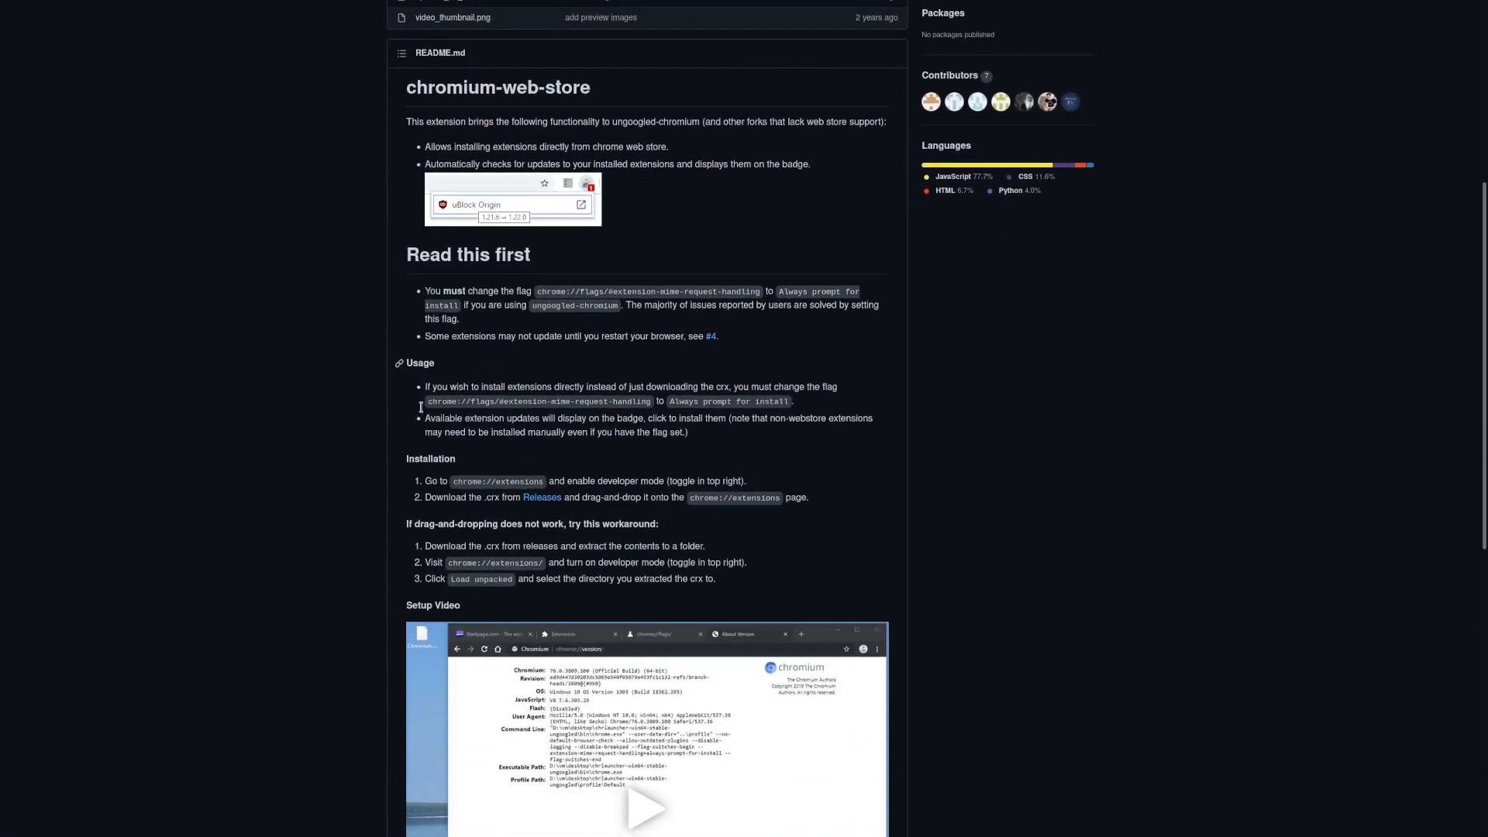
pyautogui.scroll(-3)
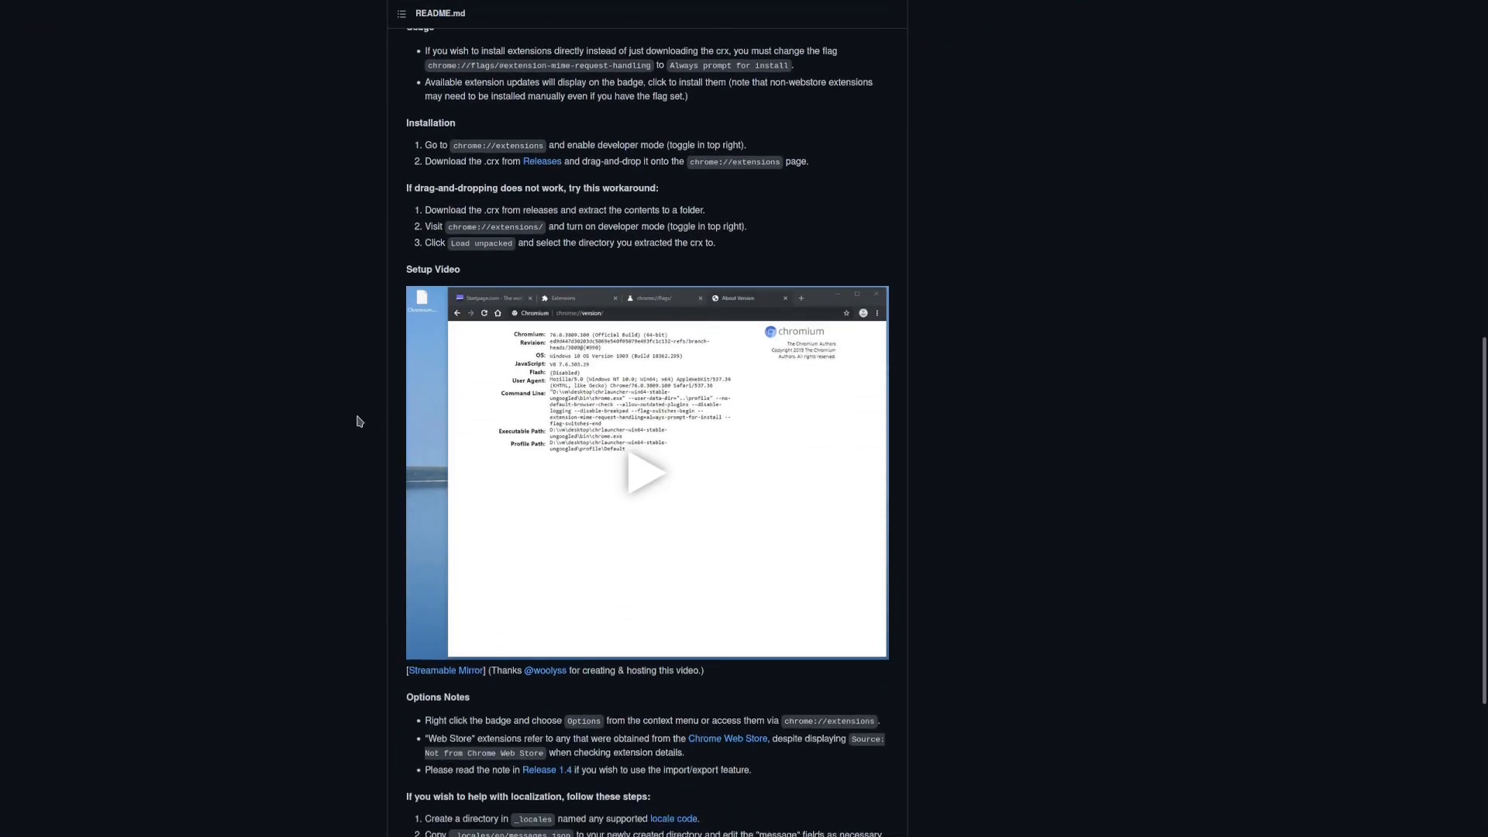
pyautogui.scroll(-3)
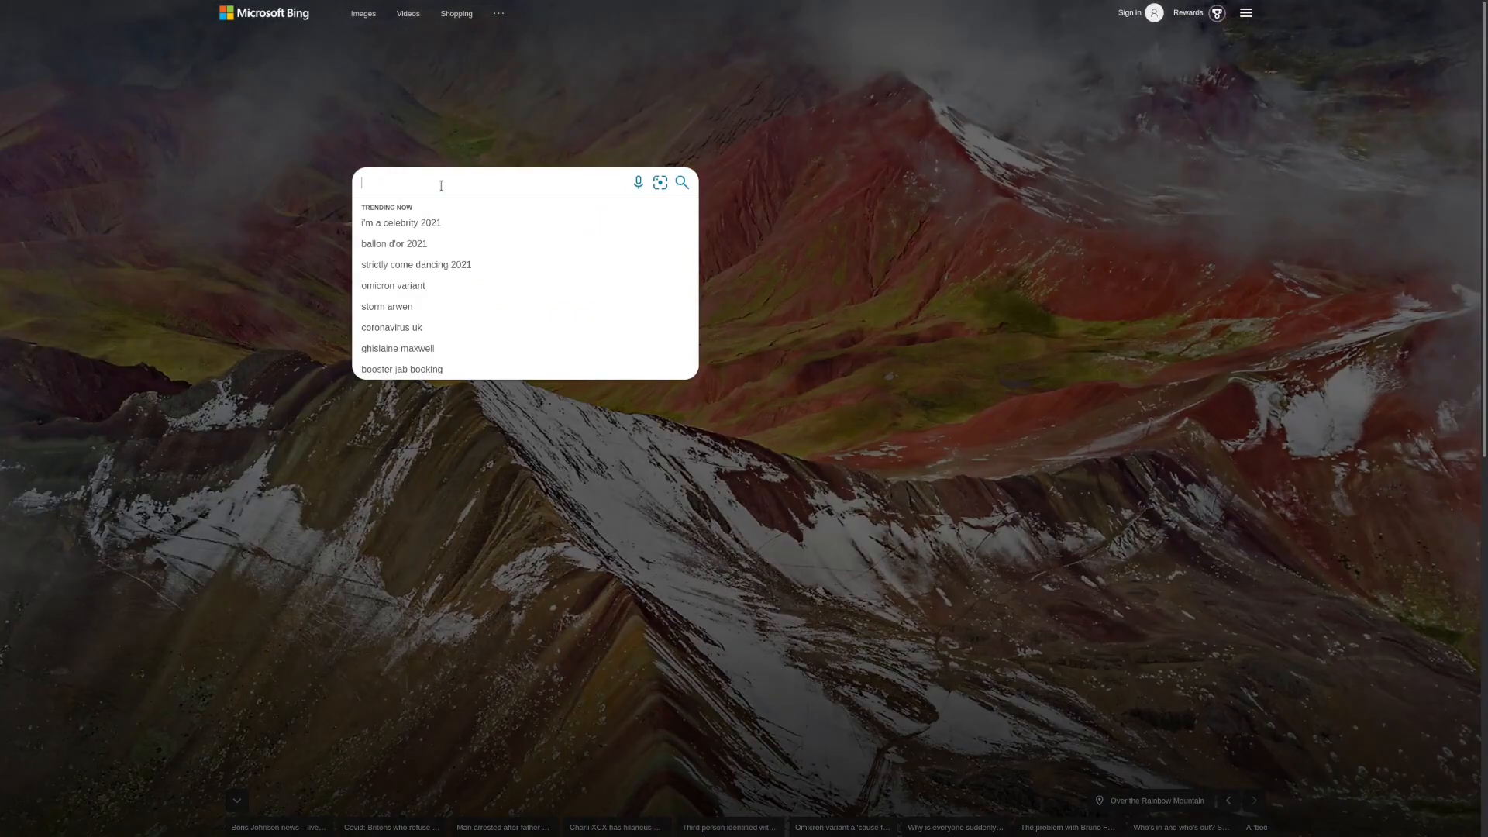
# Step: Run a Bing search for 'bing ecosystem'
pyautogui.write('bing ecosystem')
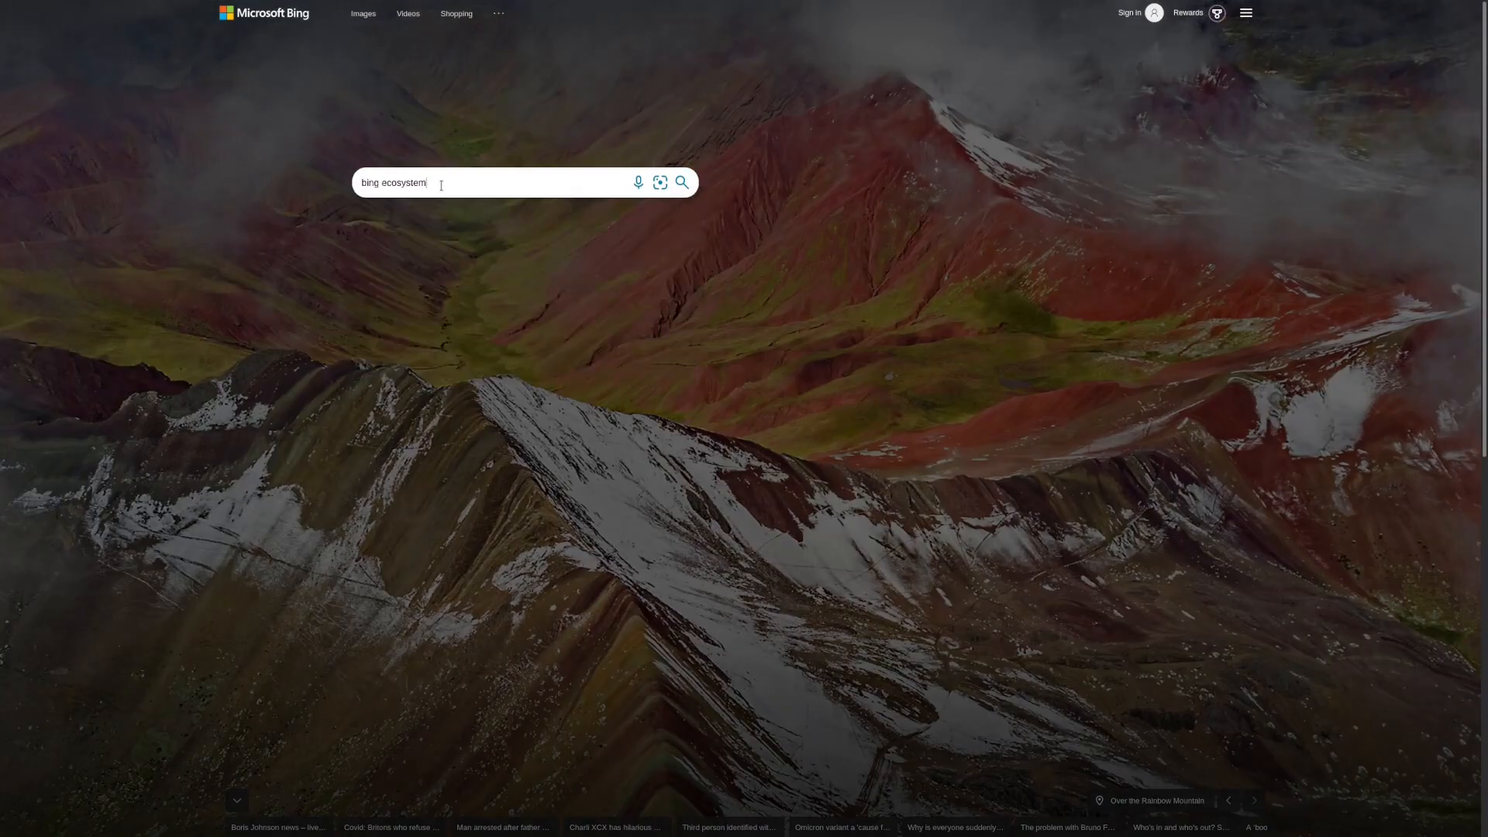
pyautogui.press('Enter')
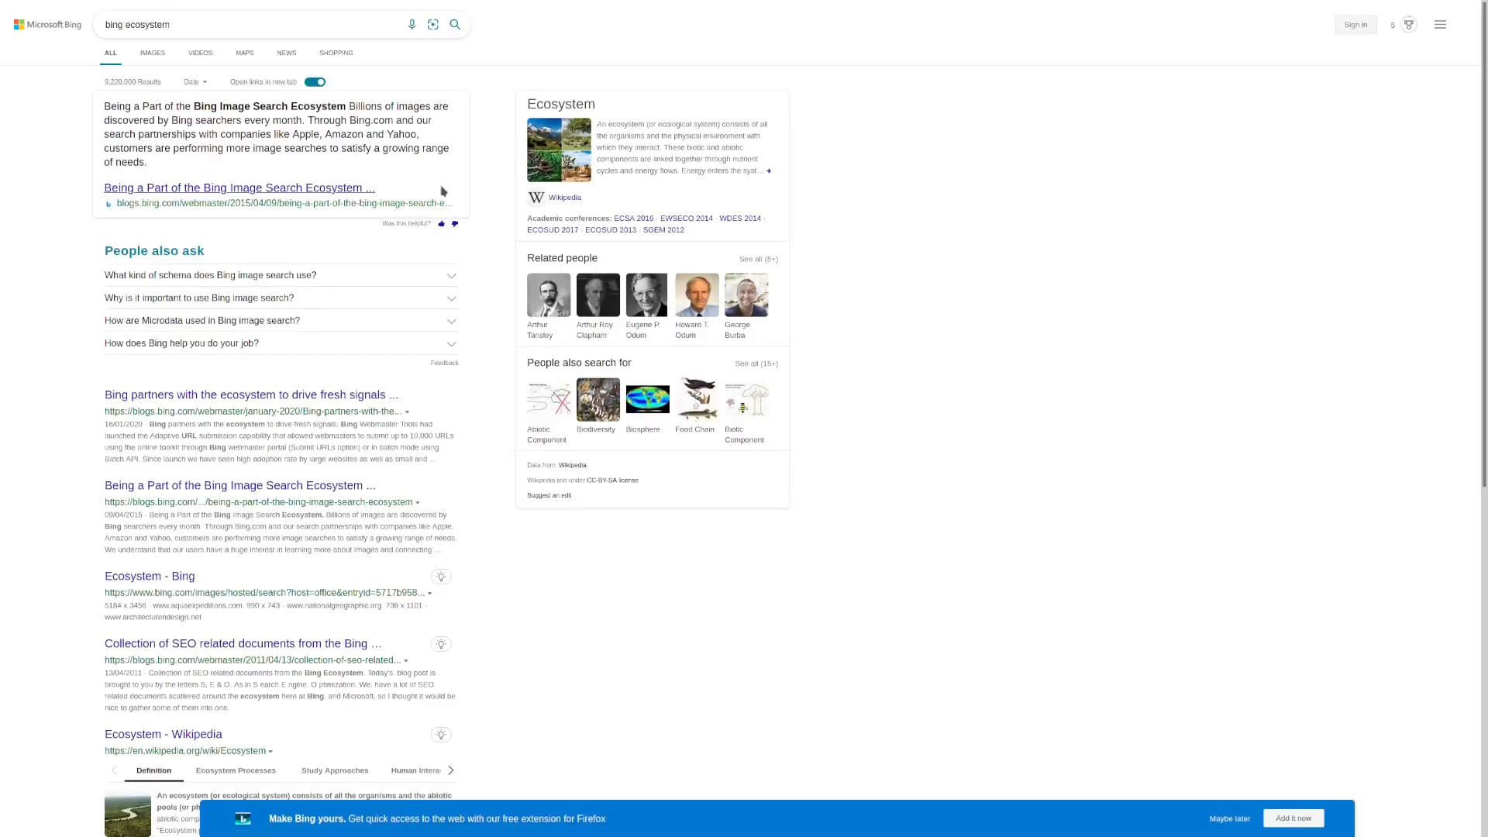
pyautogui.moveTo(442, 191)
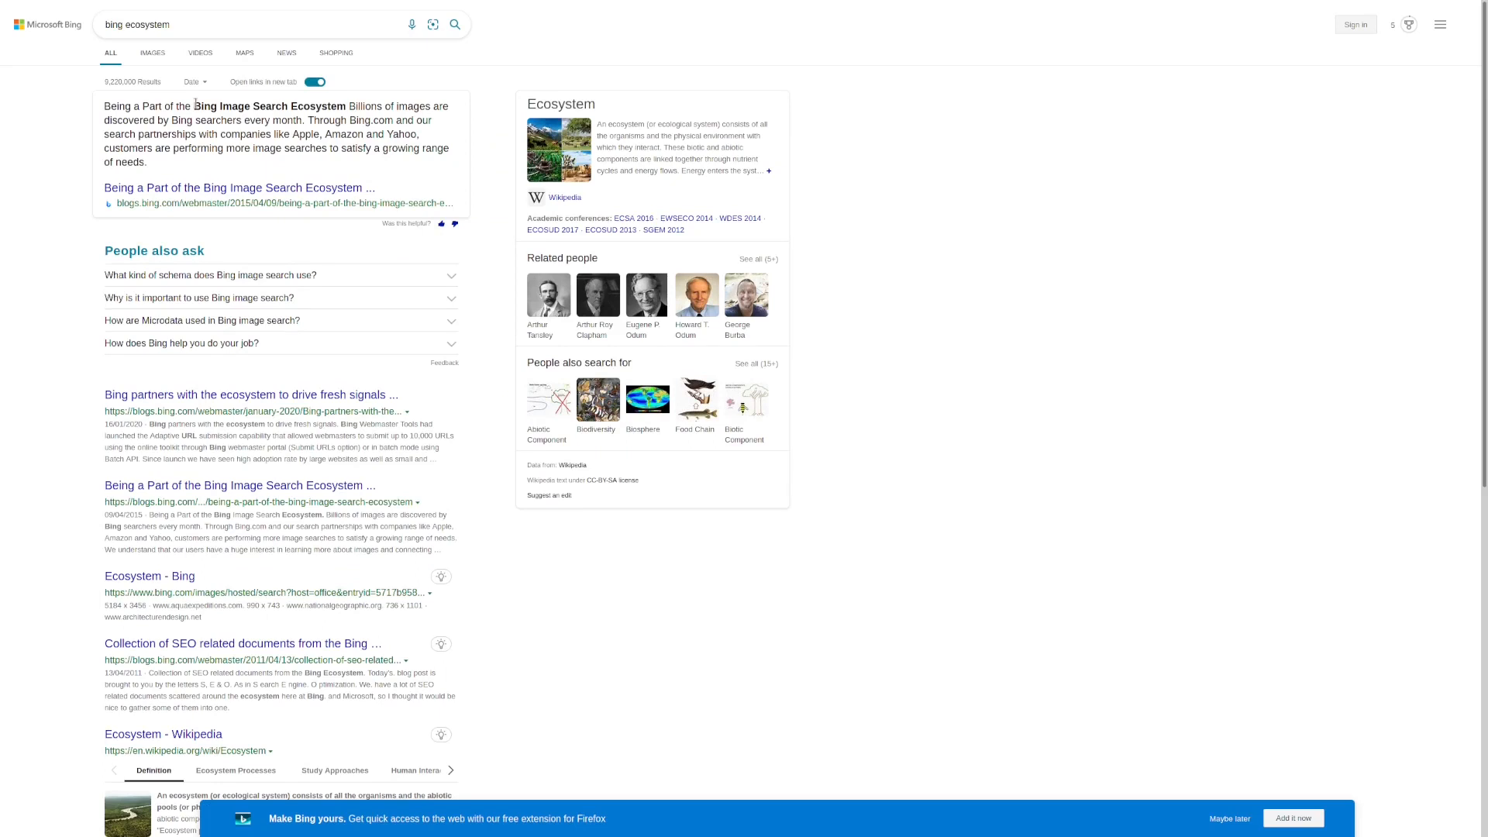
pyautogui.moveTo(521, 200)
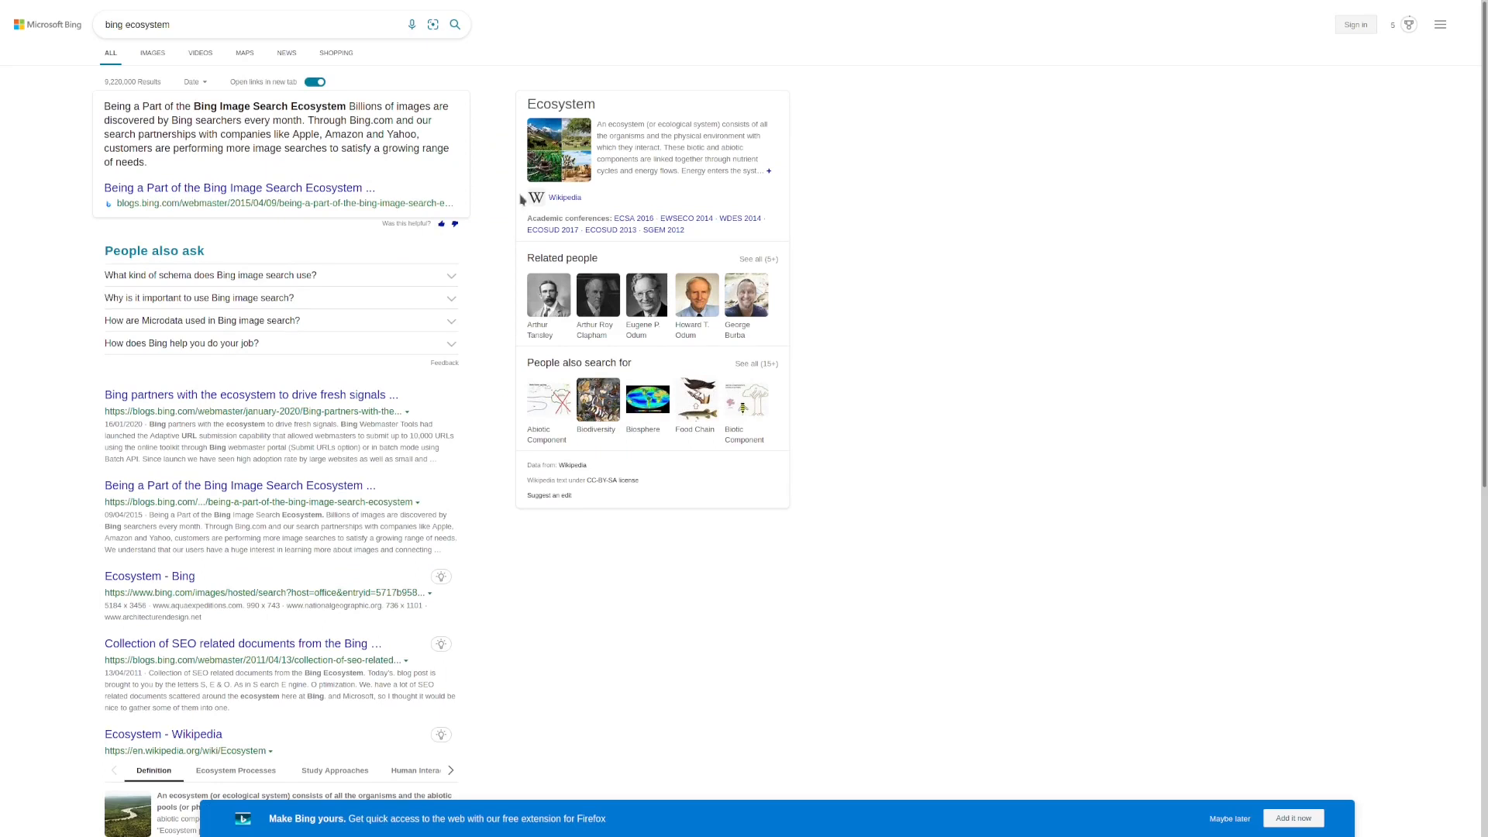
pyautogui.moveTo(521, 200)
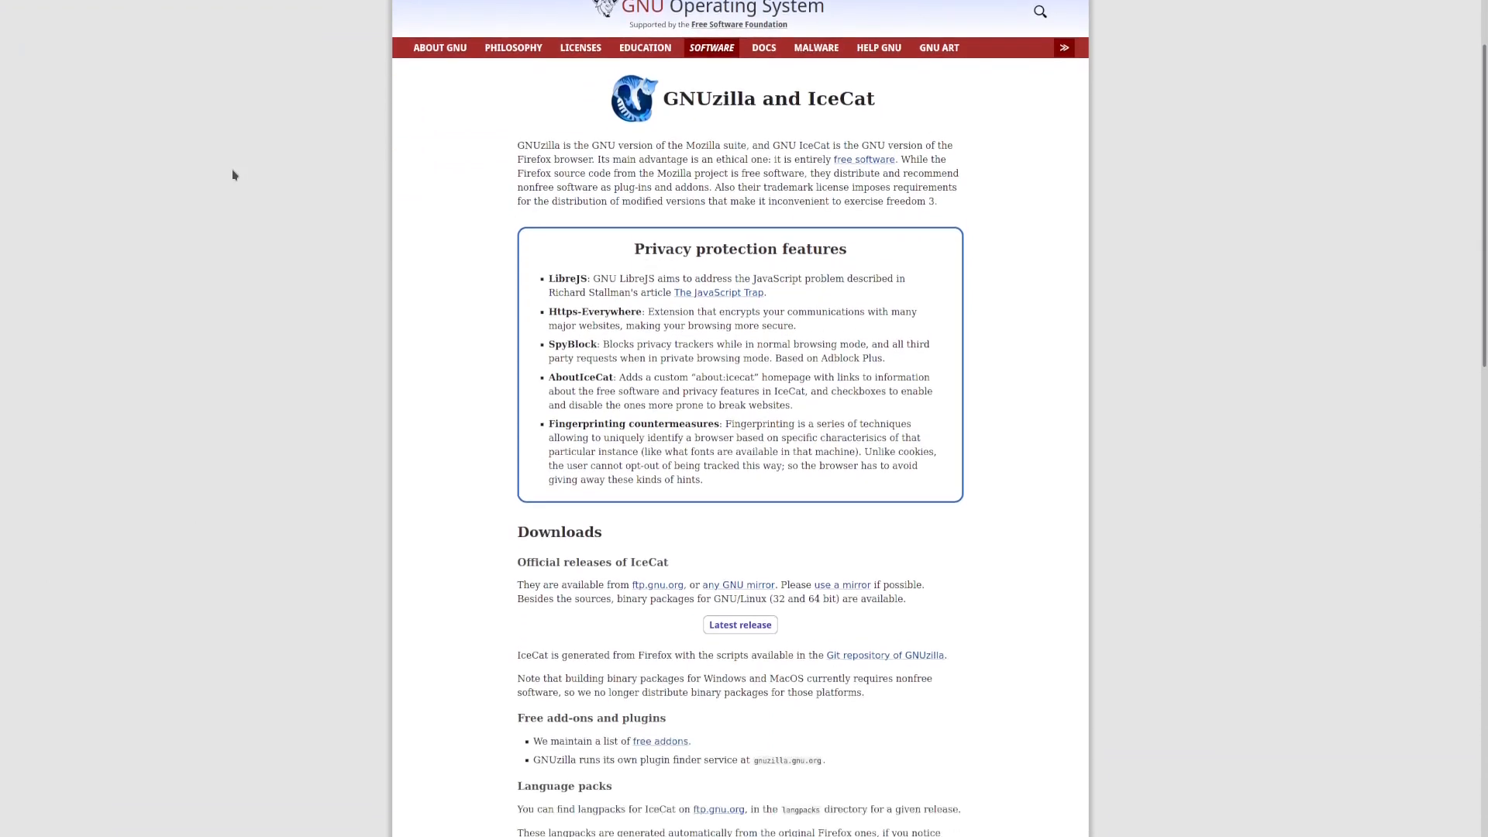
# Step: Scroll the GNUzilla and IceCat page down to its footer and back up slightly
pyautogui.scroll(-3)
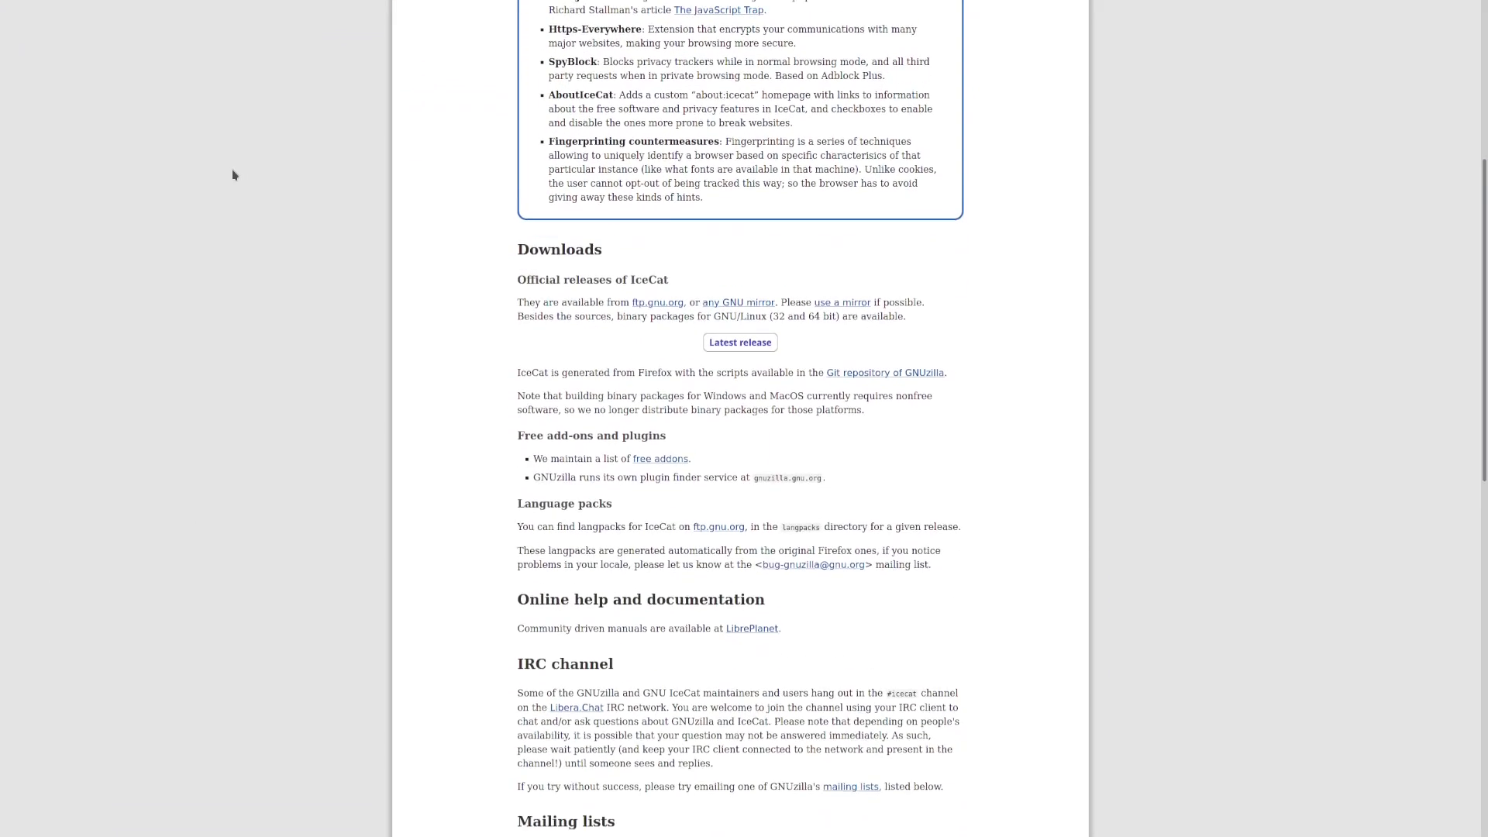
pyautogui.scroll(-3)
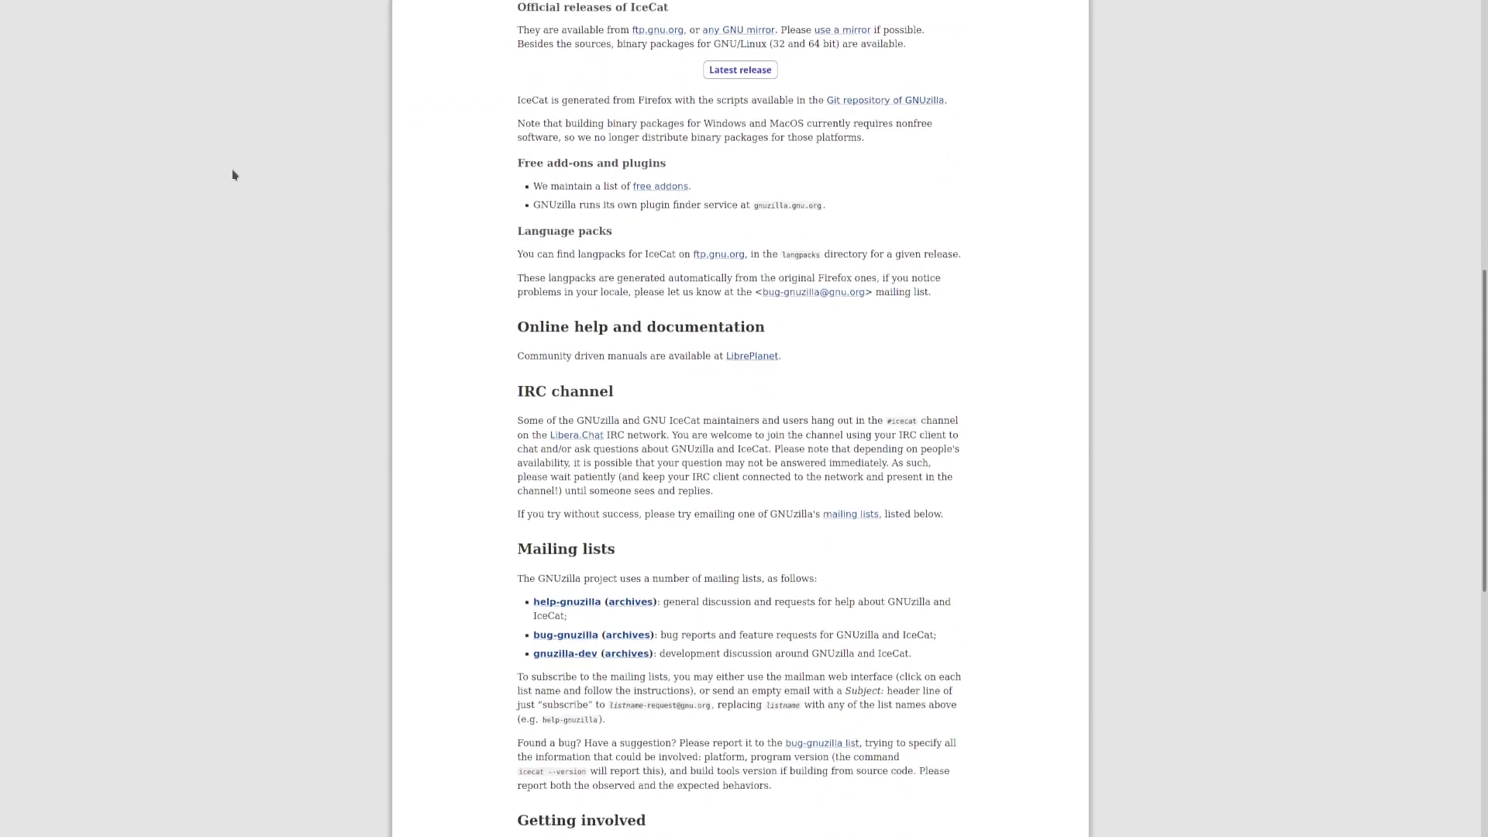
pyautogui.scroll(-3)
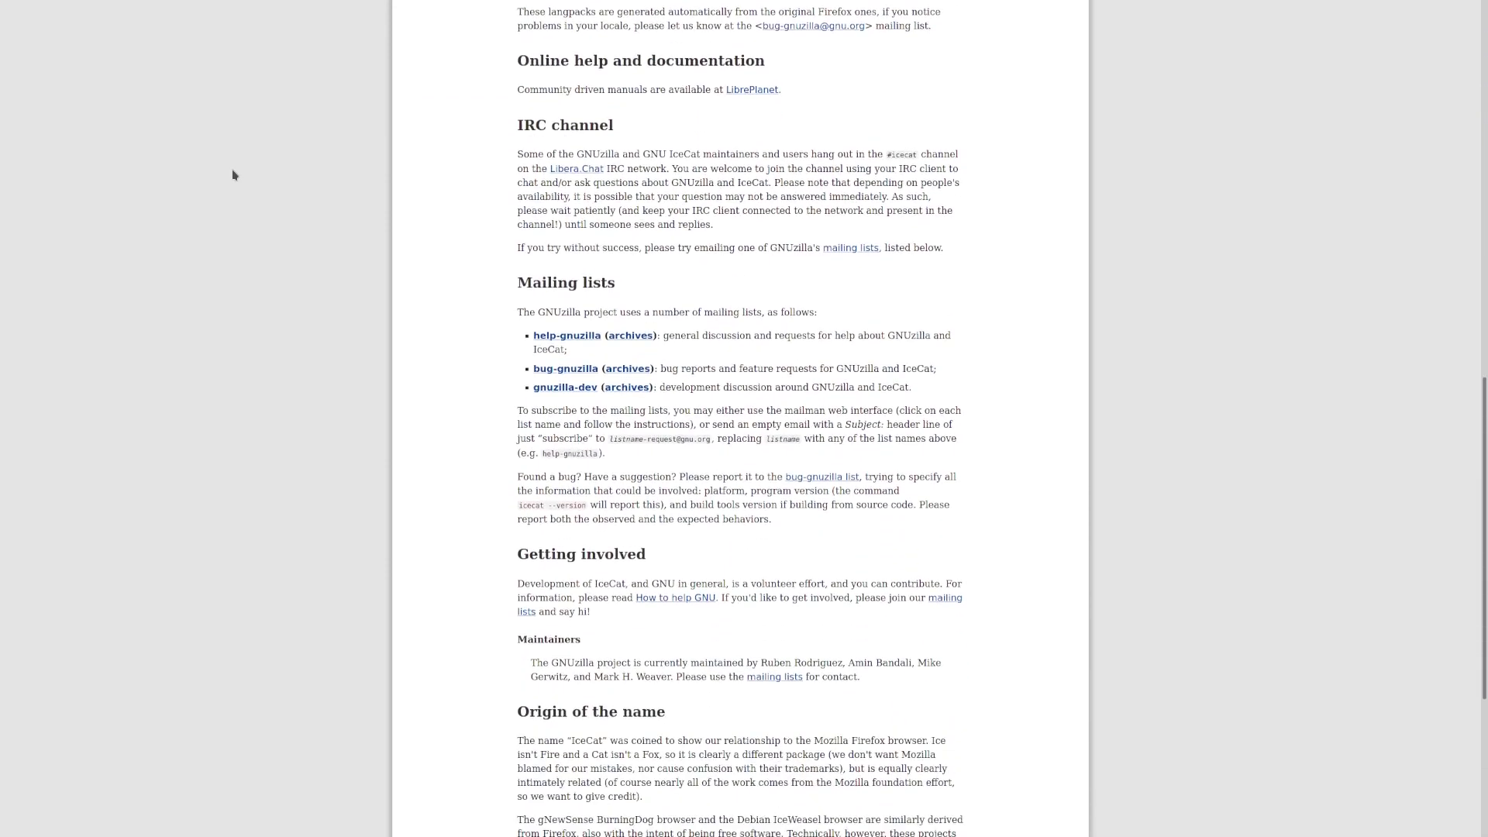
pyautogui.scroll(-3)
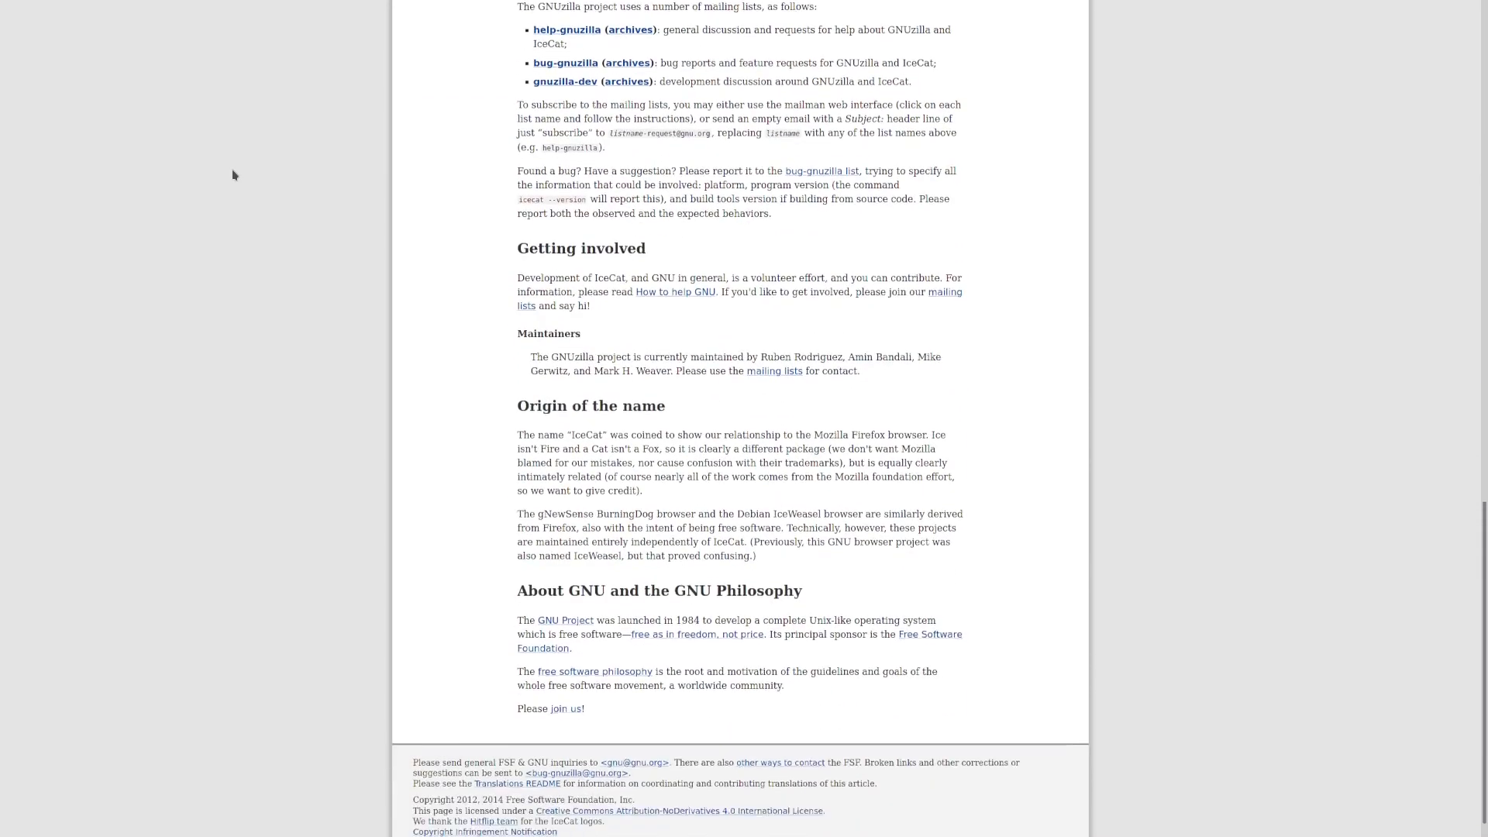
pyautogui.scroll(3)
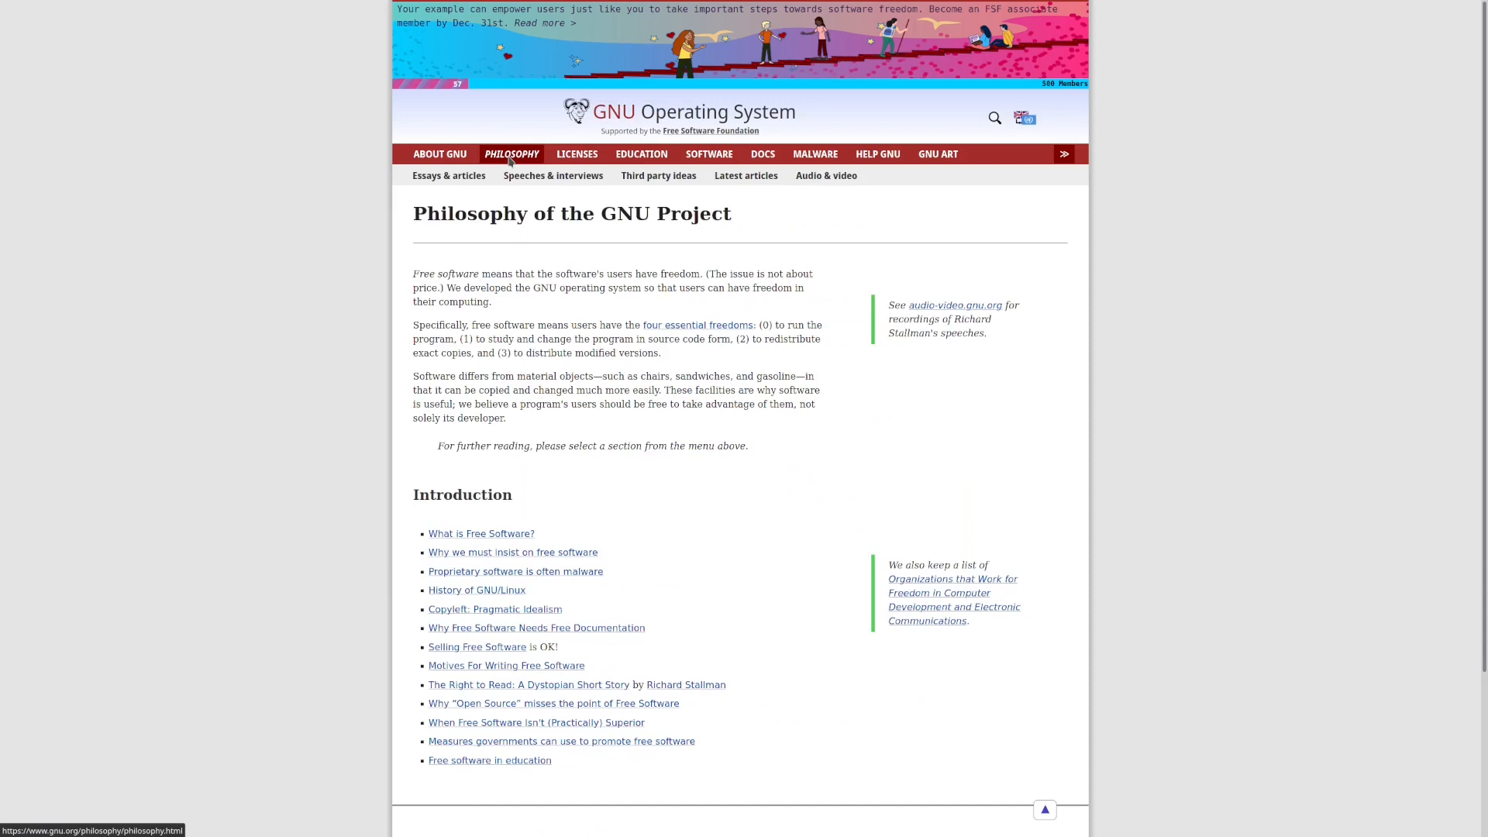
pyautogui.moveTo(375, 398)
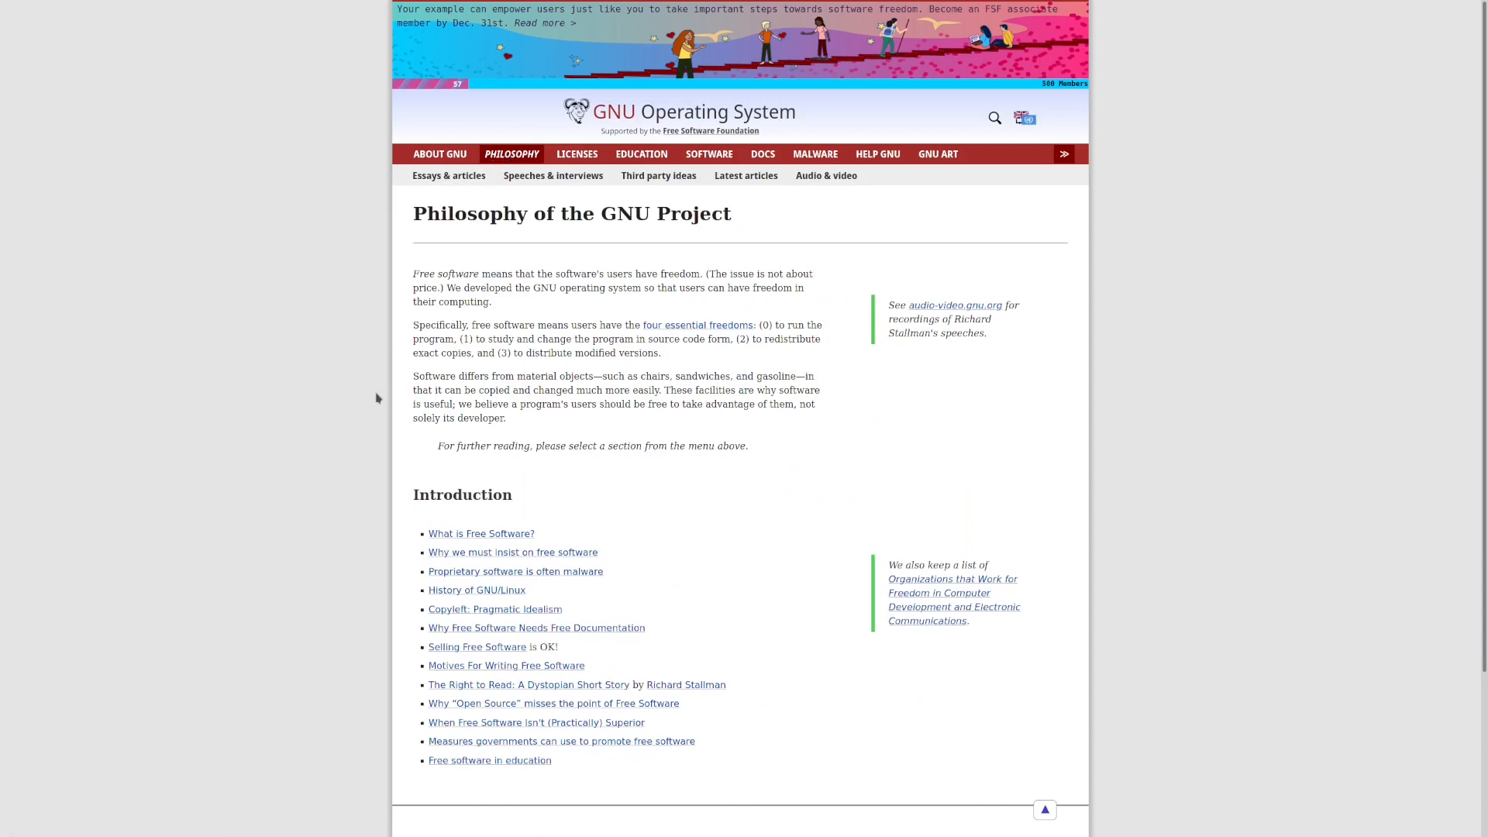
# Step: Visit the GNU Art Gallery from the nav bar and browse down to its Collections
pyautogui.click(936, 155)
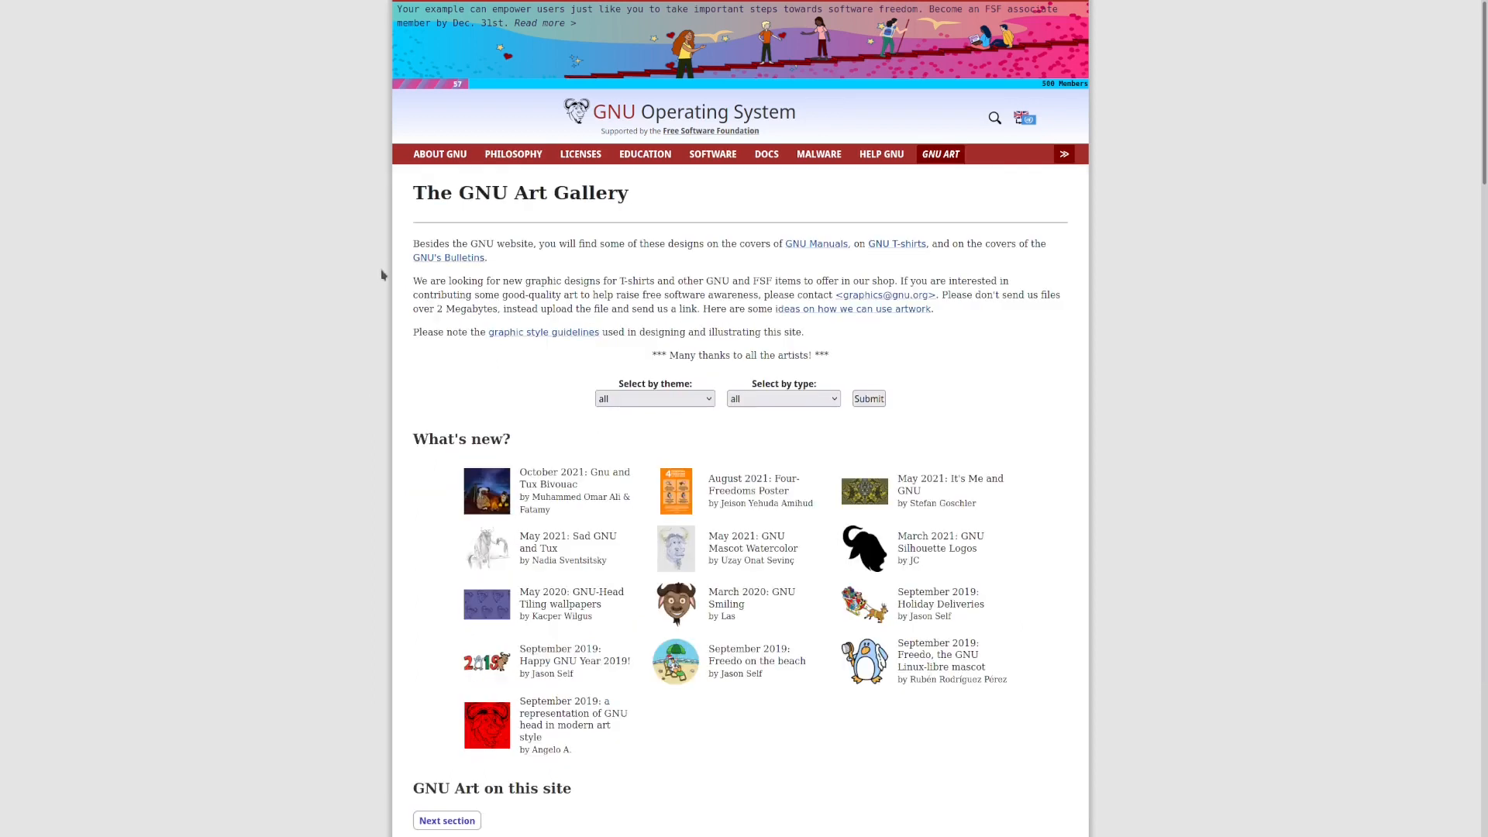
pyautogui.scroll(-3)
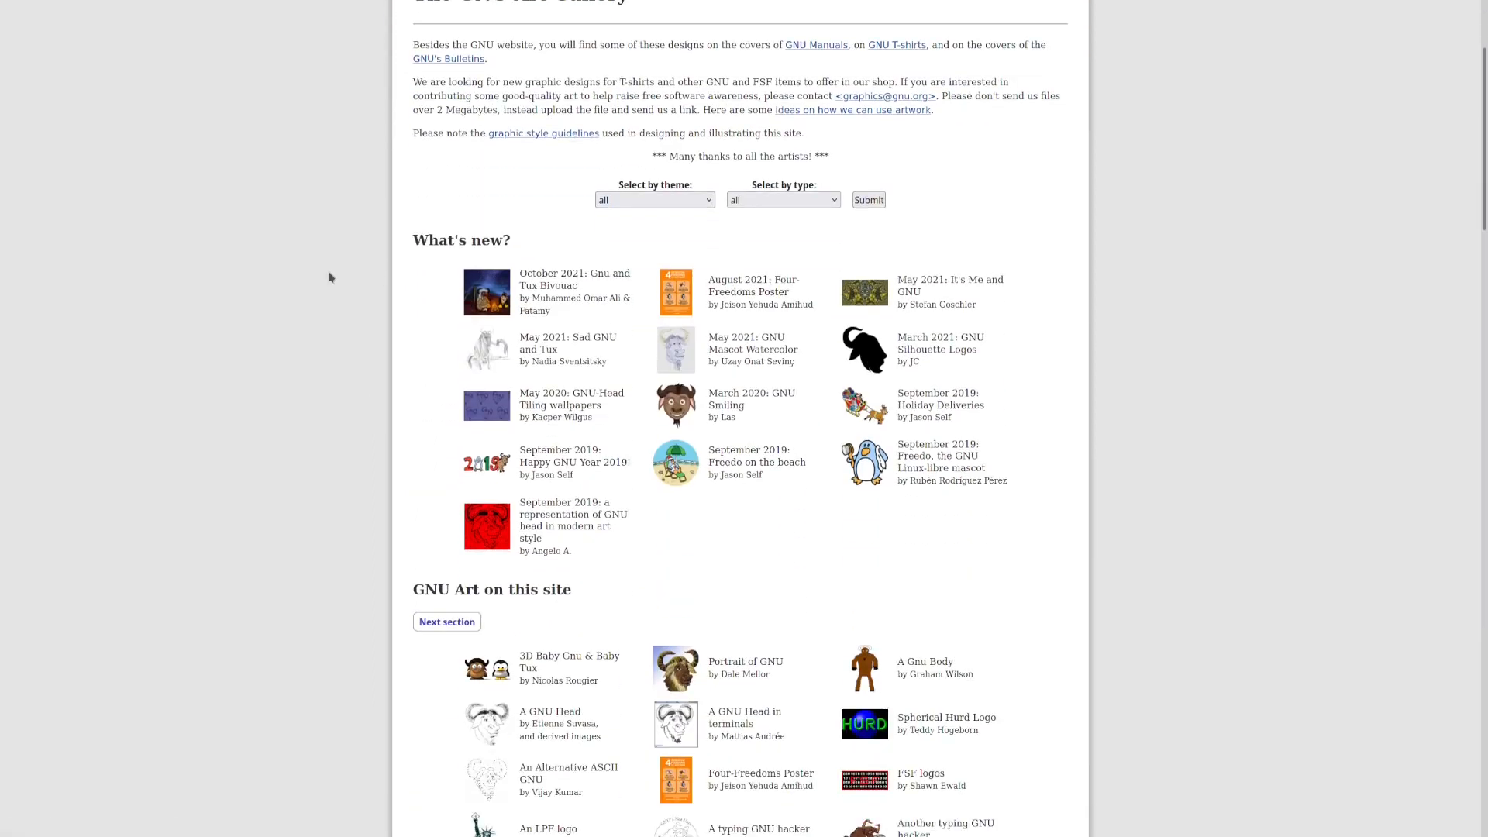
pyautogui.scroll(-3)
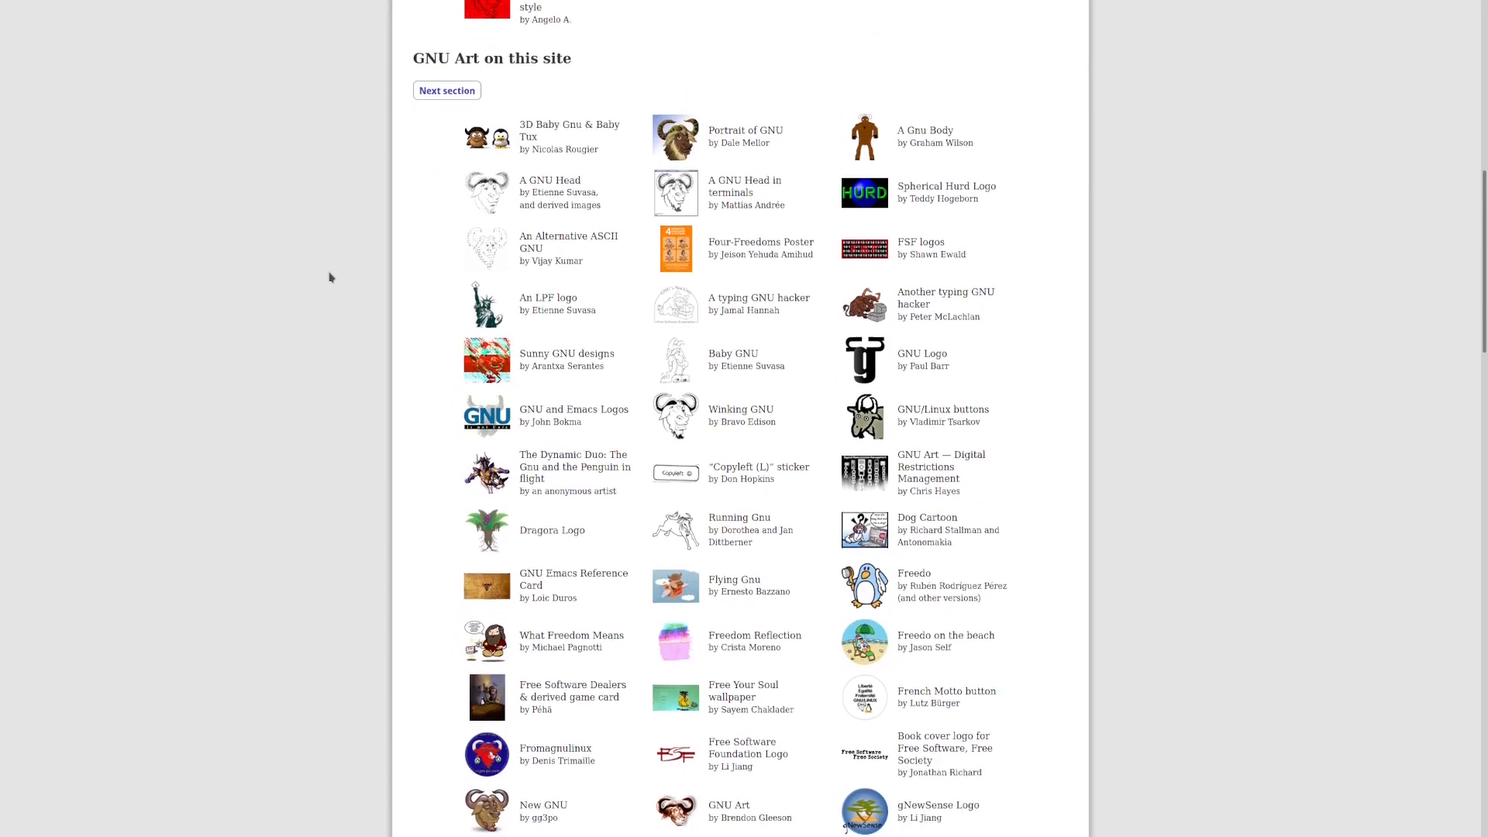
pyautogui.scroll(-3)
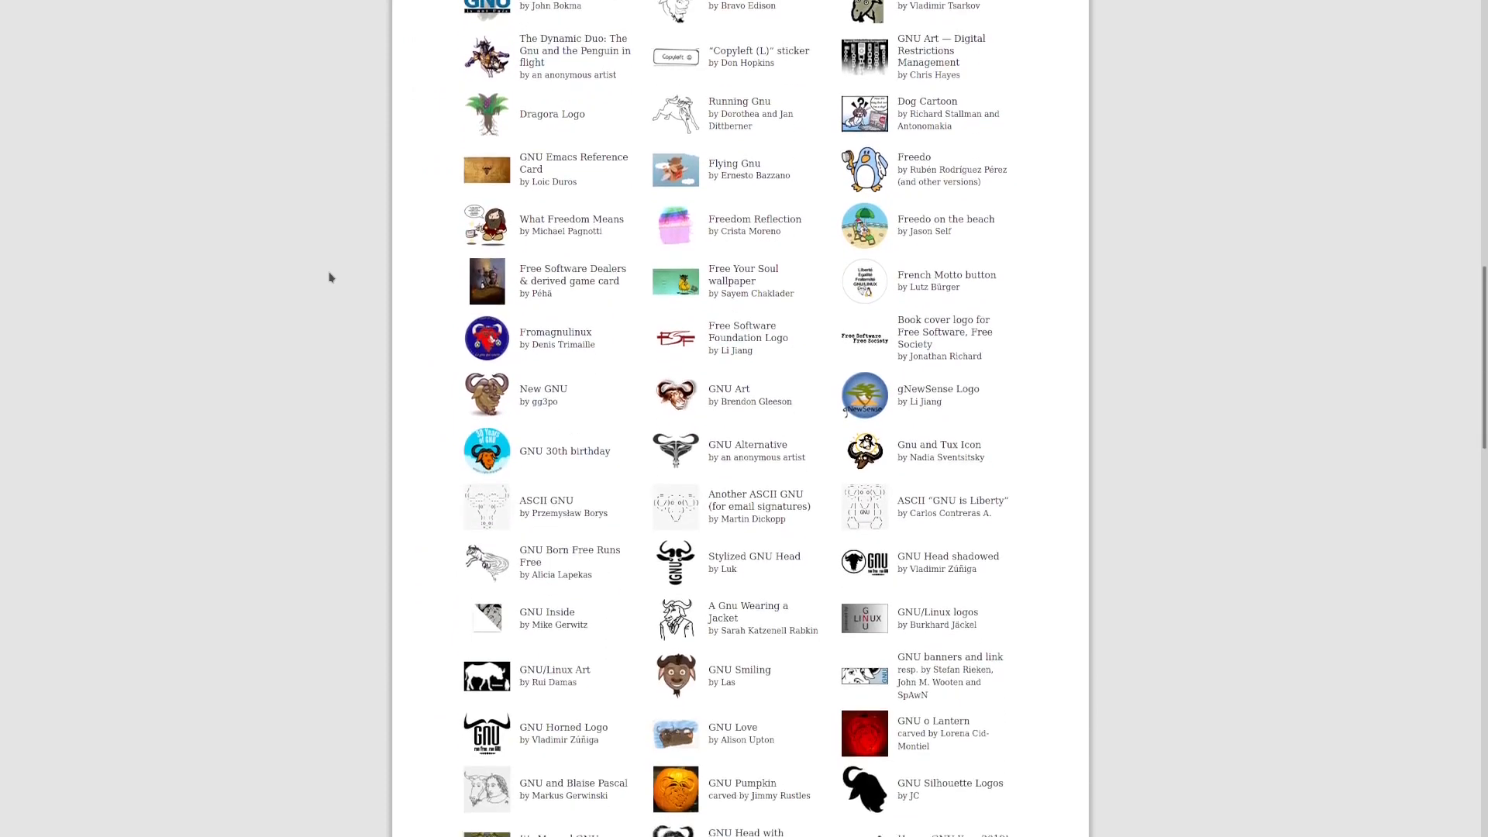
pyautogui.scroll(-3)
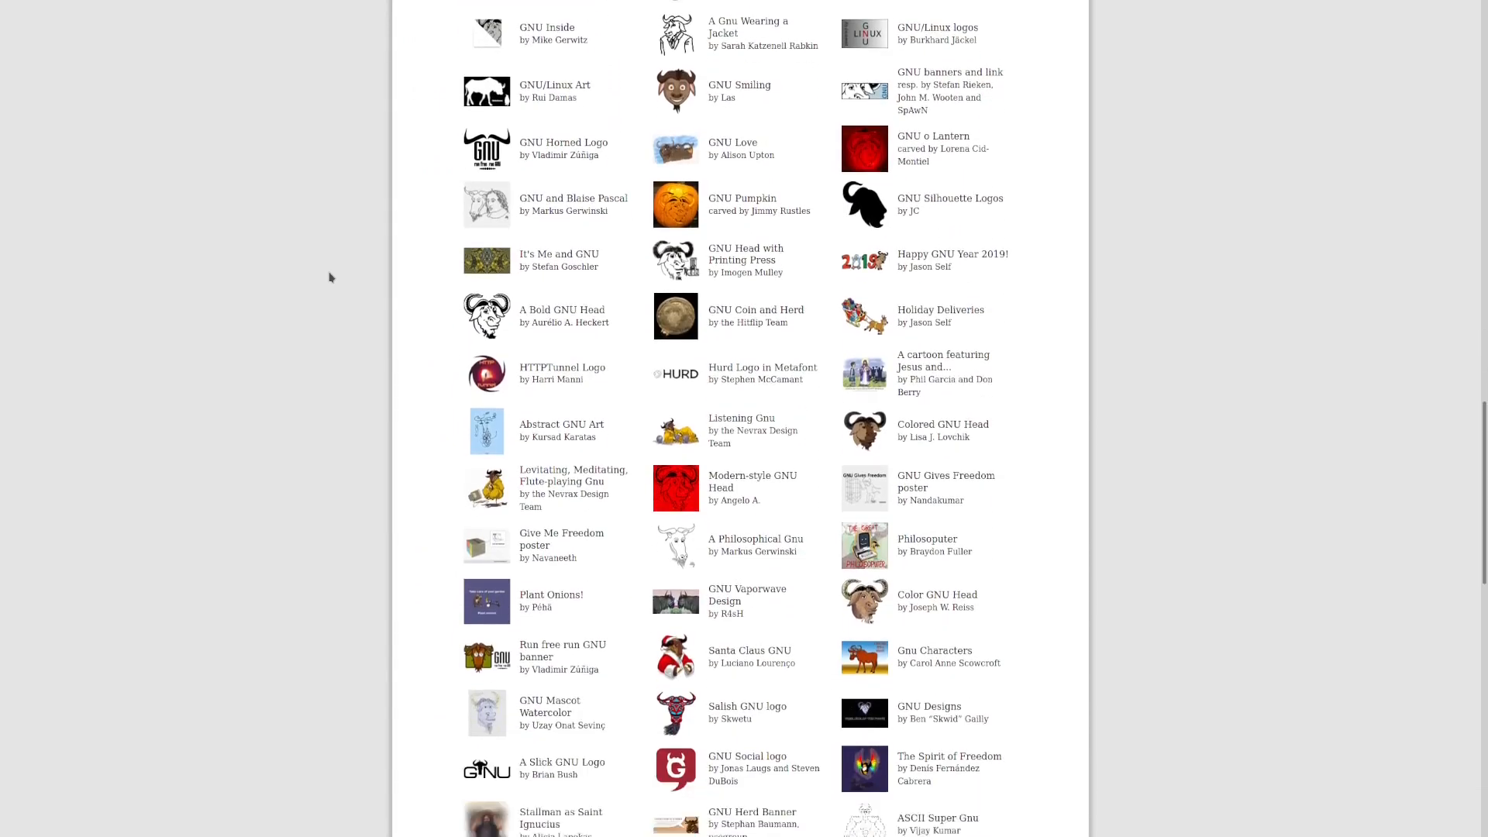
pyautogui.scroll(-3)
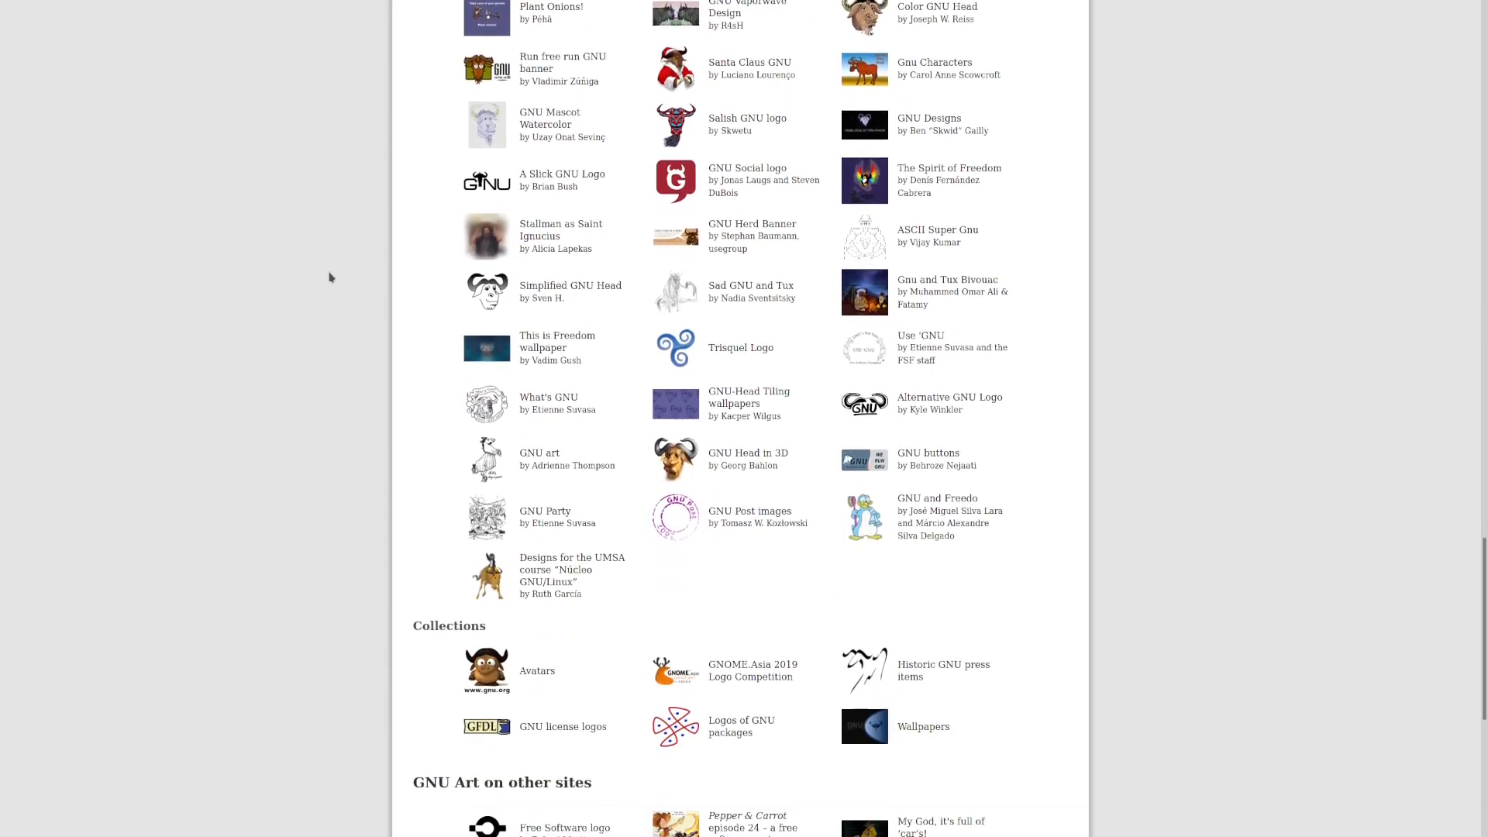
pyautogui.scroll(-3)
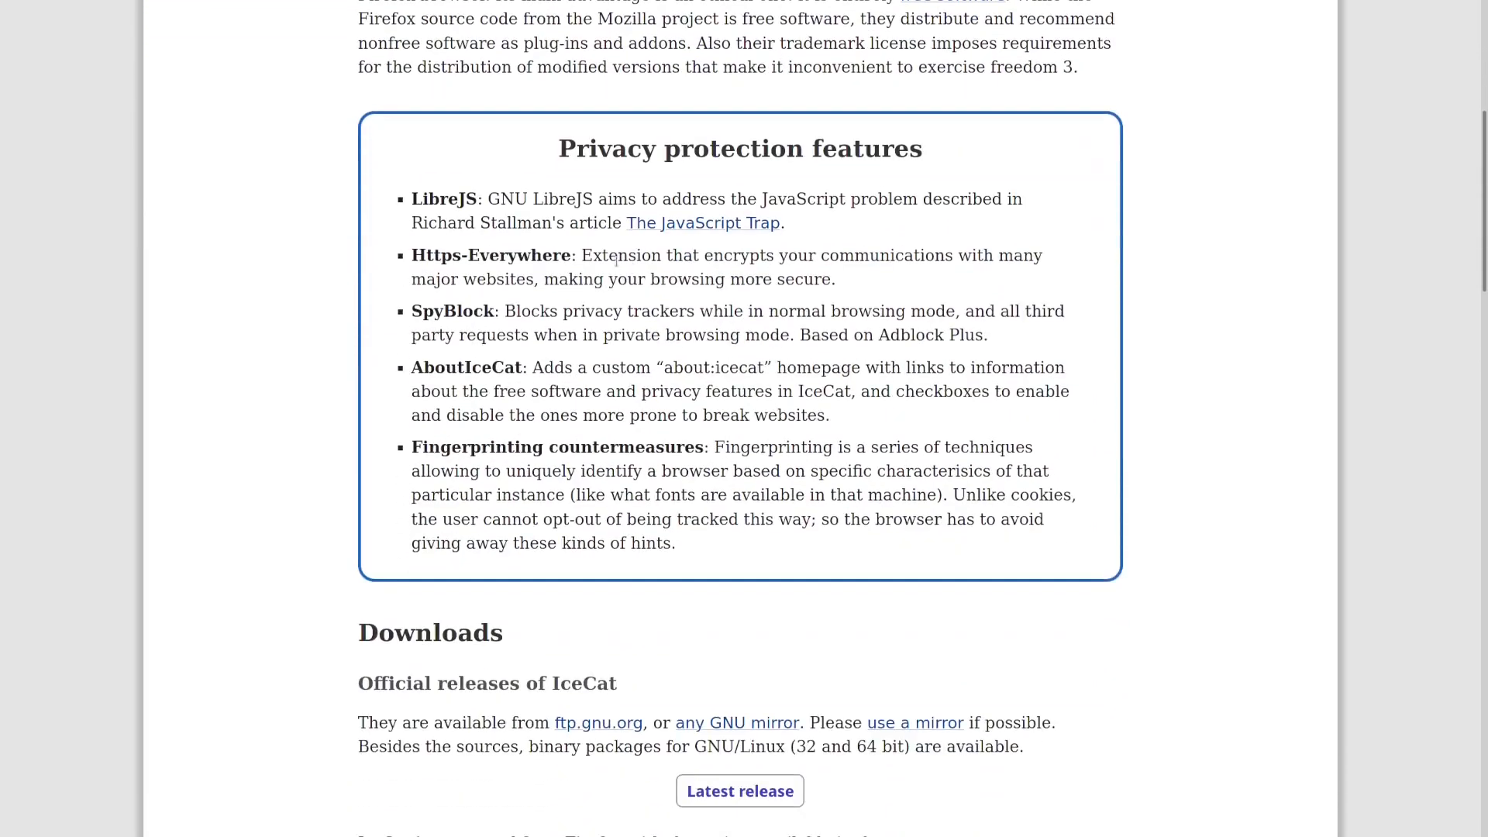
# Step: Reread the IceCat page from privacy features through mailing lists and name origin to About GNU
pyautogui.scroll(3)
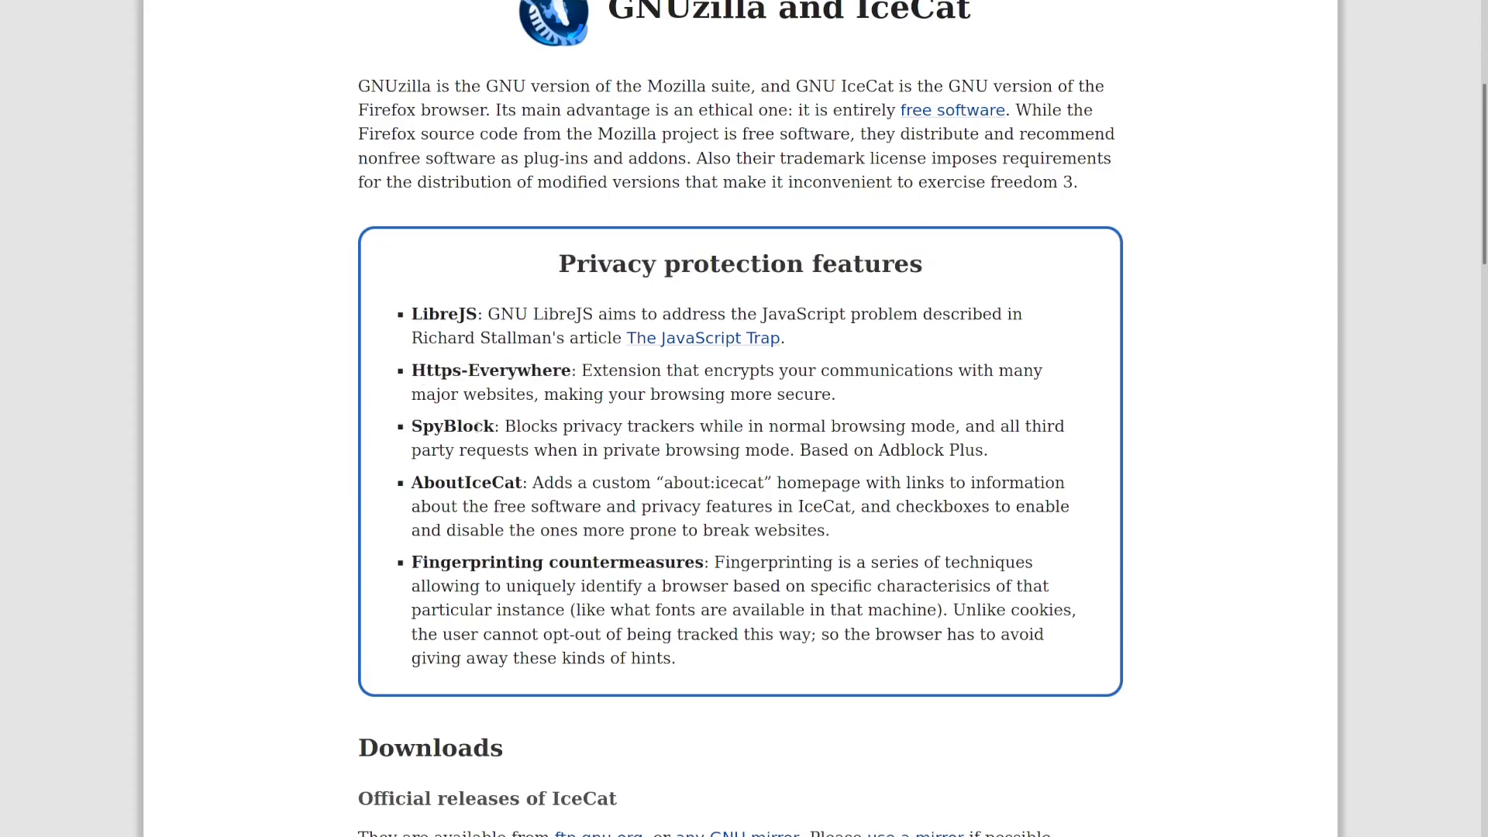
pyautogui.doubleClick(451, 425)
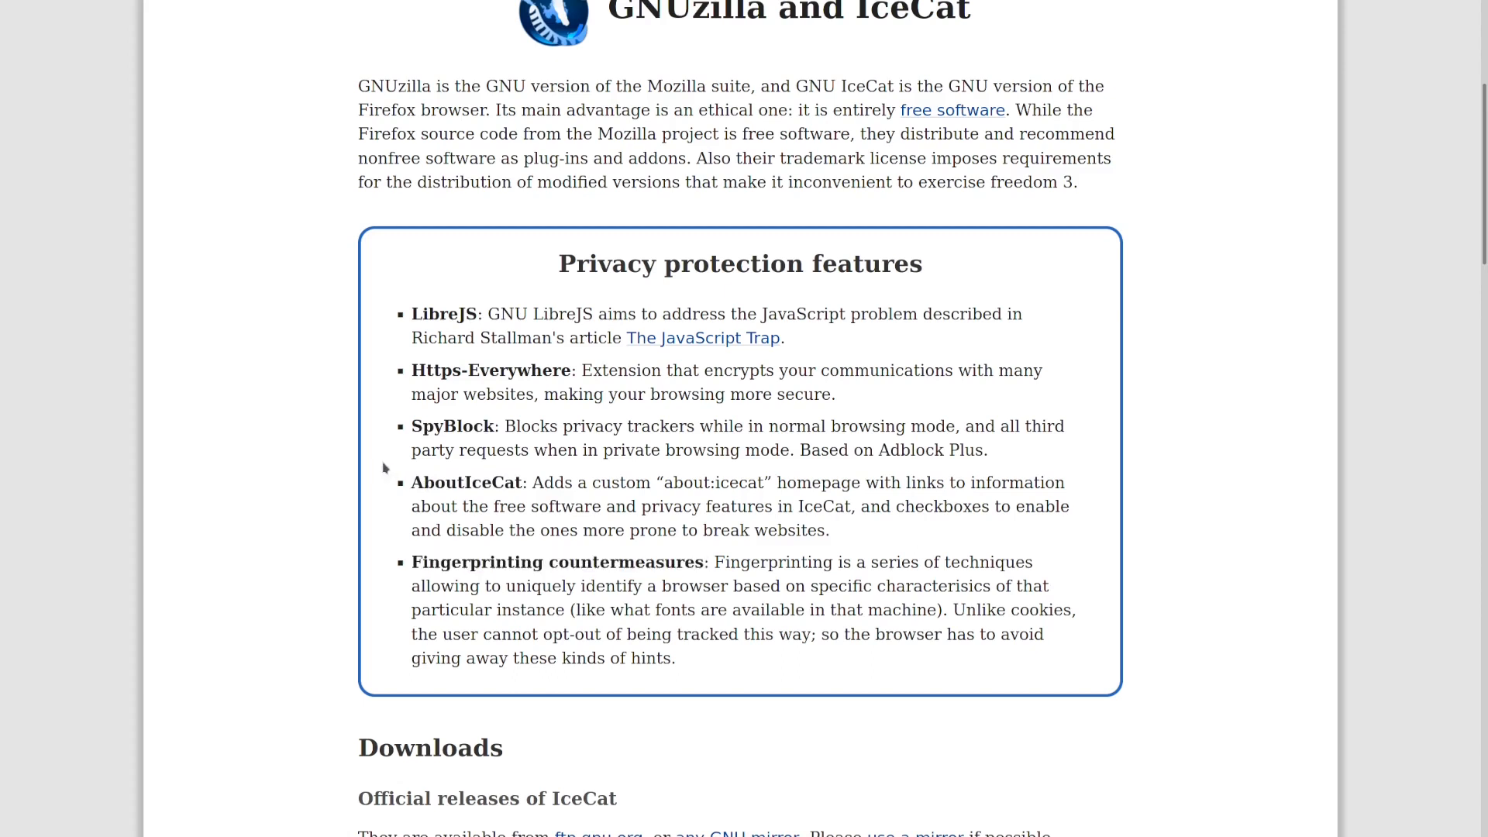
pyautogui.moveTo(314, 477)
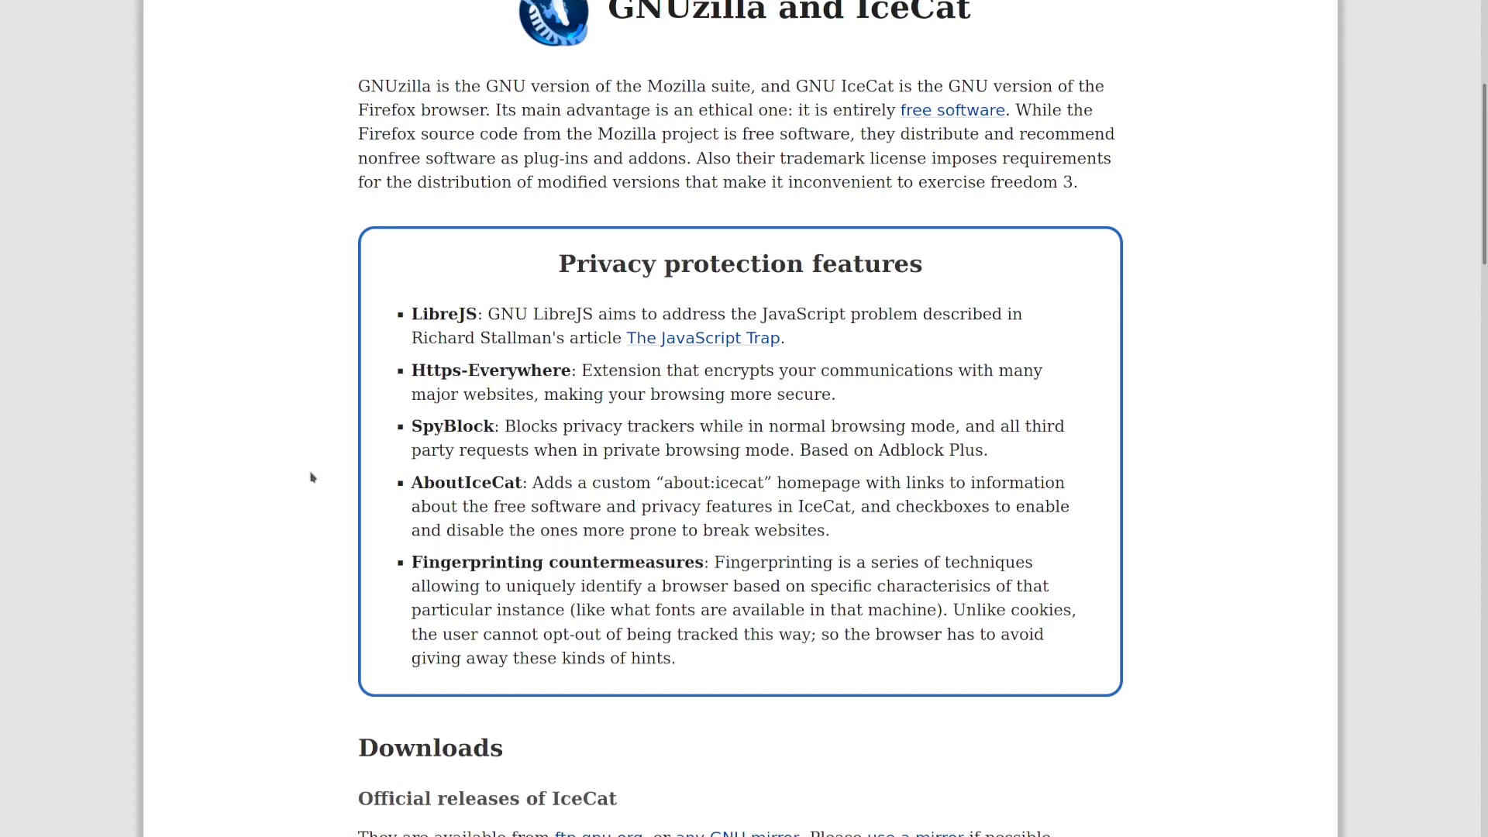
pyautogui.scroll(-3)
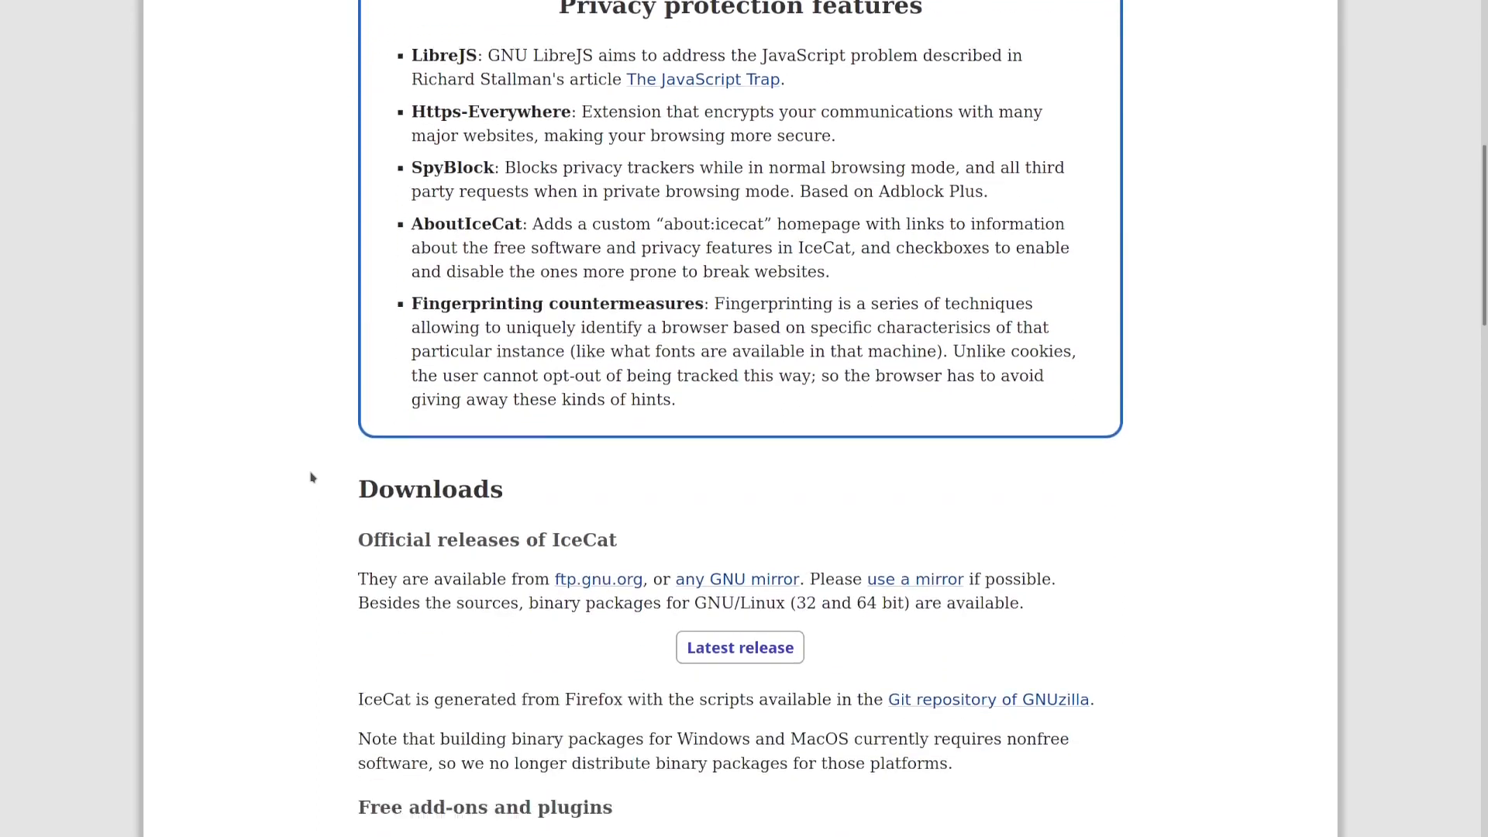
pyautogui.scroll(-3)
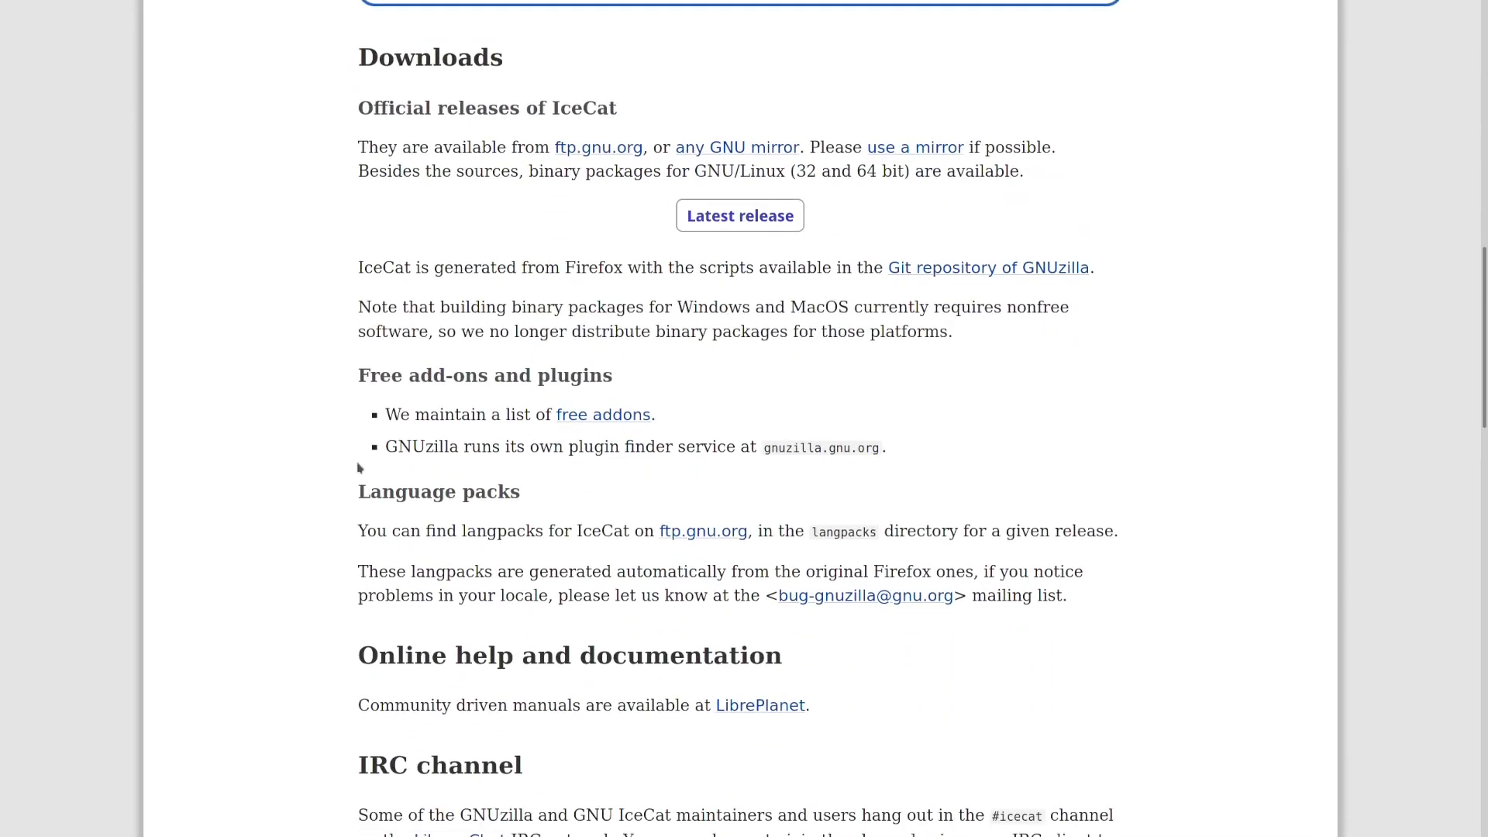
pyautogui.scroll(-3)
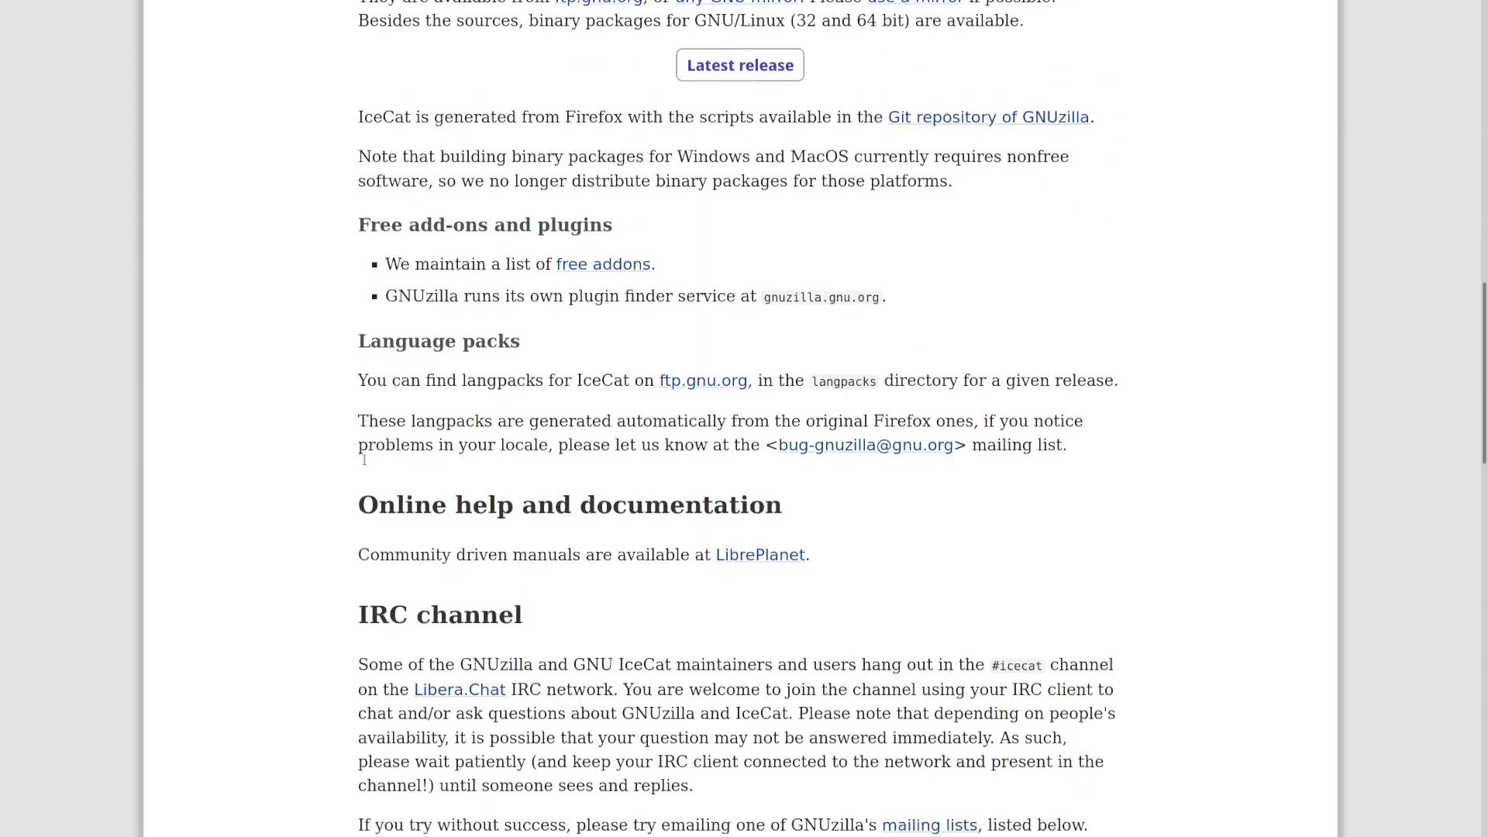
pyautogui.scroll(-3)
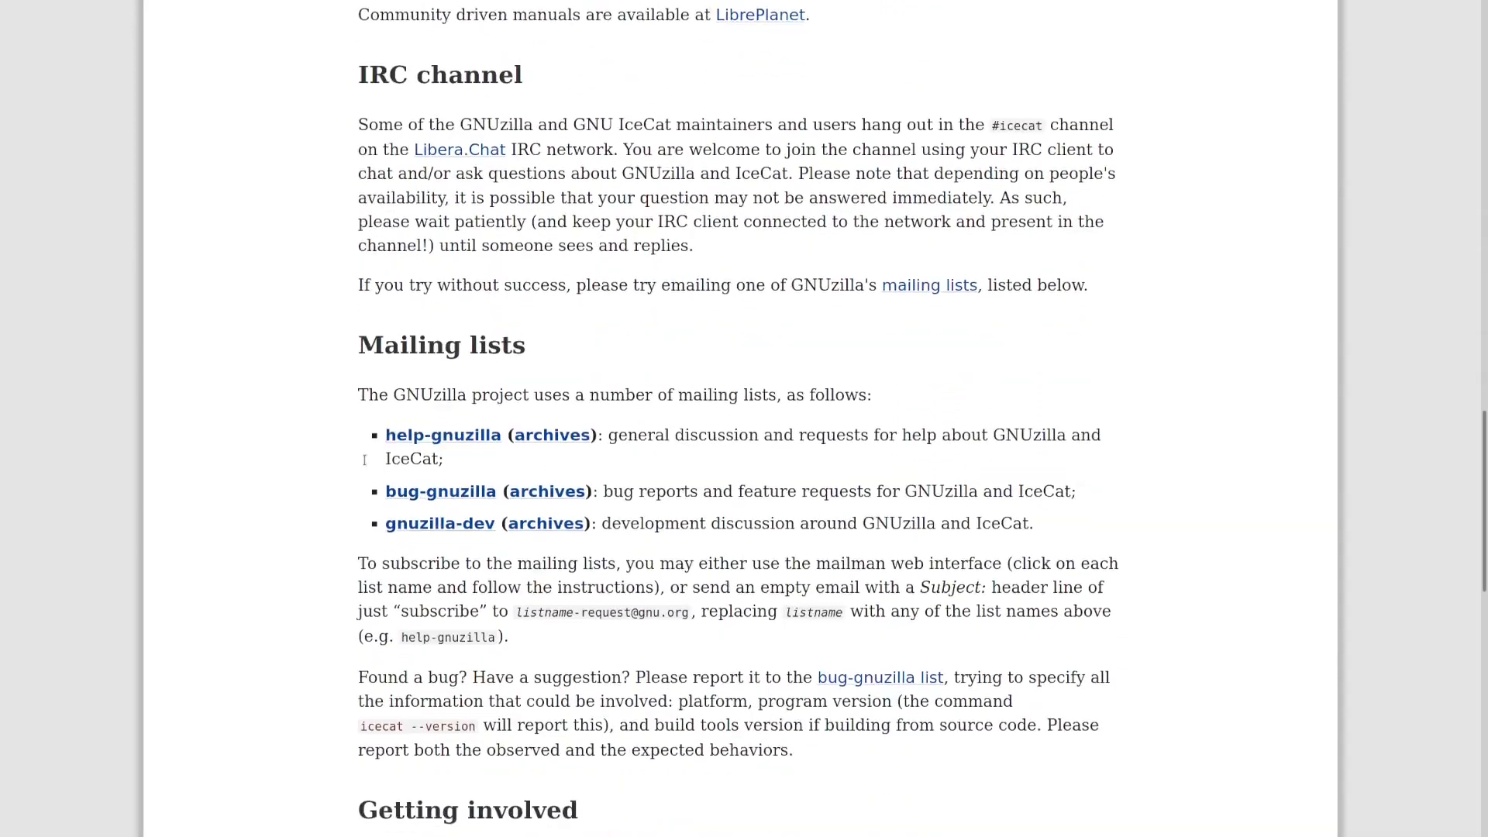
pyautogui.scroll(-3)
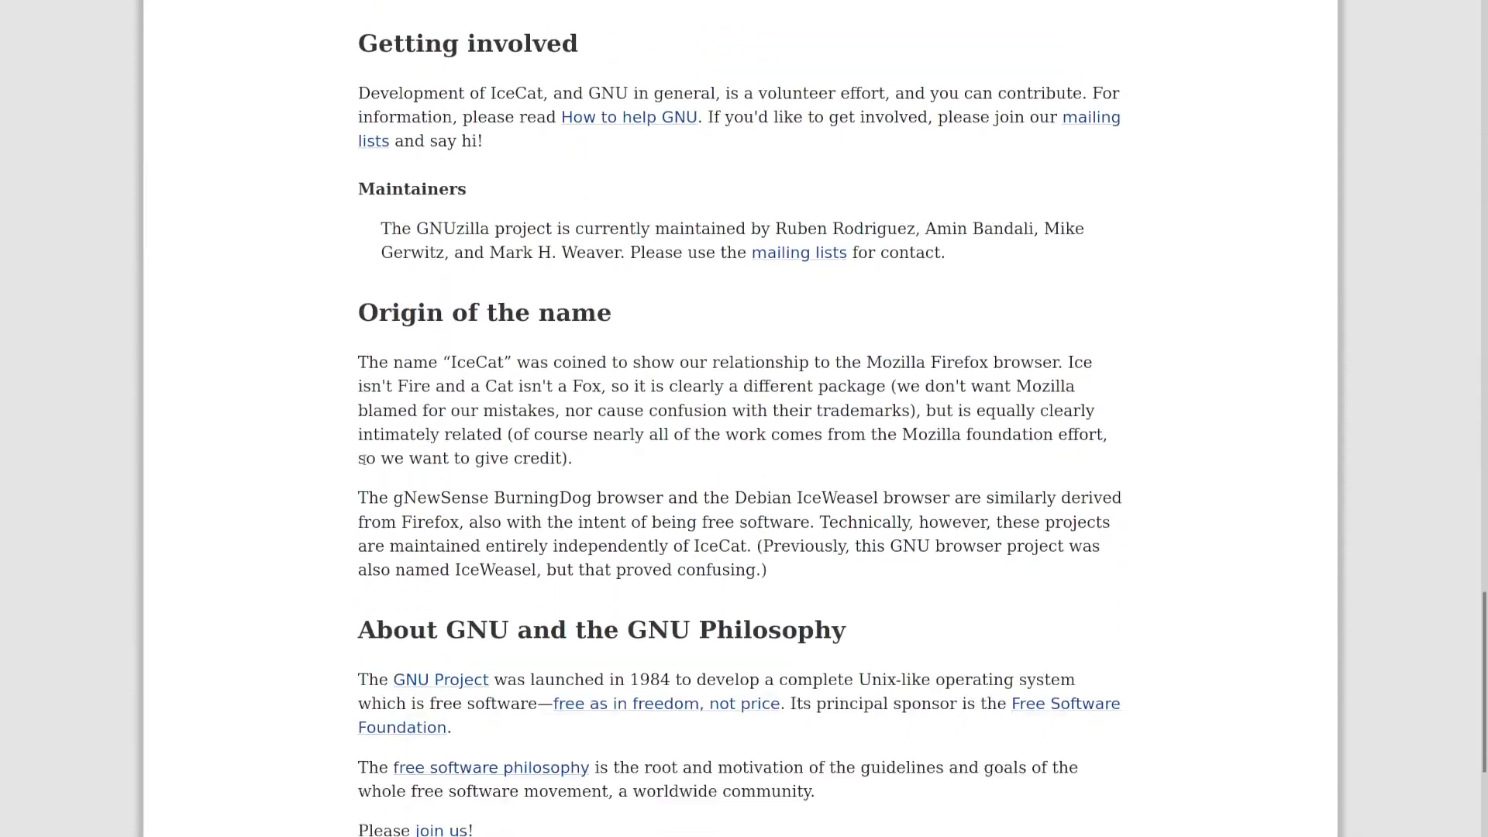
pyautogui.scroll(-3)
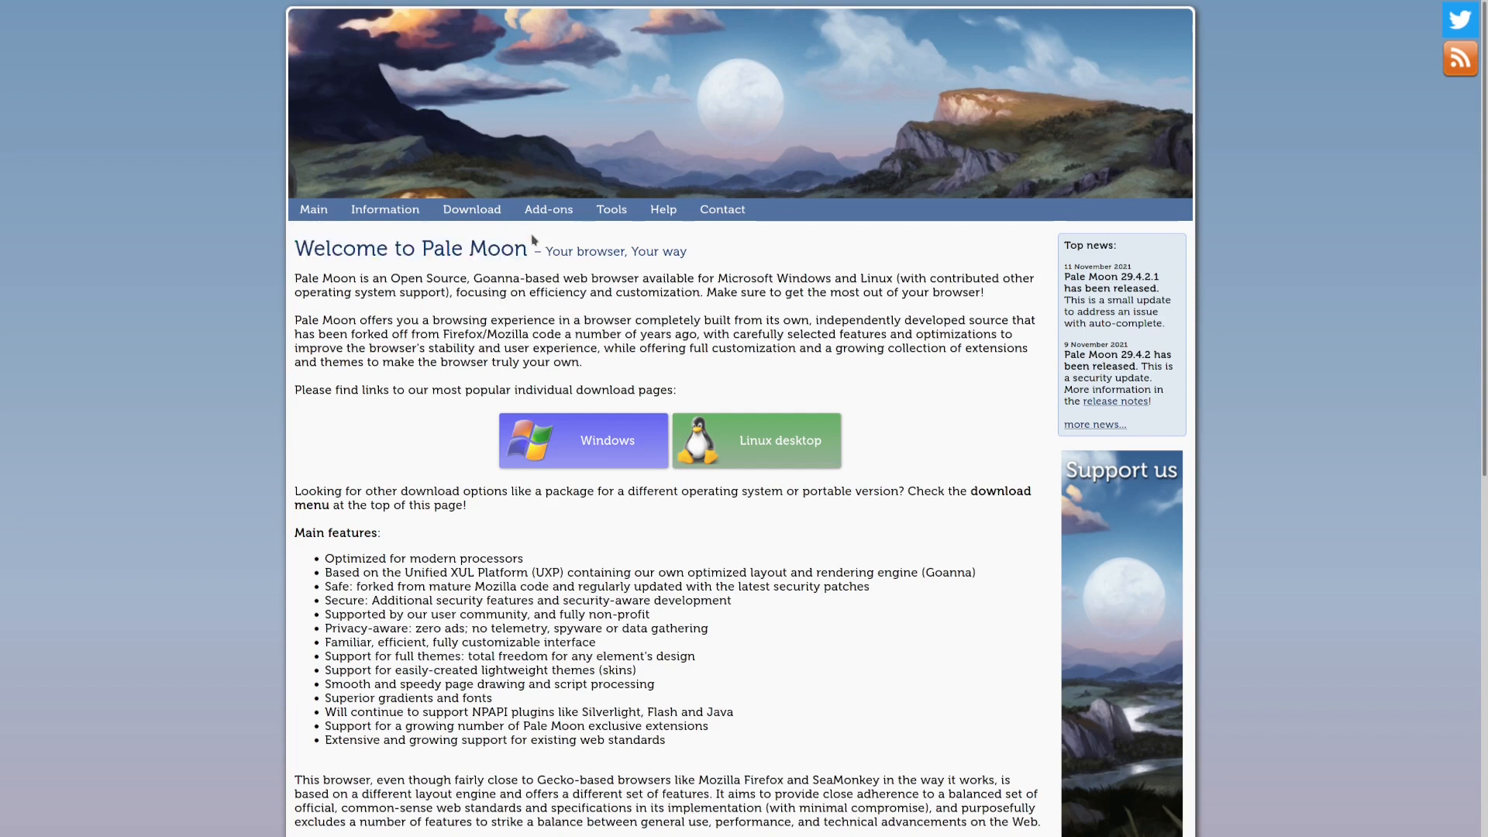
# Step: Scroll the Pale Moon homepage down to its Main features and community-project sections
pyautogui.scroll(-3)
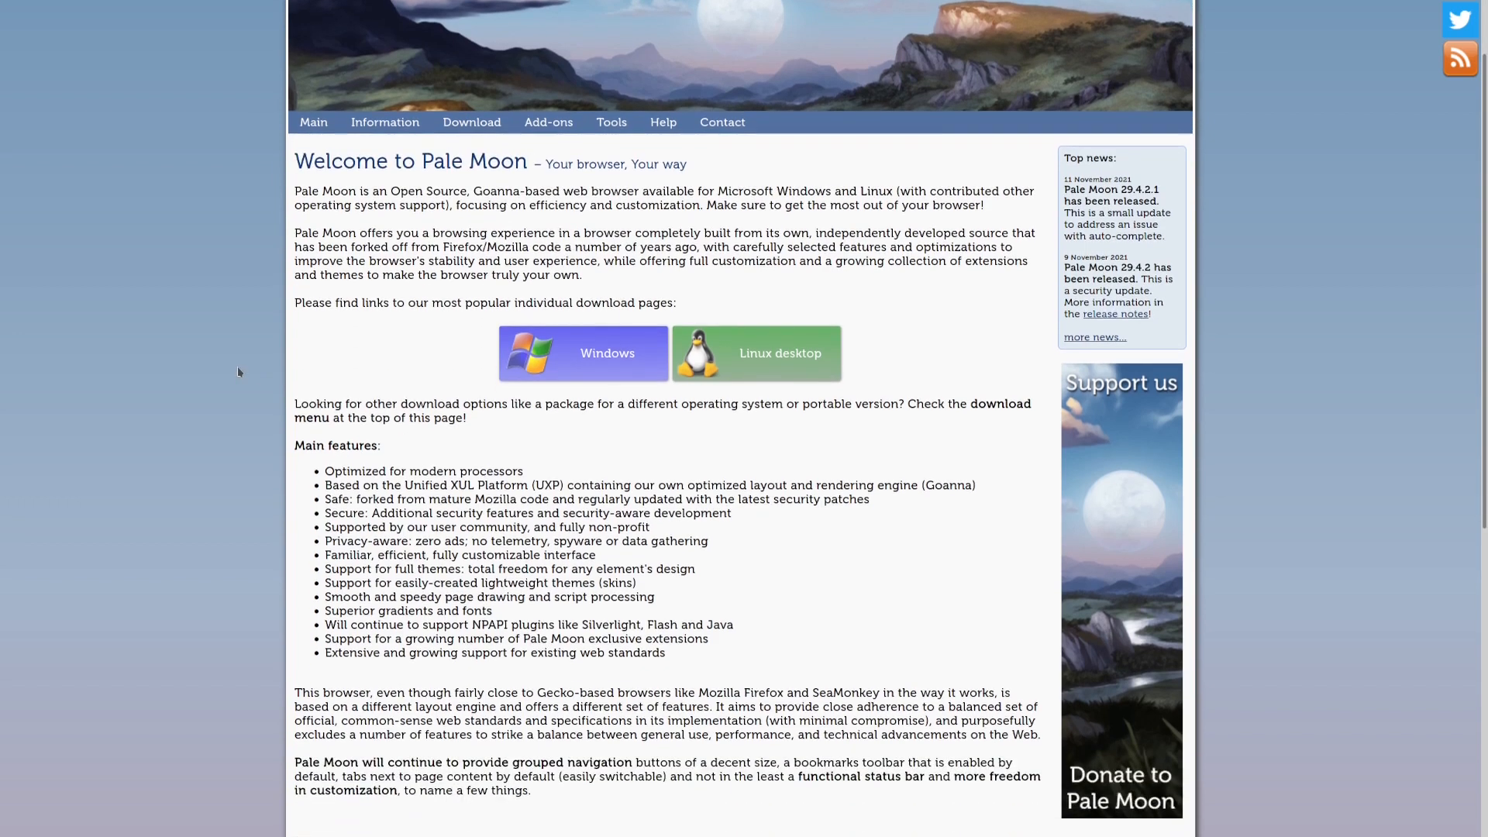
pyautogui.scroll(-3)
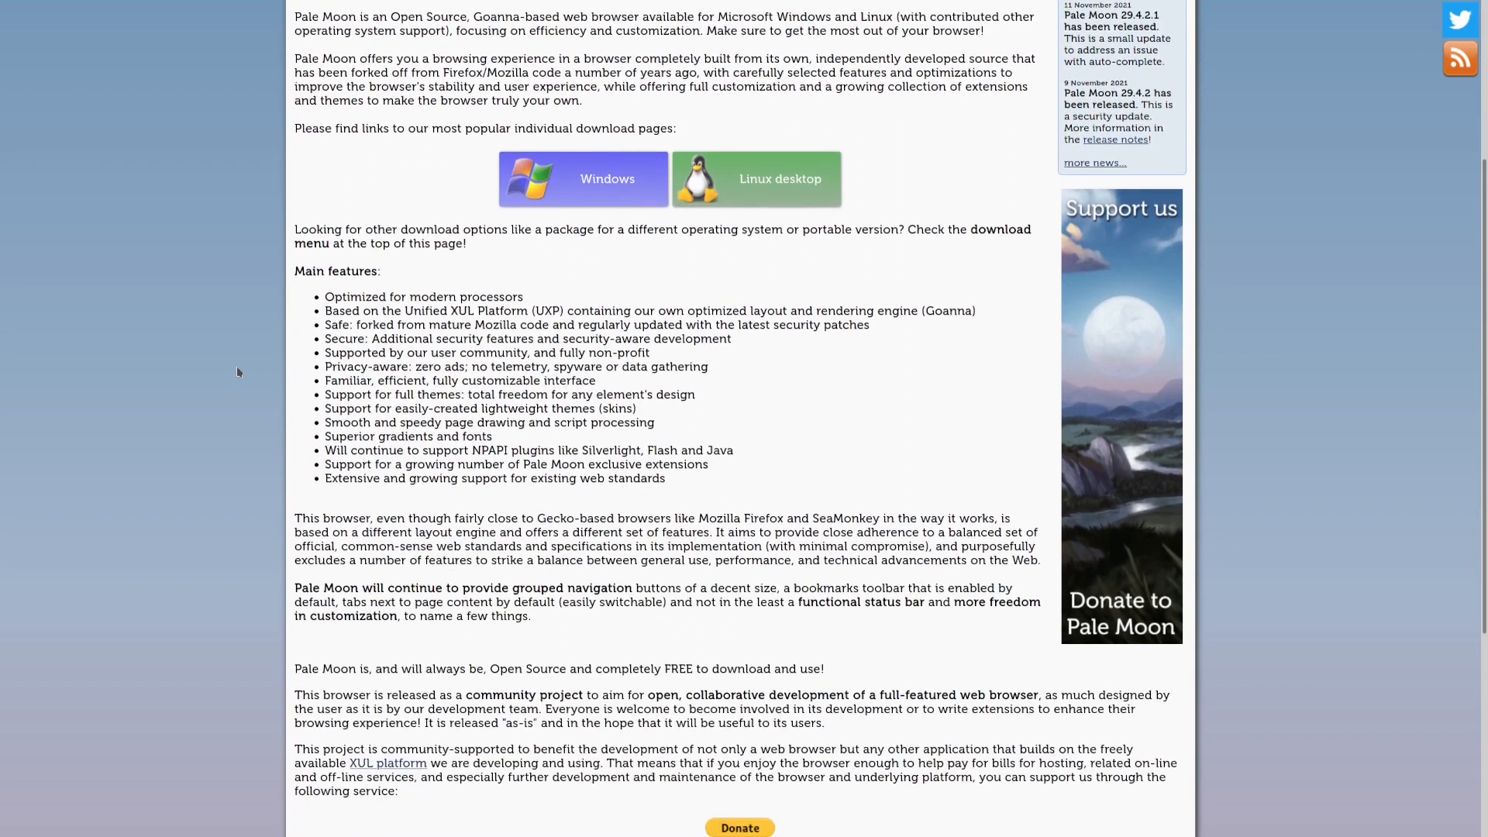
pyautogui.scroll(-3)
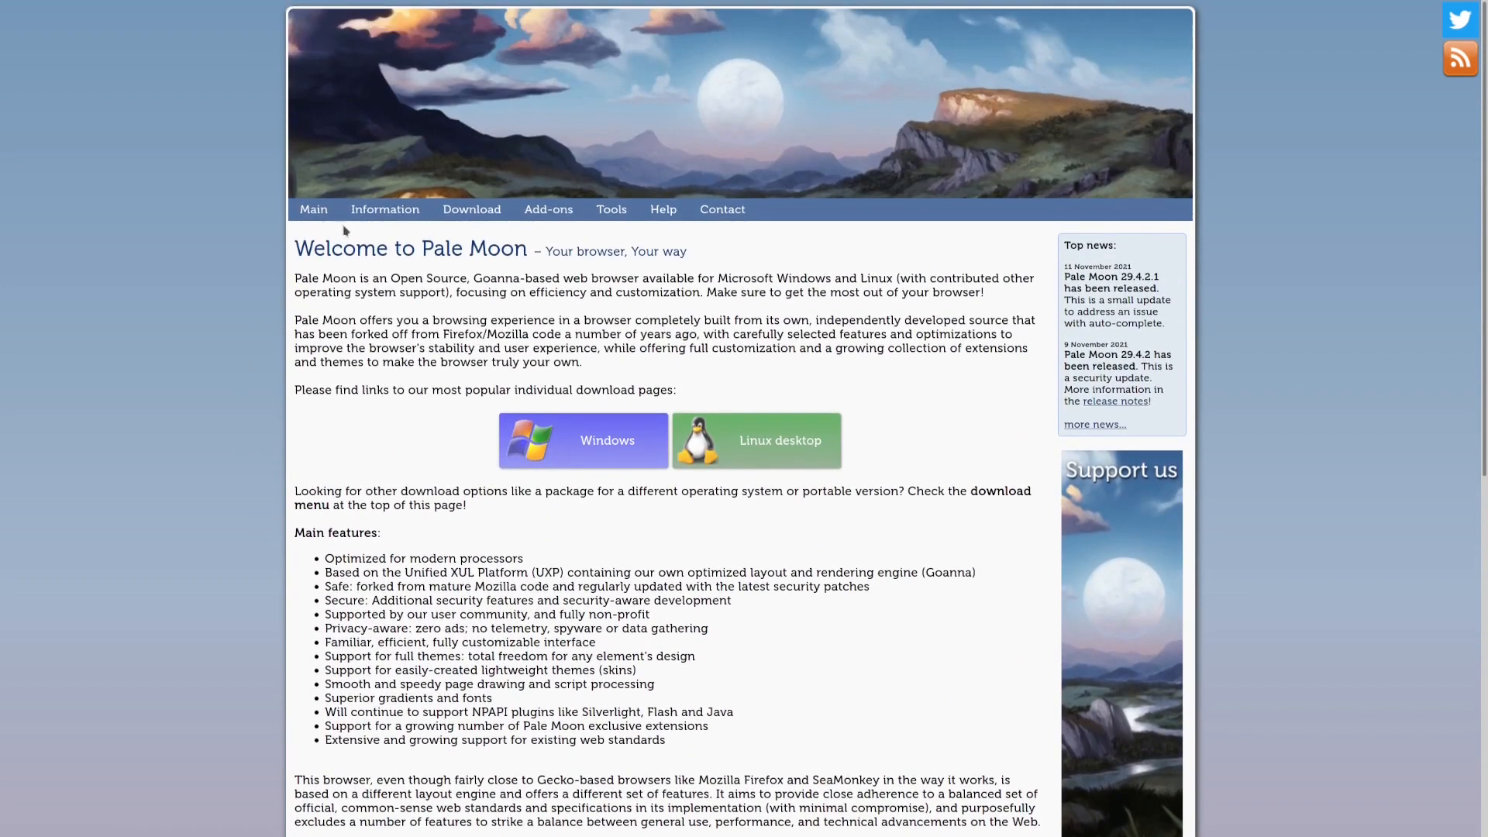
# Step: Go to Pale Moon's general project information page, then look over the download options menu
pyautogui.click(385, 209)
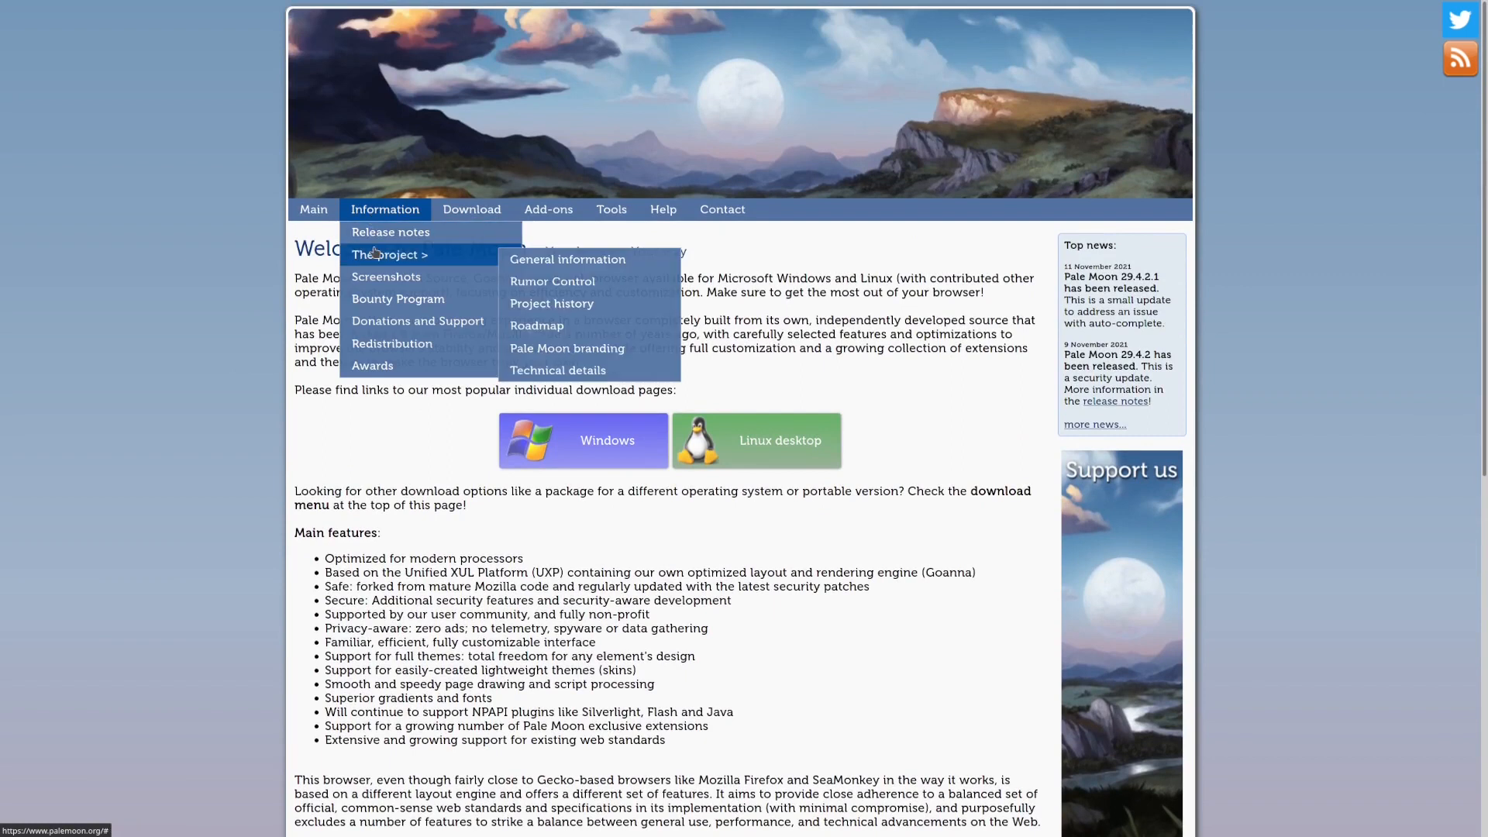
pyautogui.click(568, 259)
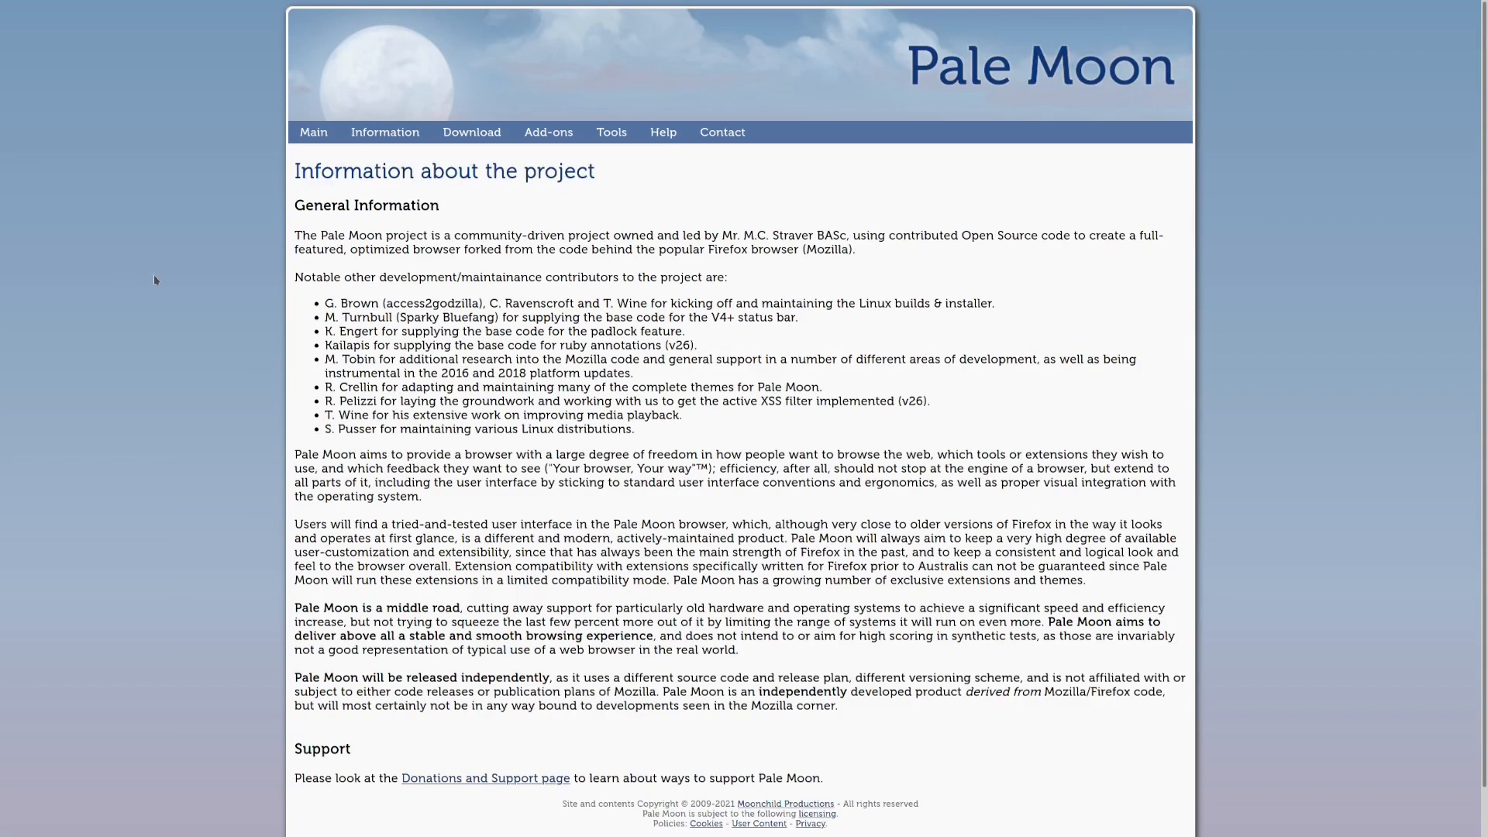
pyautogui.moveTo(220, 264)
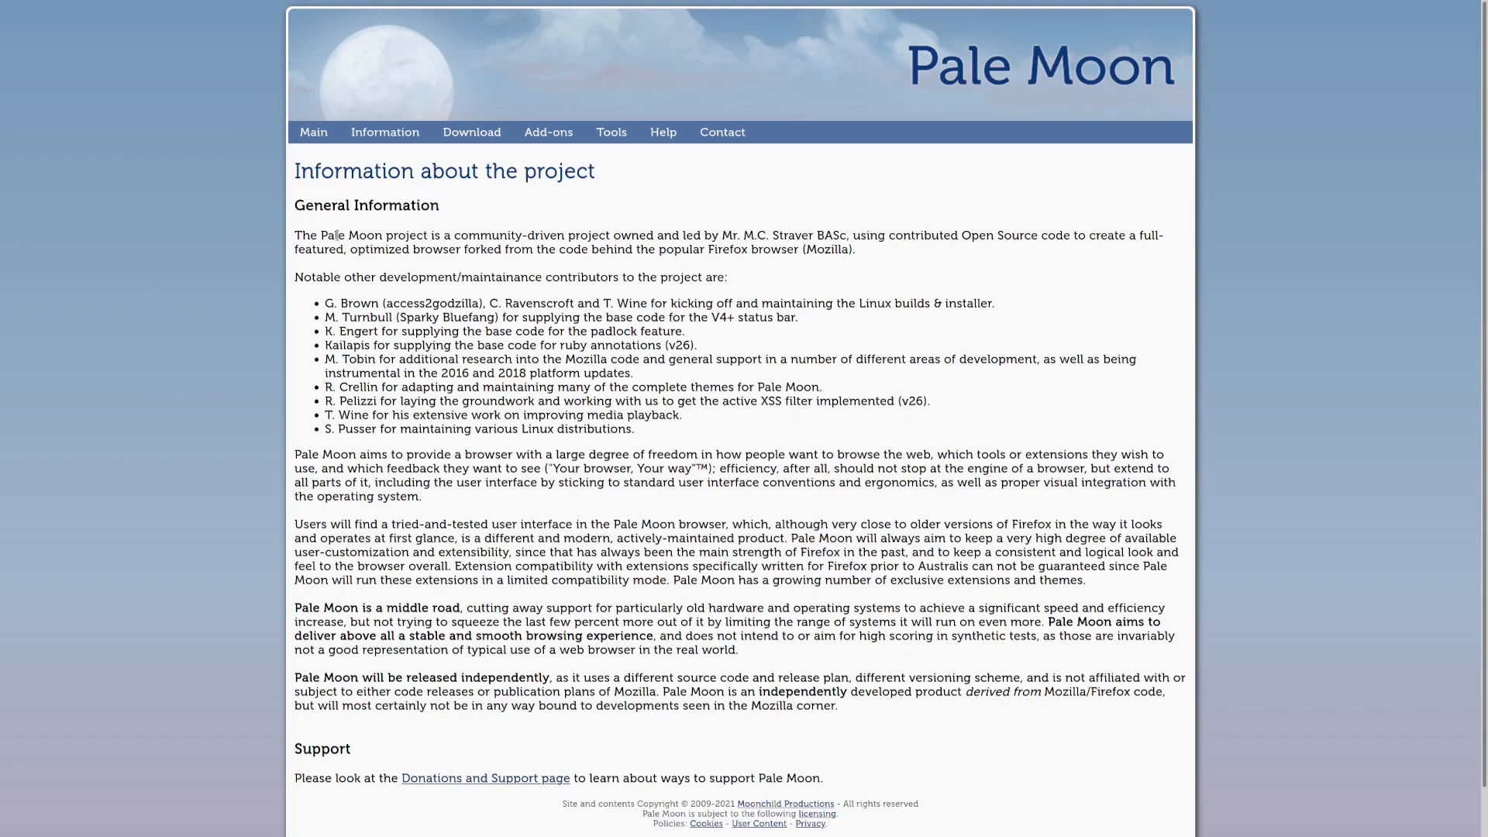
pyautogui.moveTo(316, 313)
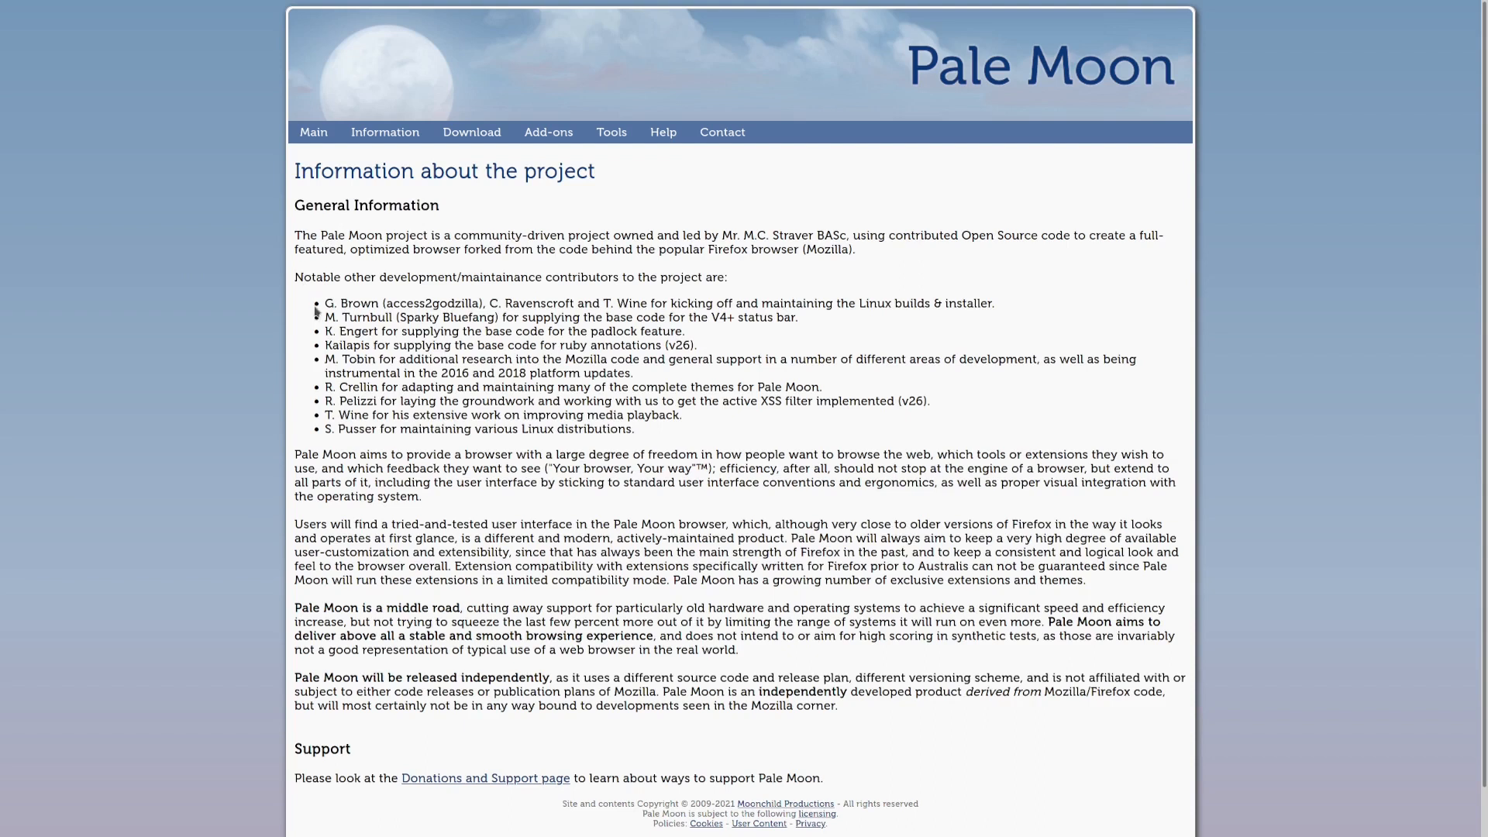
pyautogui.click(471, 134)
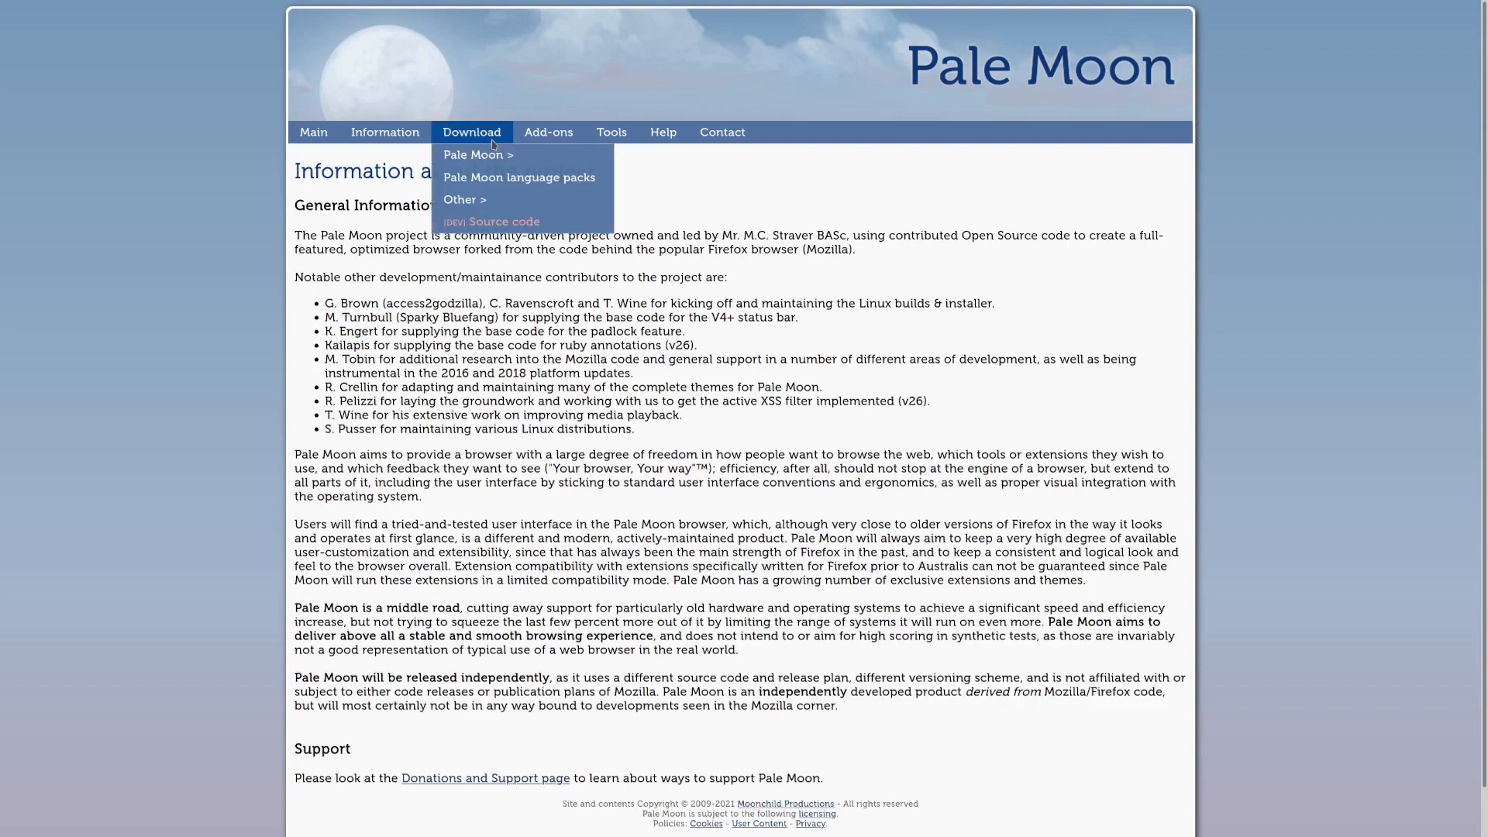
pyautogui.moveTo(479, 155)
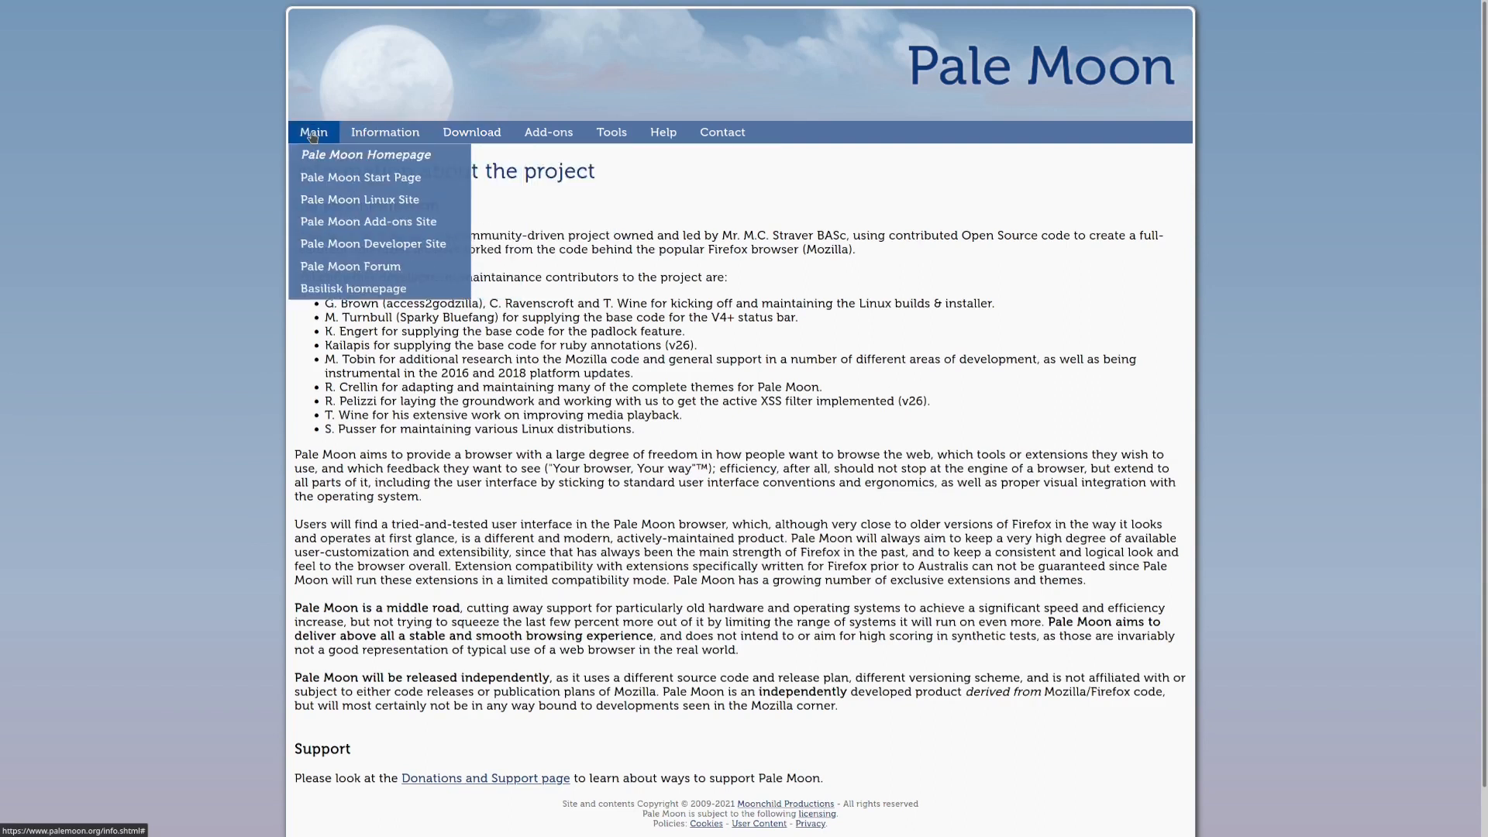
pyautogui.click(364, 153)
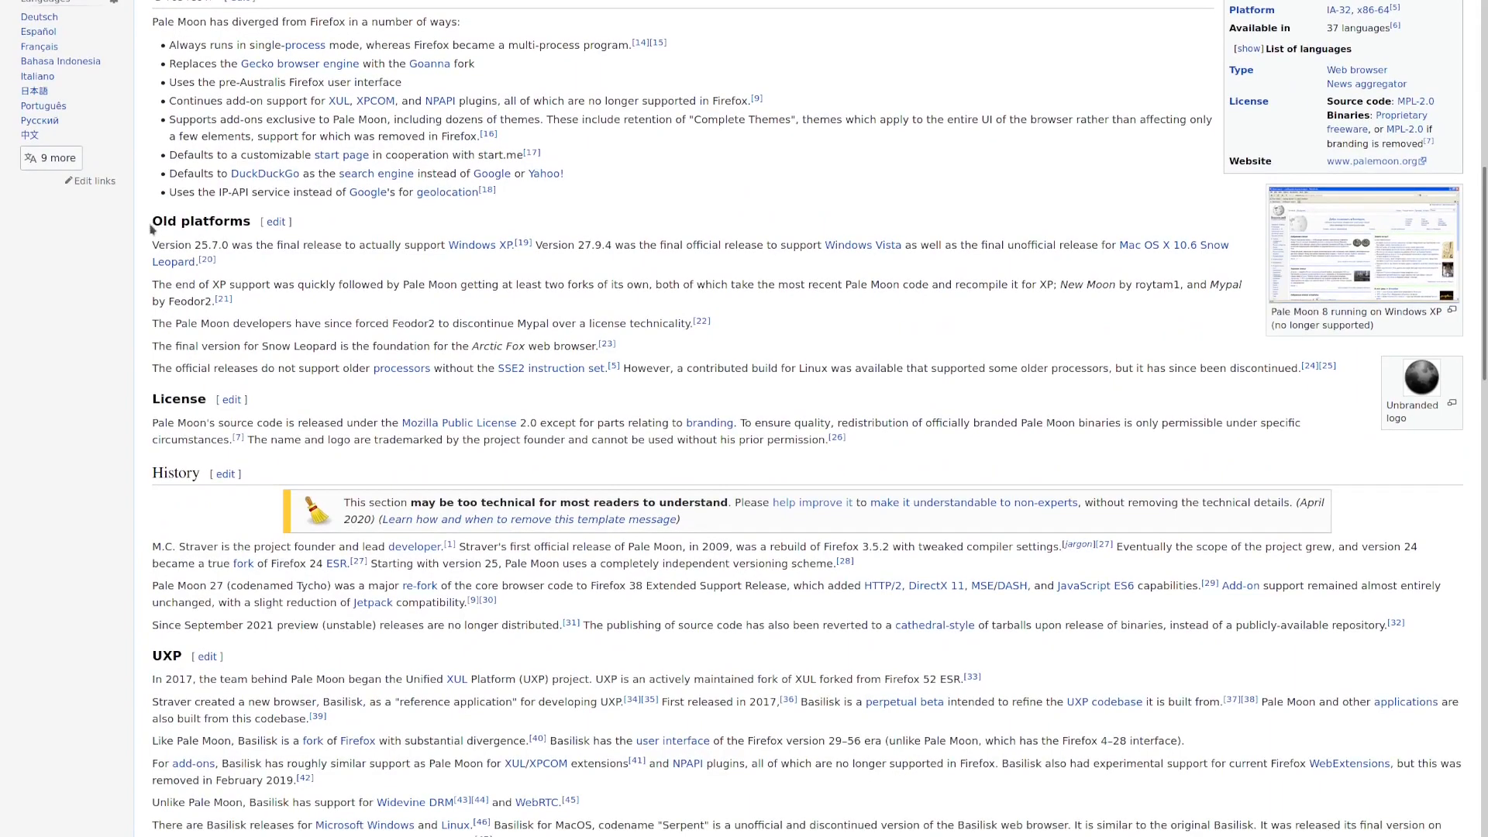
pyautogui.moveTo(263, 239)
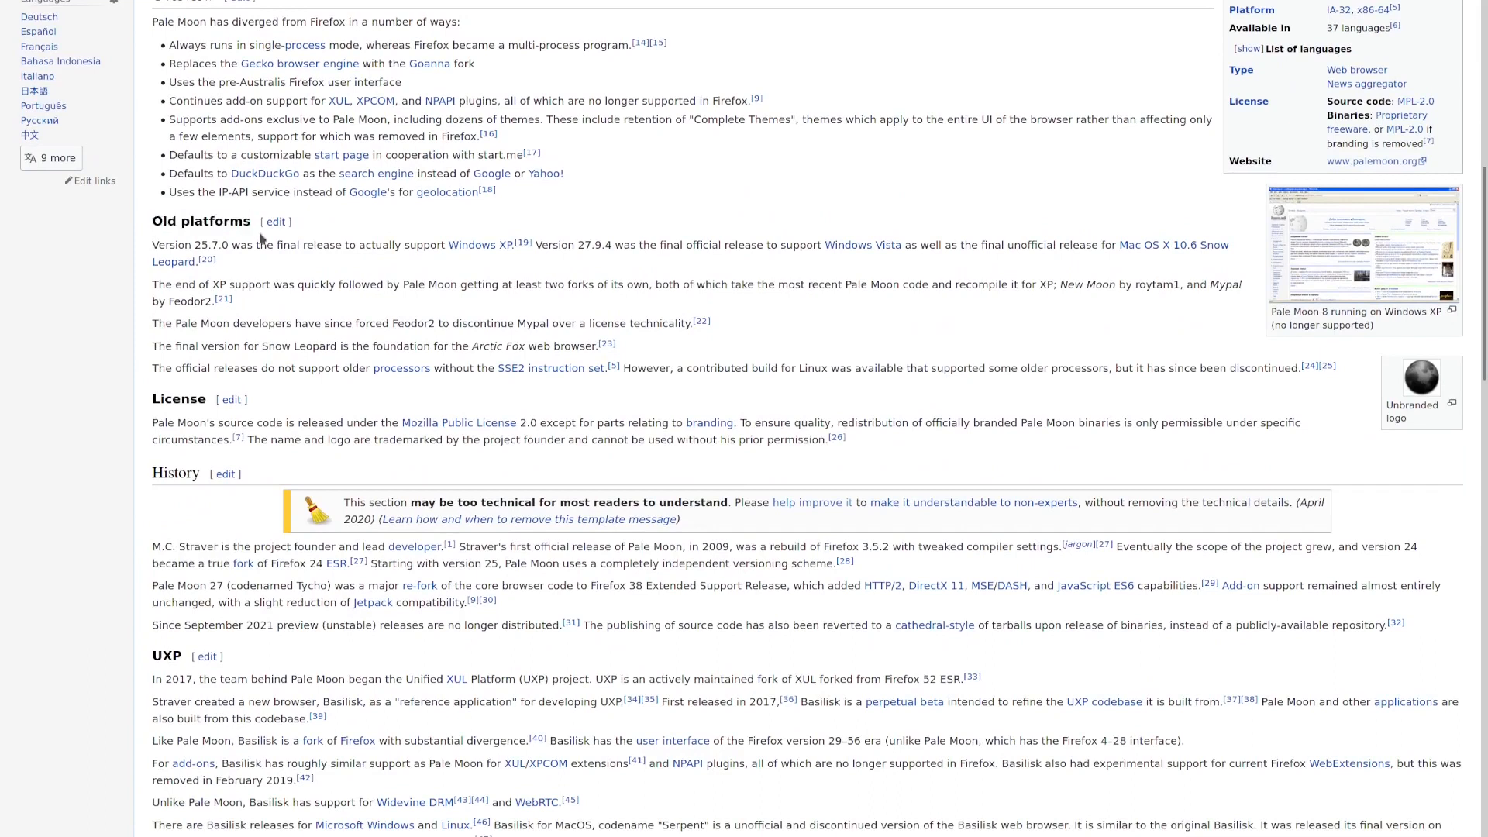
pyautogui.moveTo(262, 241)
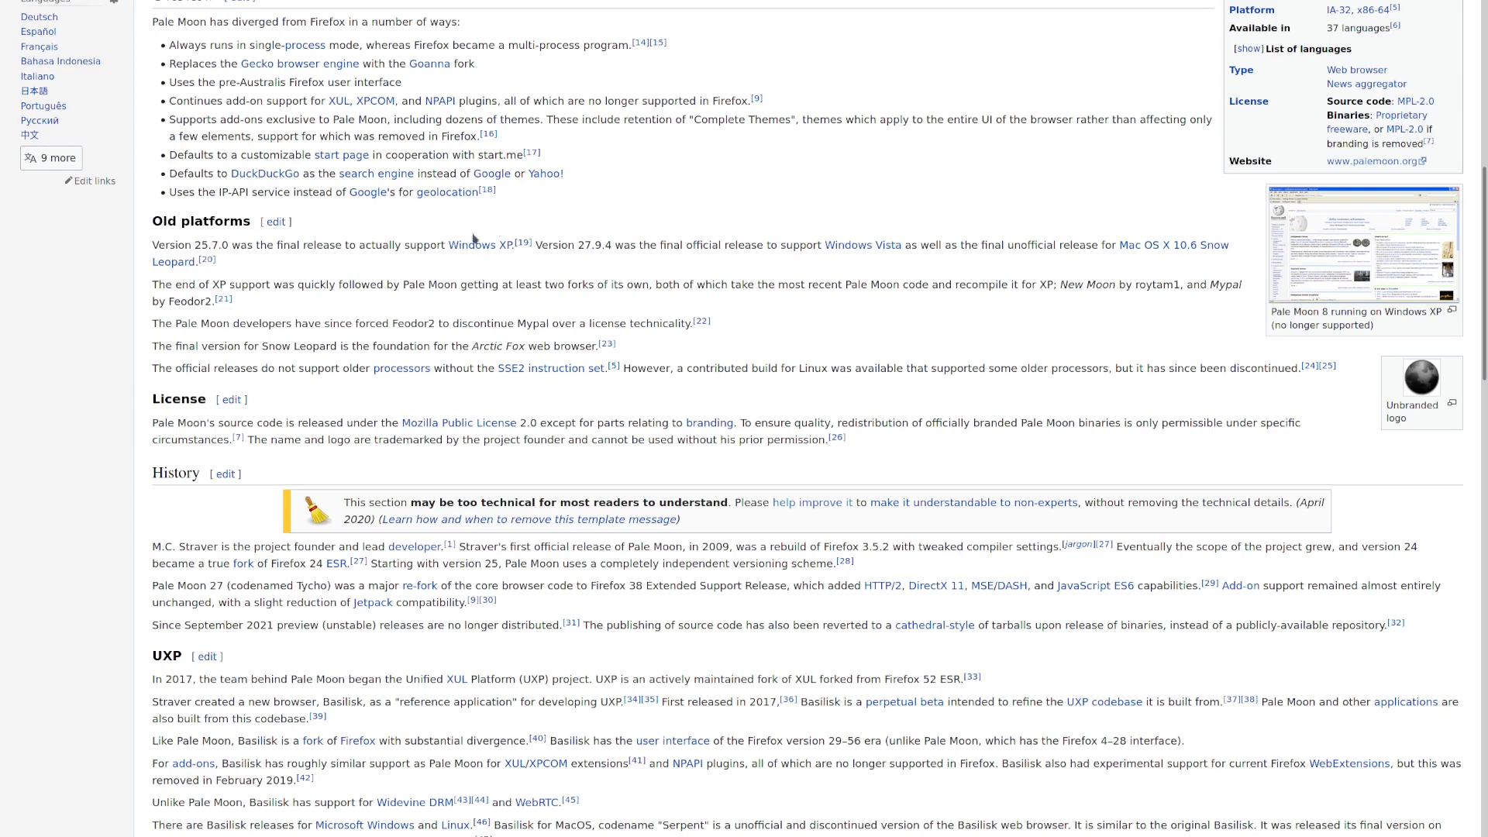
# Step: Read the article's History section, selecting the version 25 numbering phrase and a following line
pyautogui.scroll(-3)
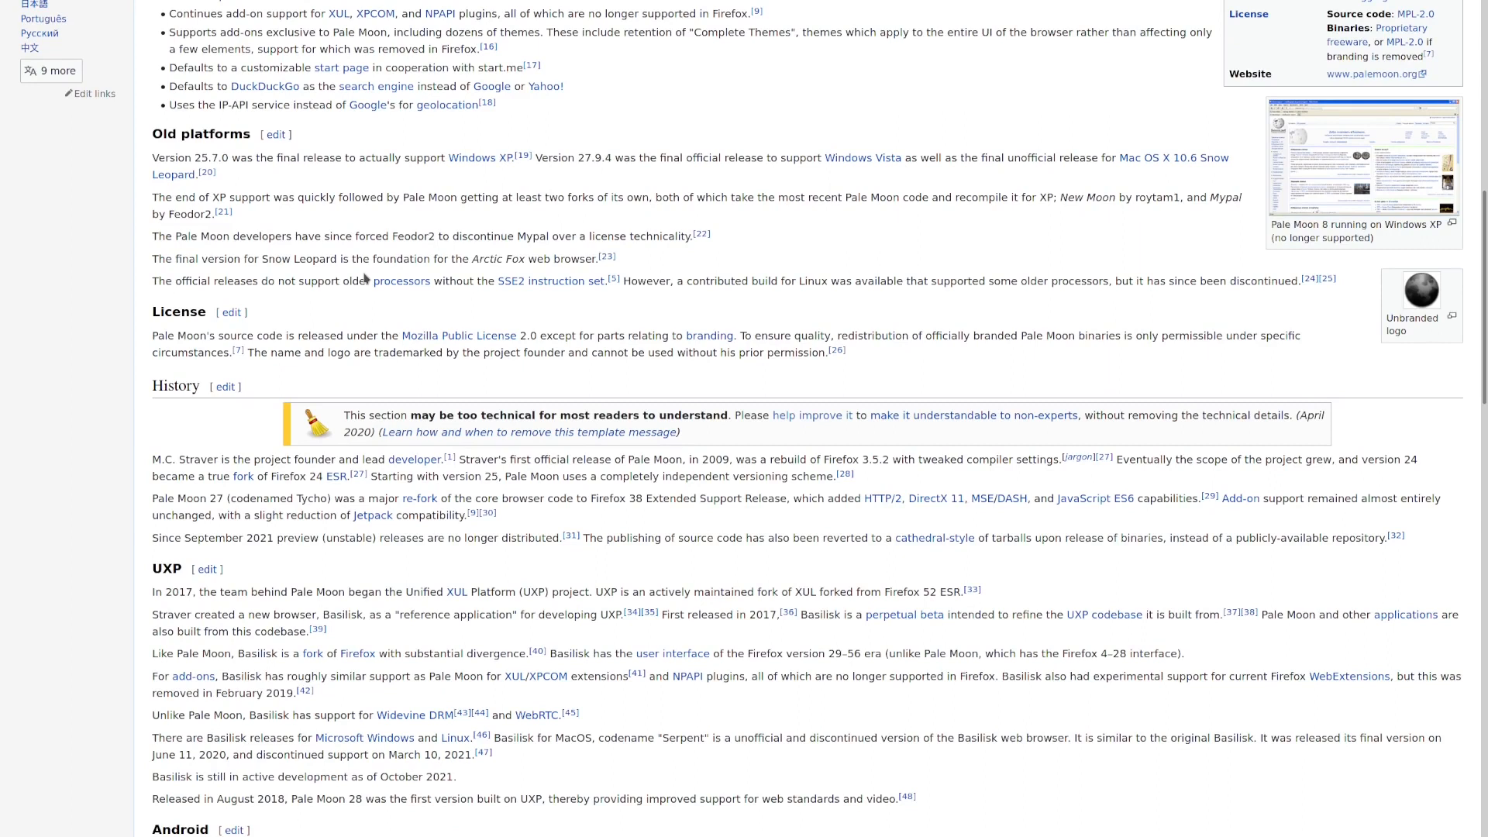
pyautogui.scroll(-3)
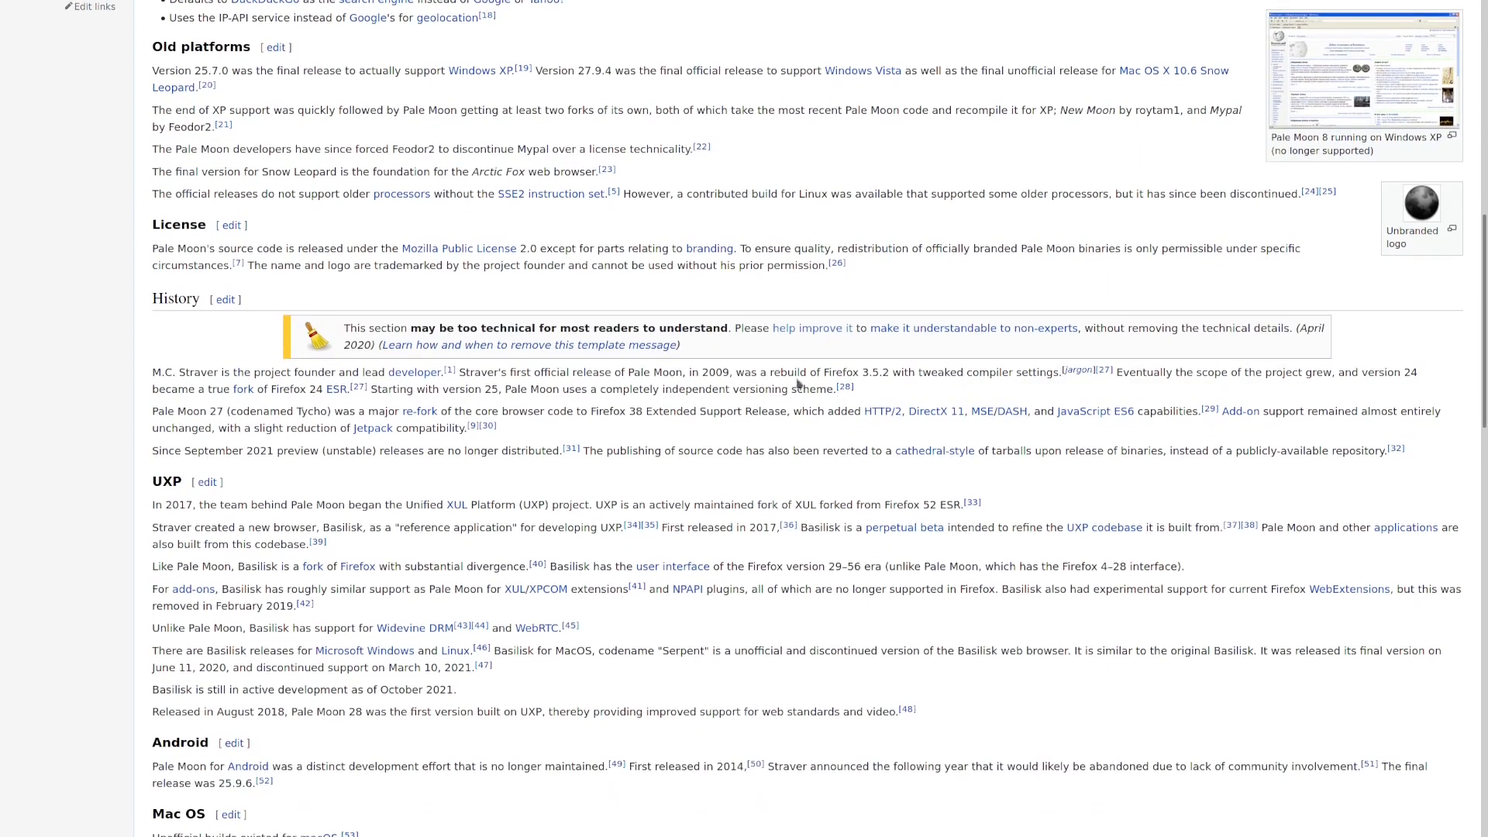
pyautogui.moveTo(404, 407)
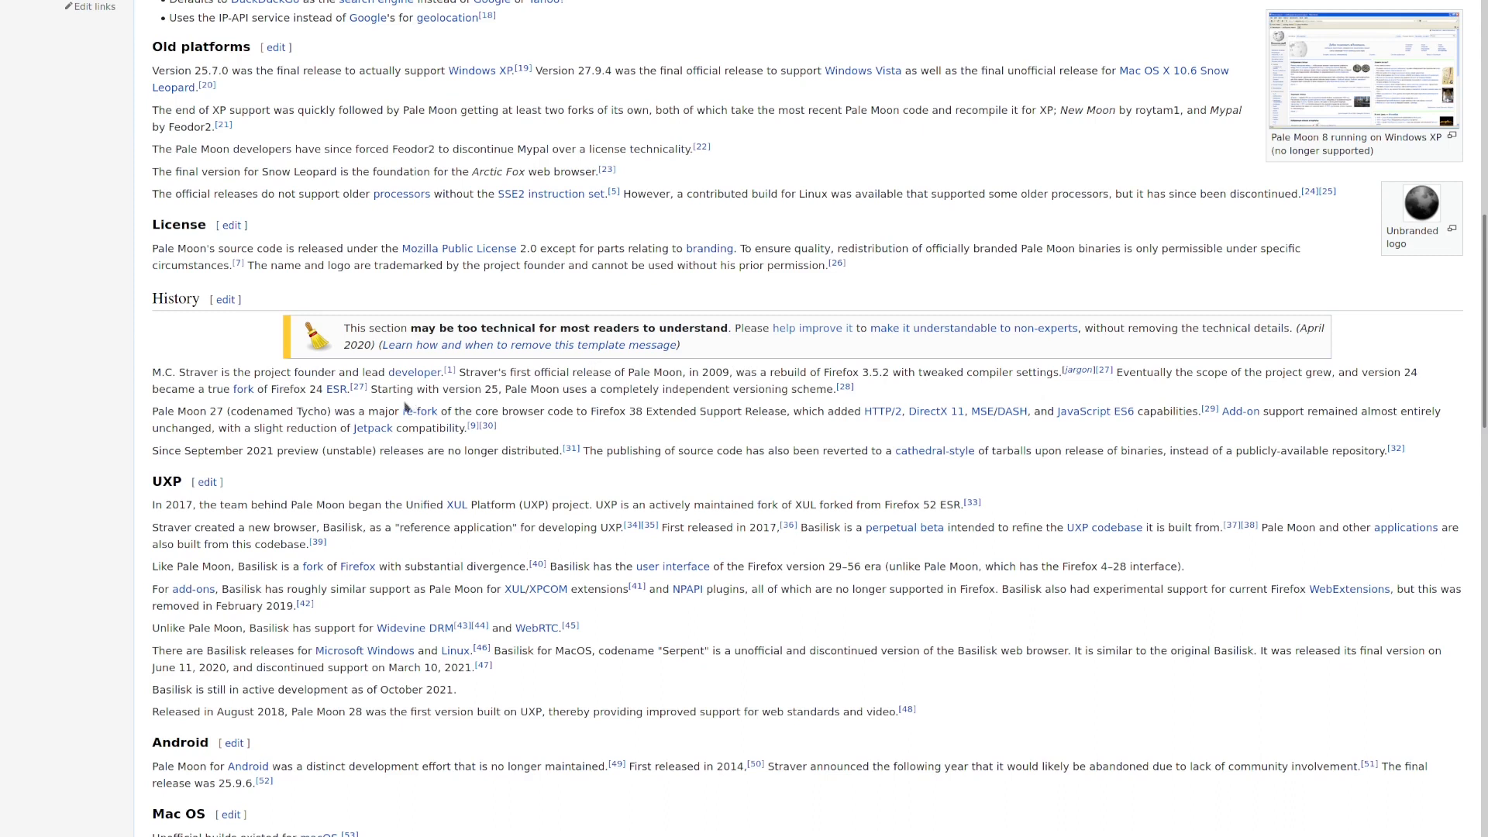
pyautogui.doubleClick(433, 390)
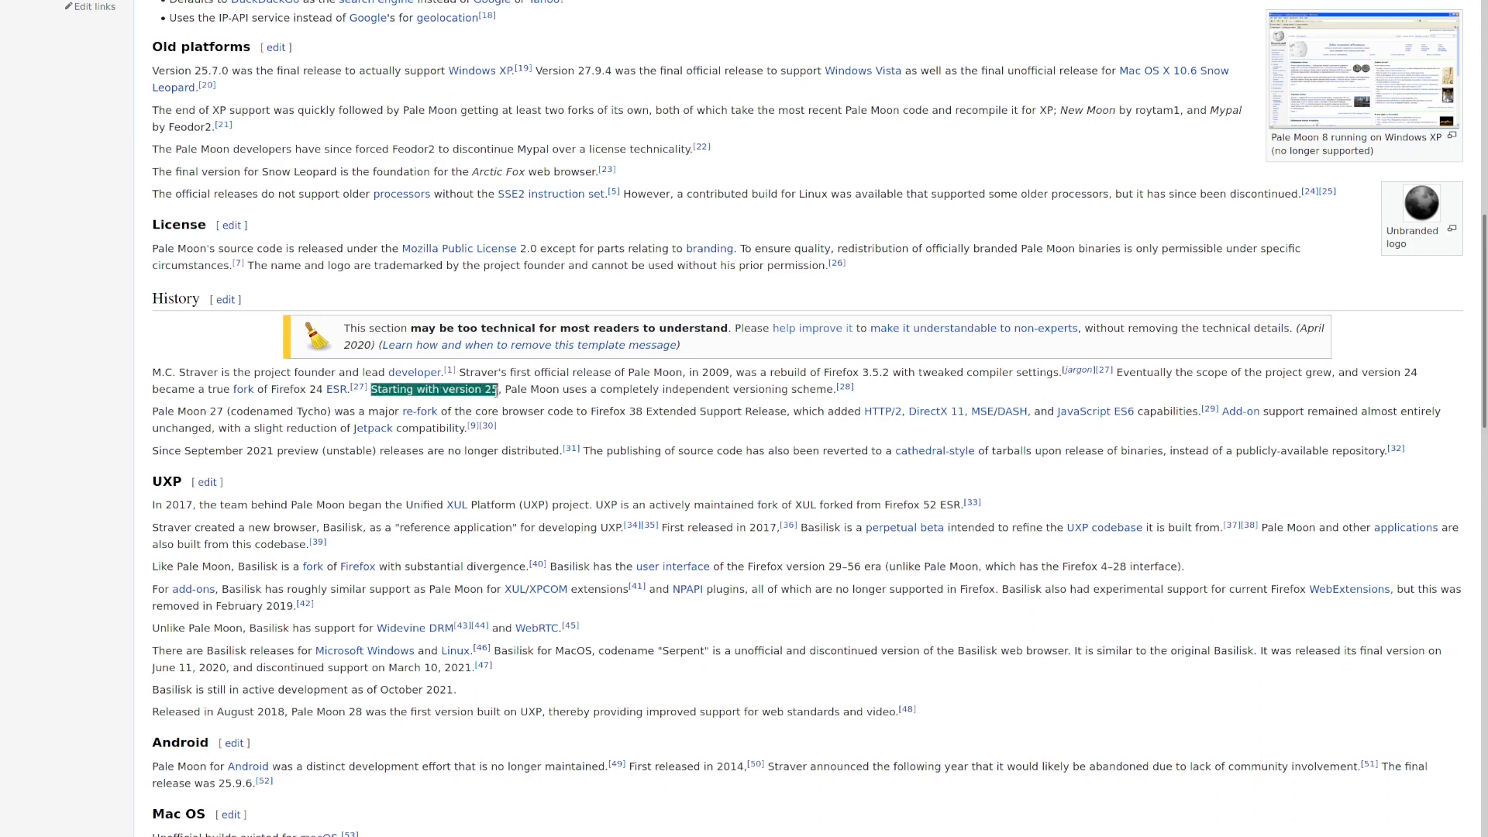
pyautogui.moveTo(516, 404)
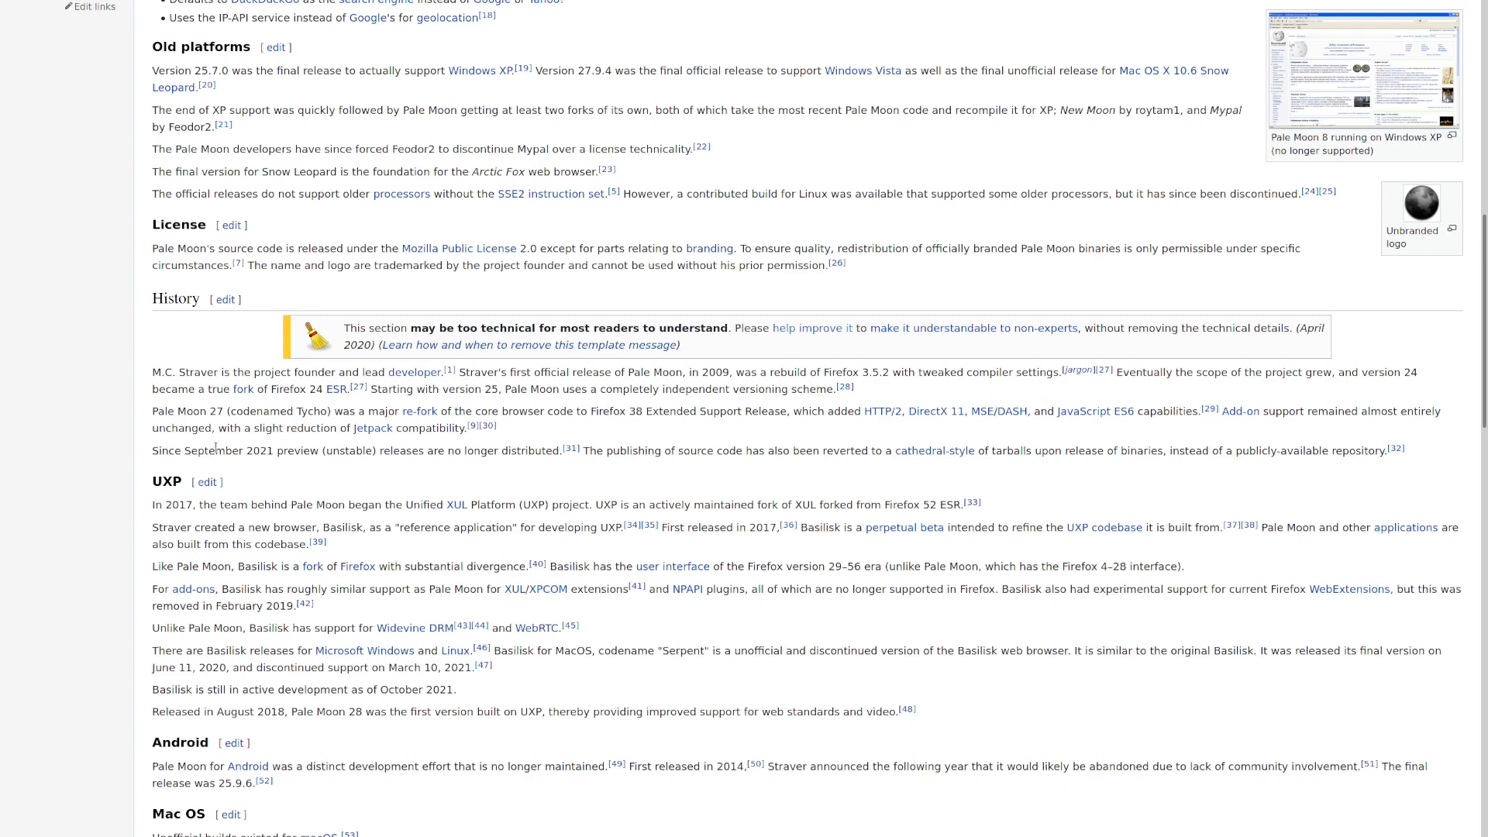
pyautogui.moveTo(150, 451); pyautogui.dragTo(331, 451)
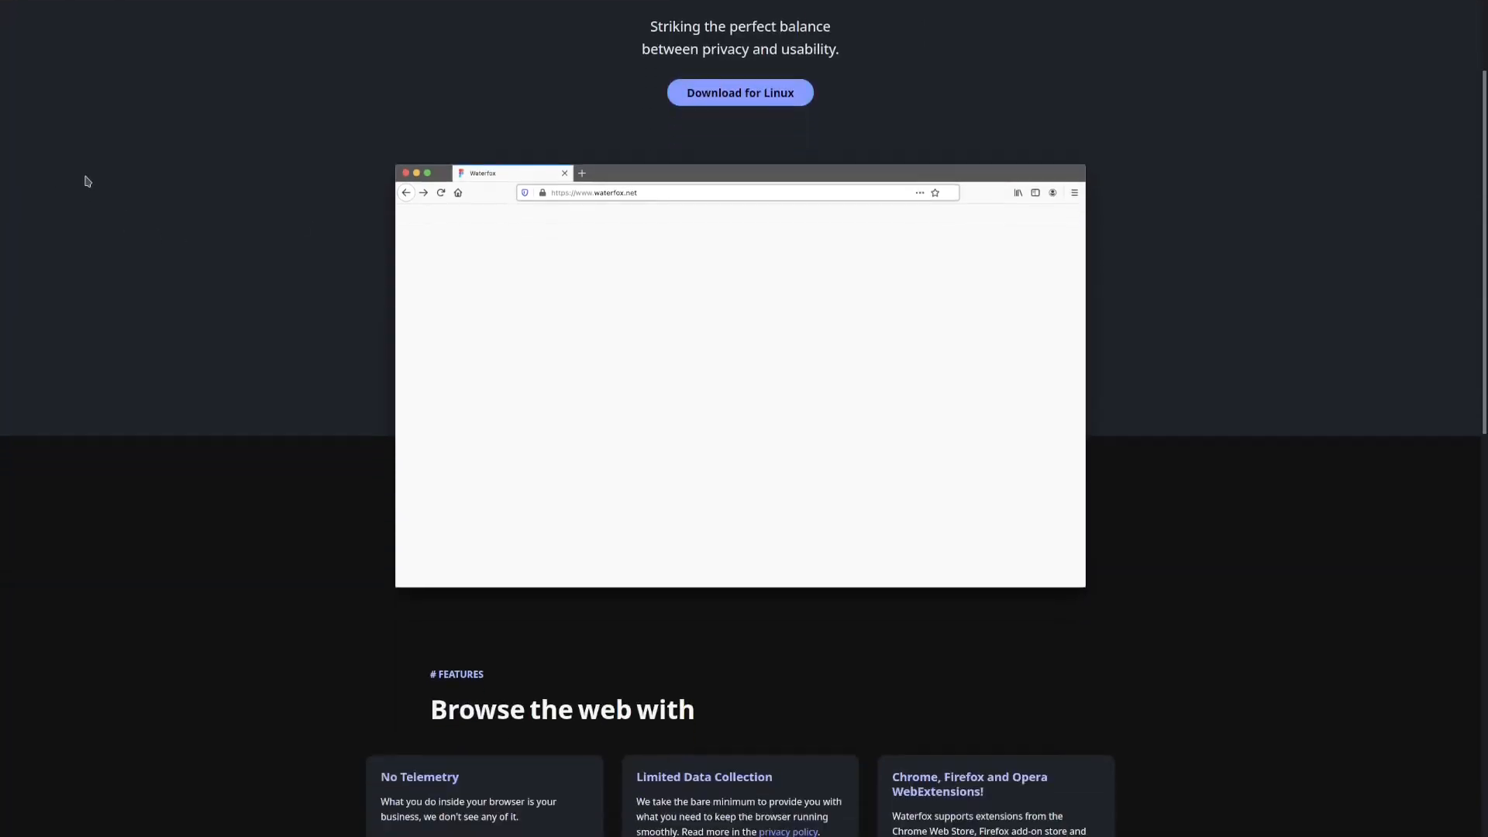
# Step: Scroll waterfox.net down past the Features cards to the Resources section
pyautogui.scroll(-3)
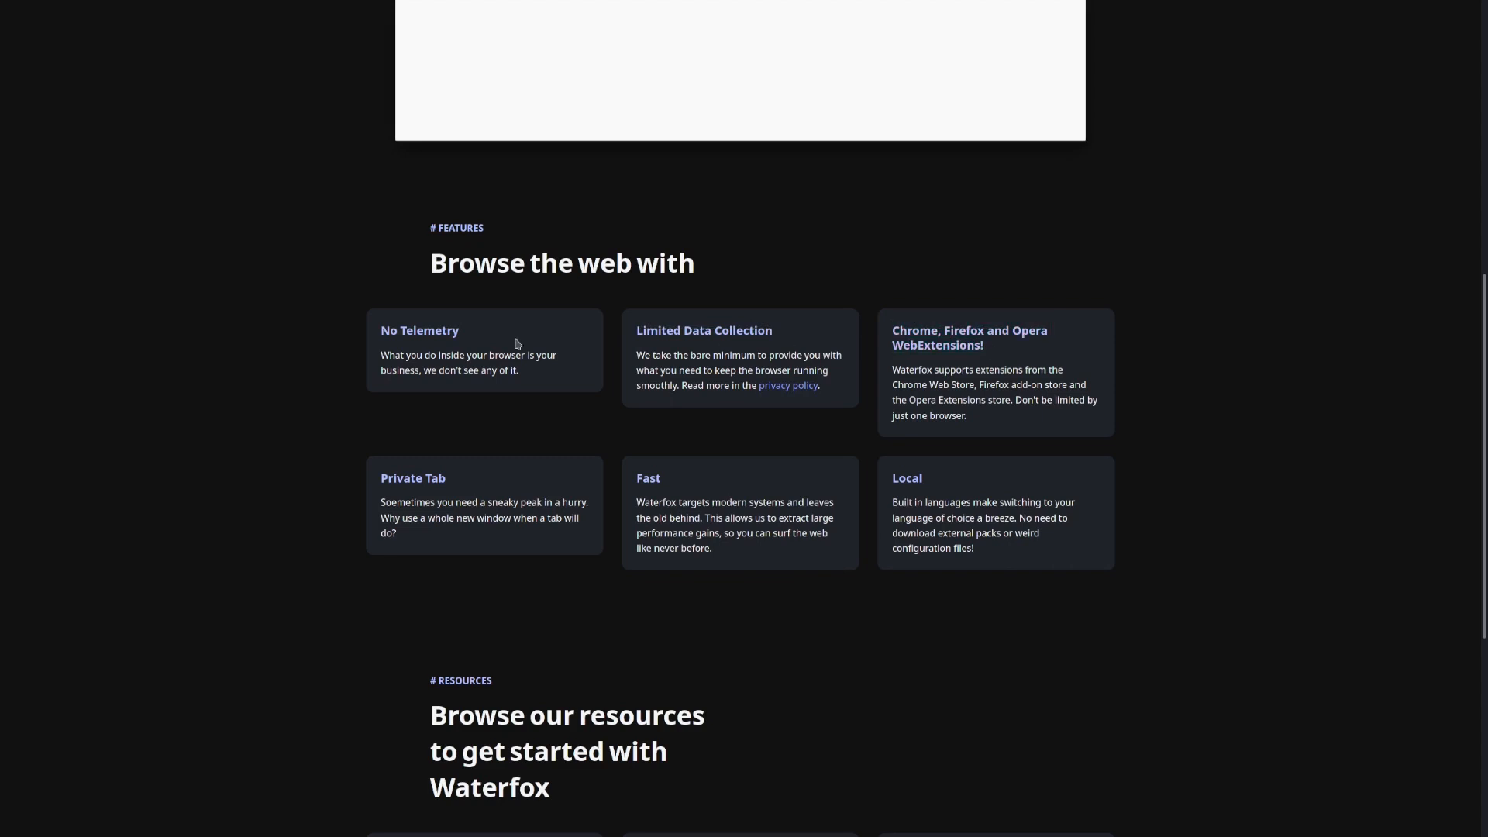
pyautogui.scroll(-3)
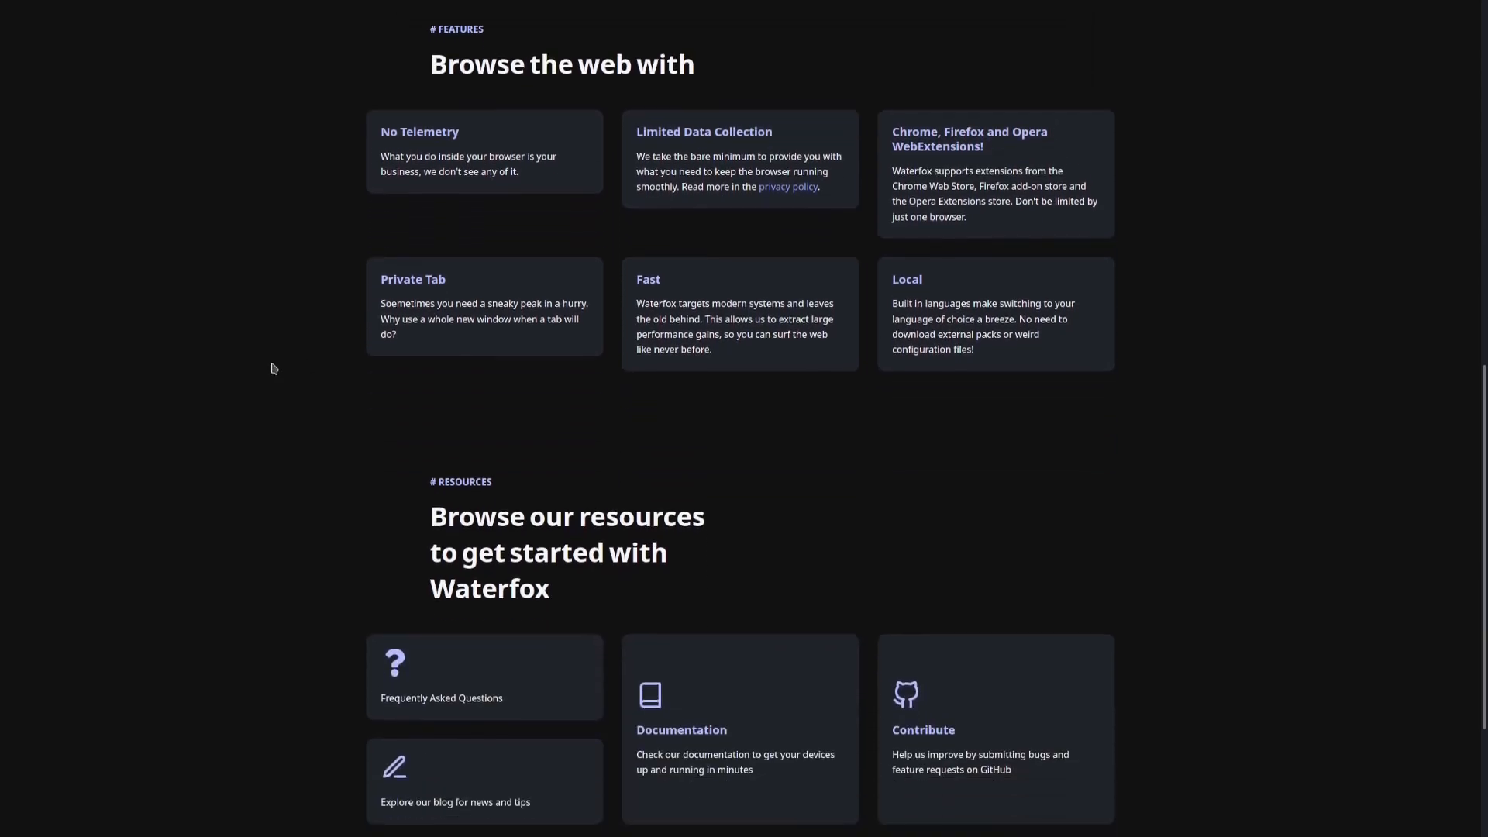
pyautogui.scroll(-3)
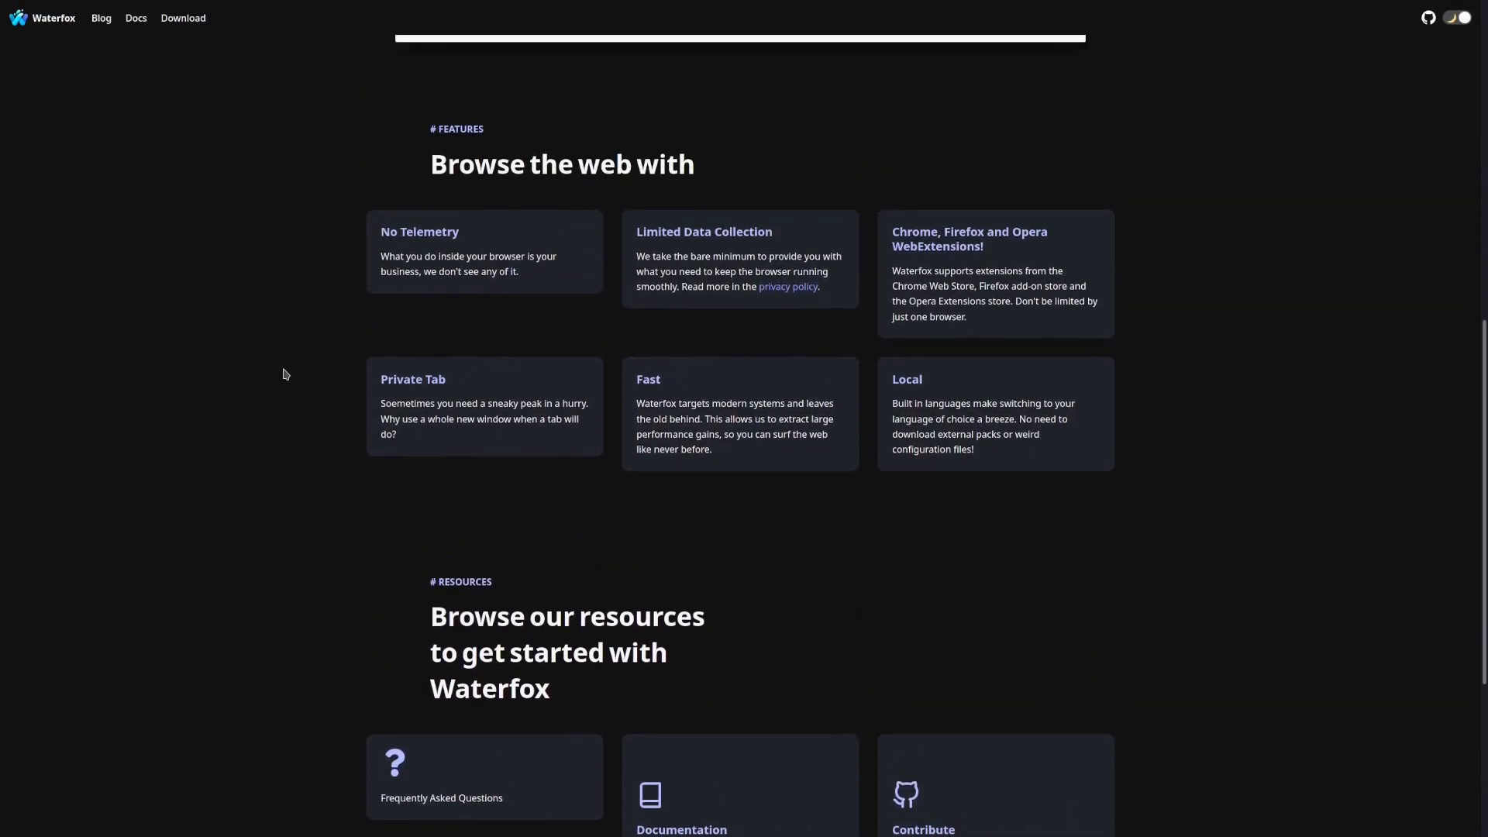
pyautogui.moveTo(689, 781)
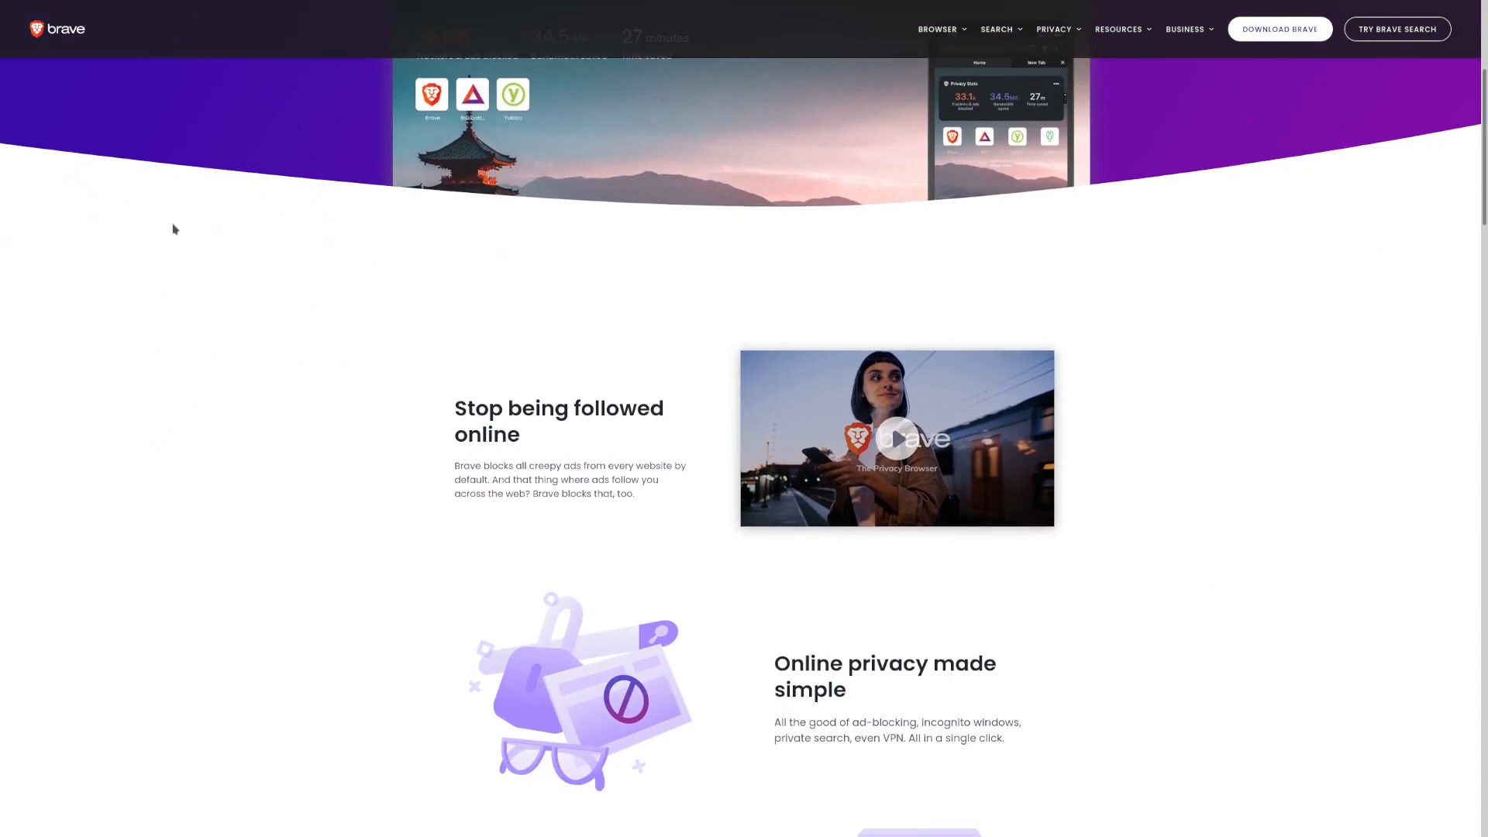
# Step: Scroll brave.com down to the 'Brave vs. other browsers' privacy comparison table
pyautogui.scroll(-3)
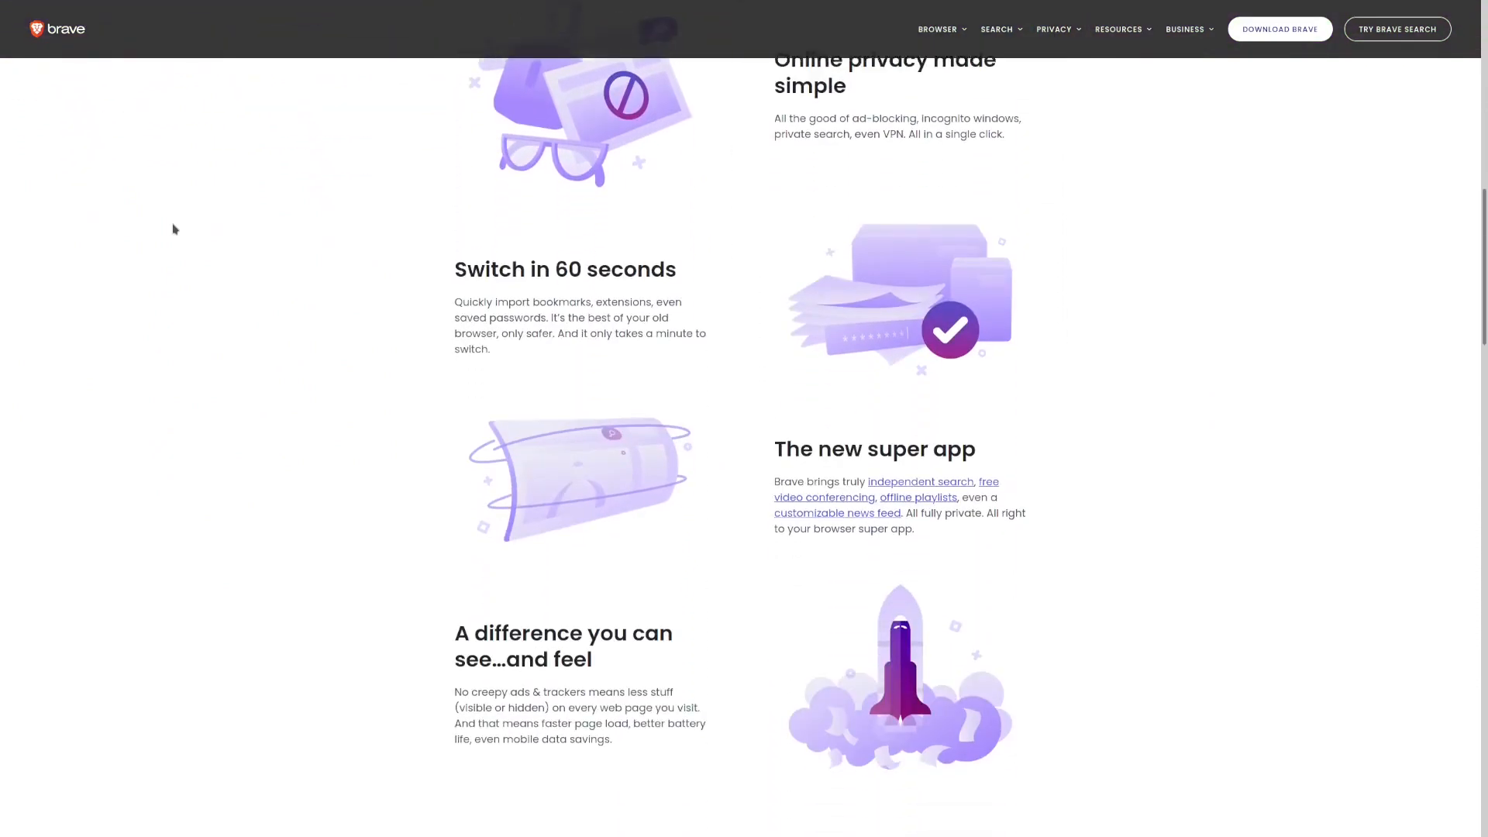
pyautogui.scroll(-3)
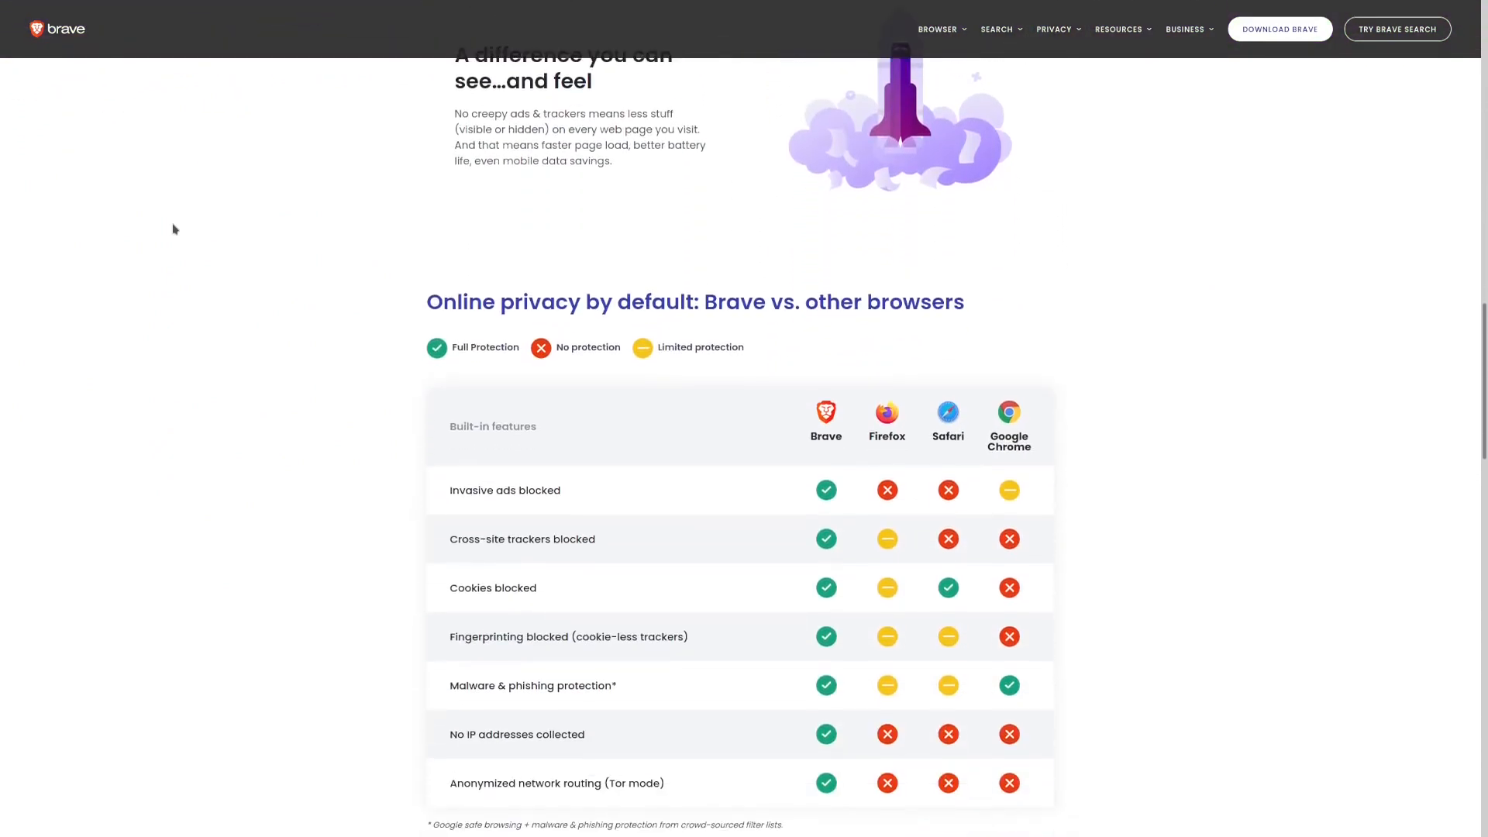
pyautogui.scroll(-3)
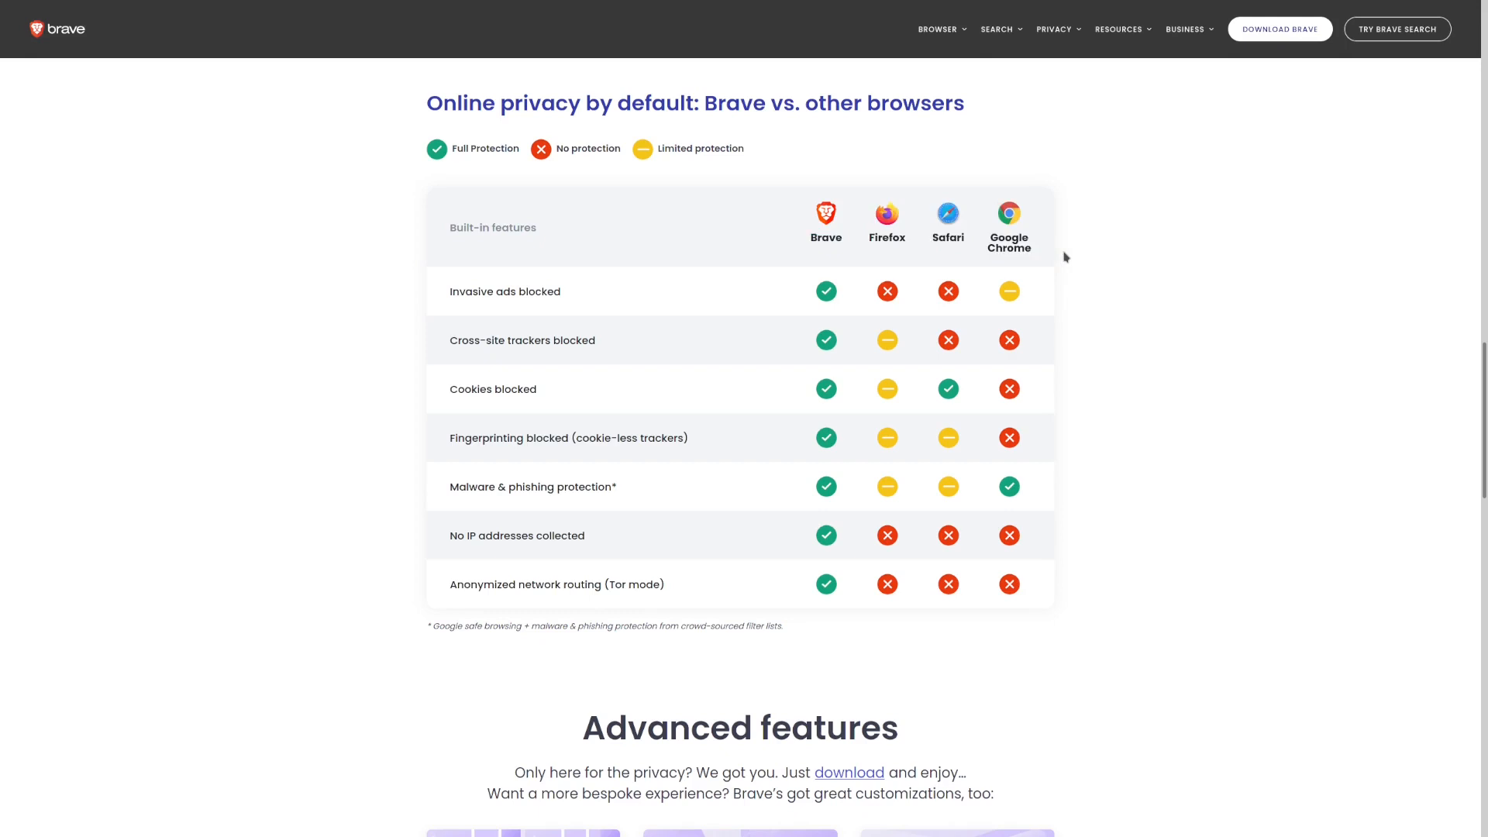
pyautogui.moveTo(1012, 274)
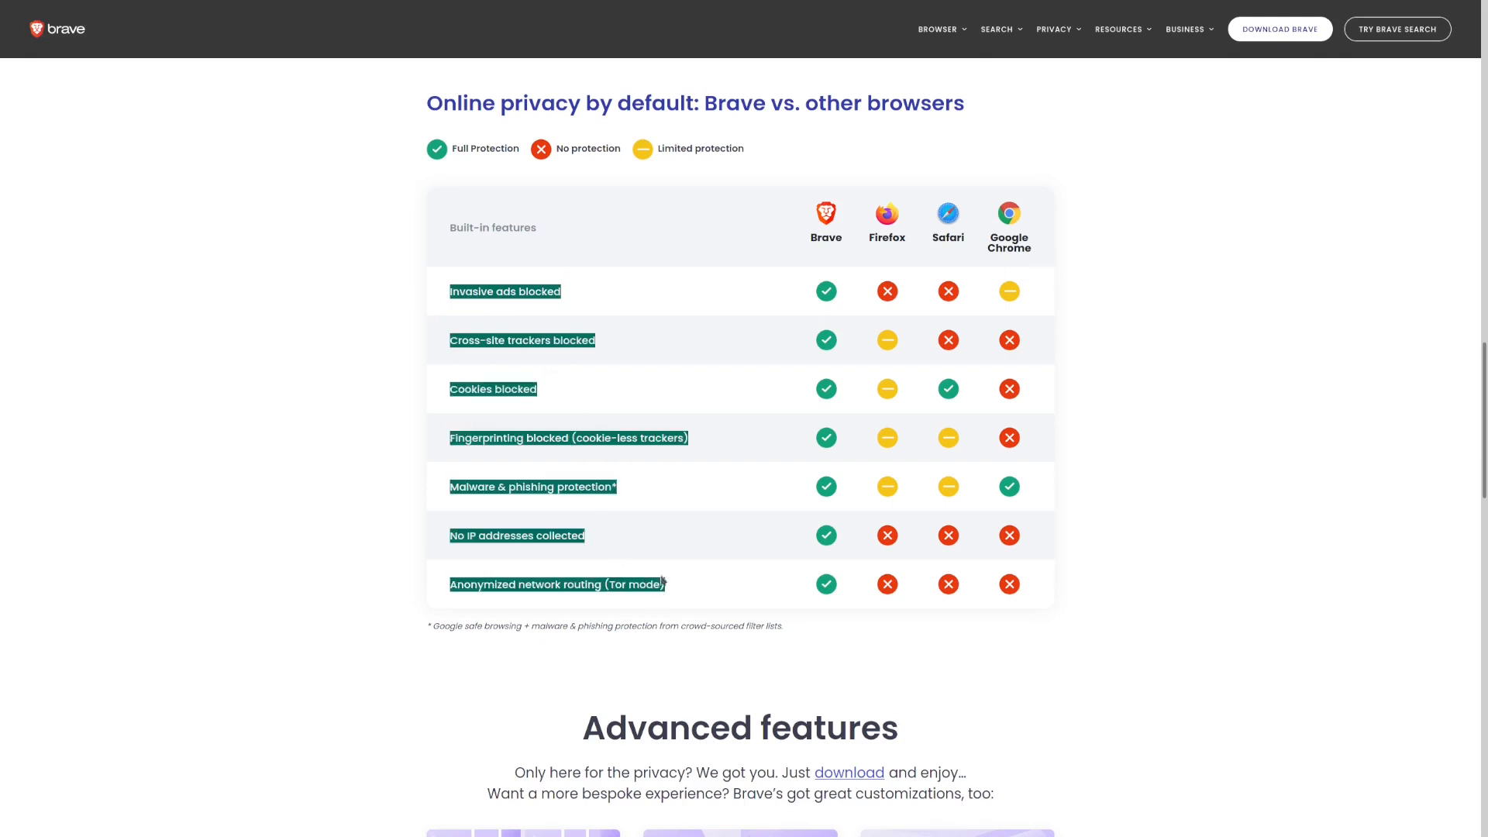
pyautogui.moveTo(1110, 330)
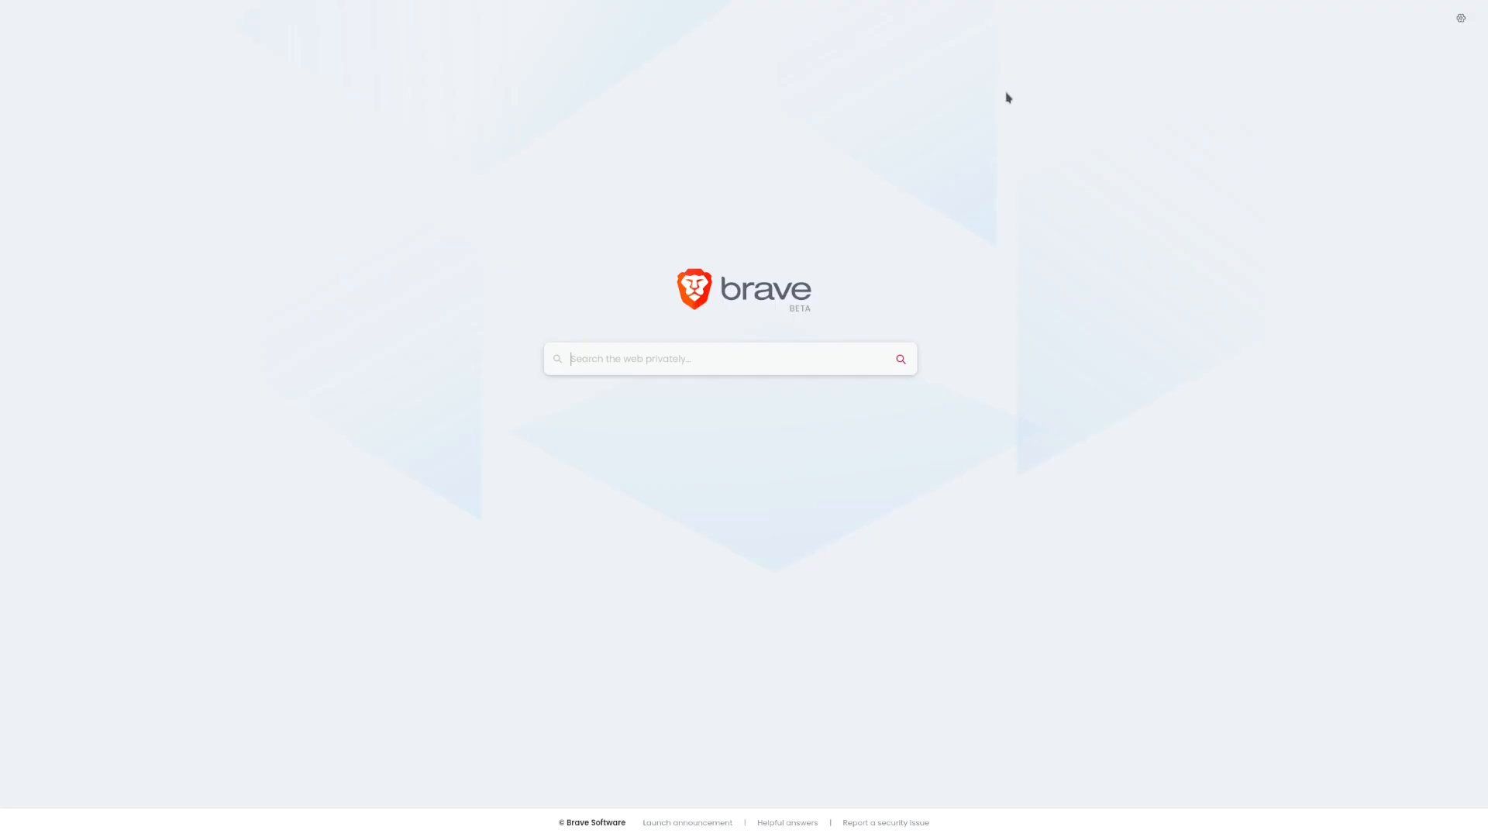
pyautogui.moveTo(699, 254)
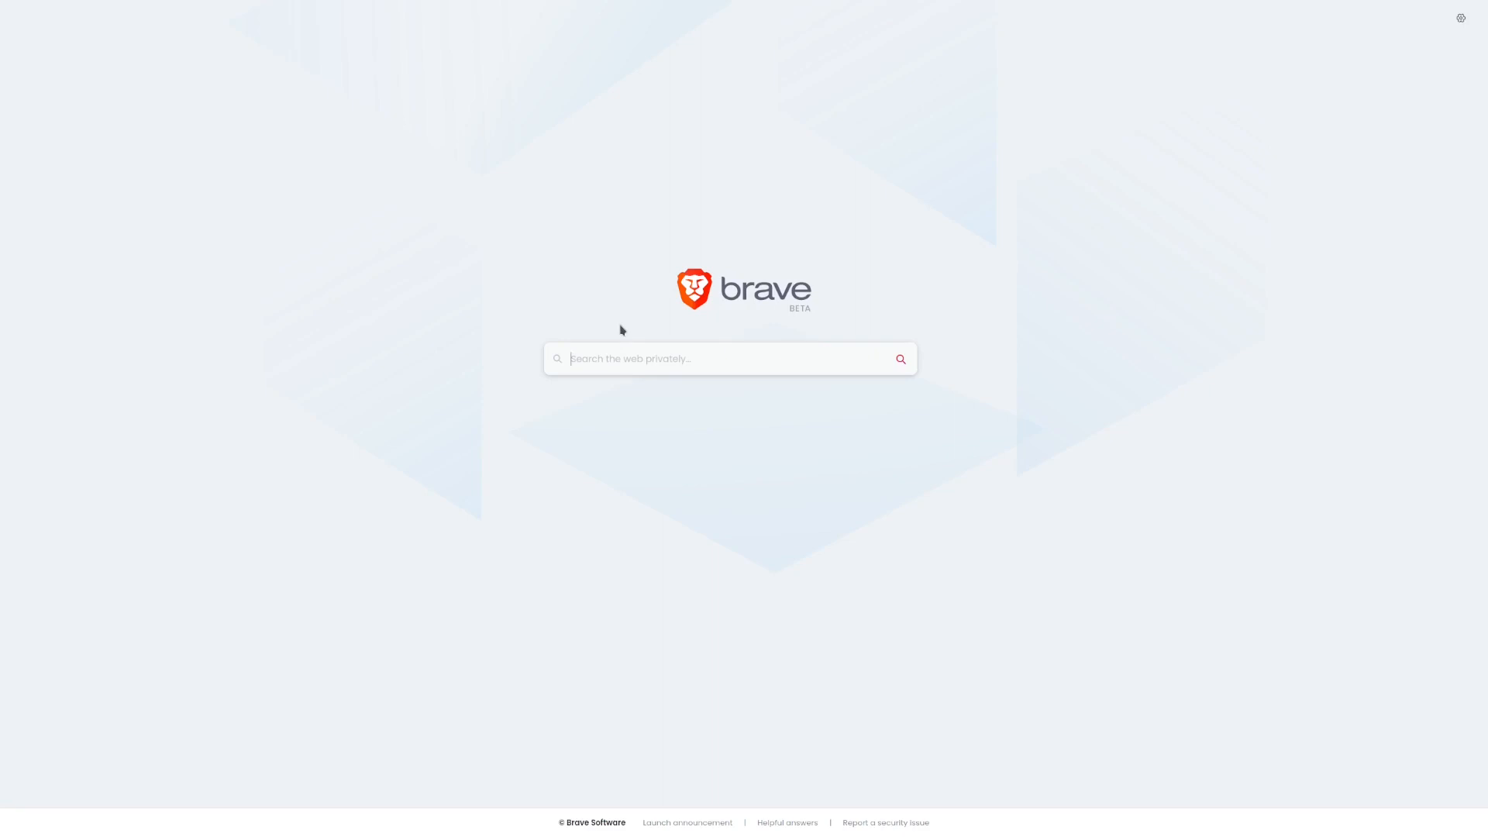
# Step: Search Brave Search for 'brave browser is a fed honeypot'
pyautogui.write('brave browser is a fed honeypot')
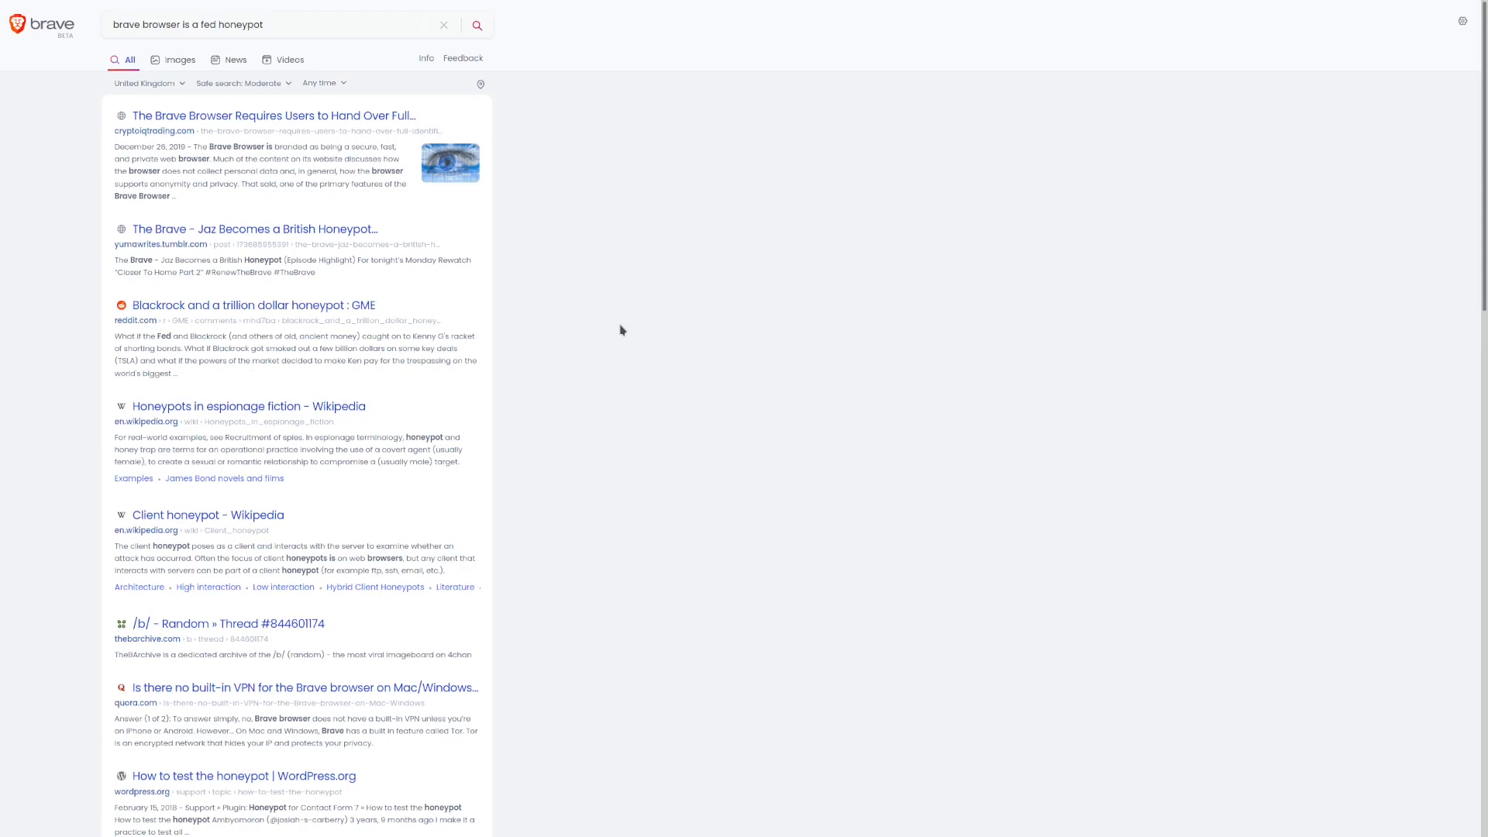
pyautogui.moveTo(596, 323)
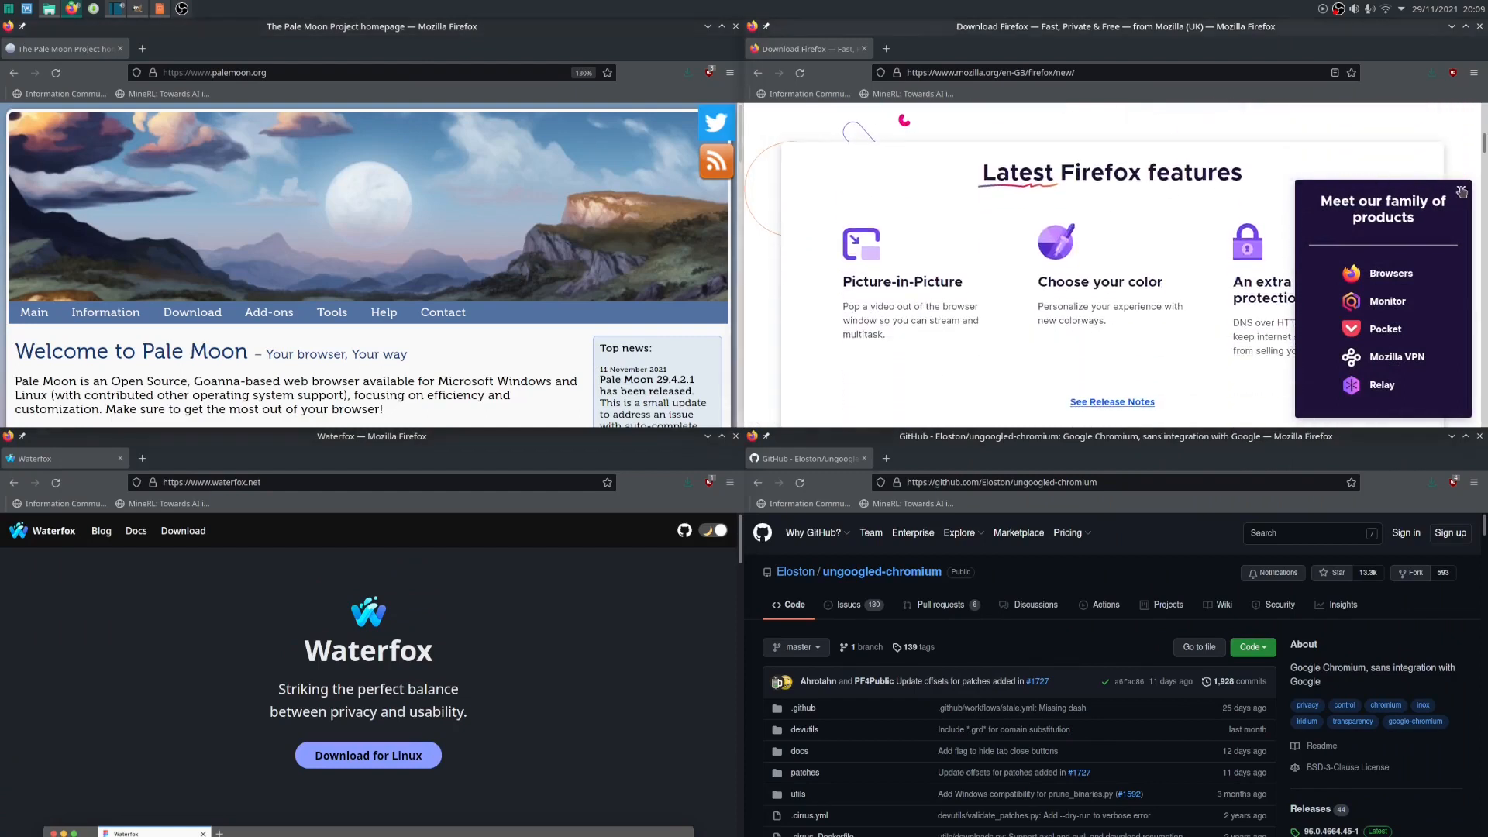
# Step: Scroll the ungoogled-chromium GitHub repo to its README, then focus the next tiled window
pyautogui.scroll(-3)
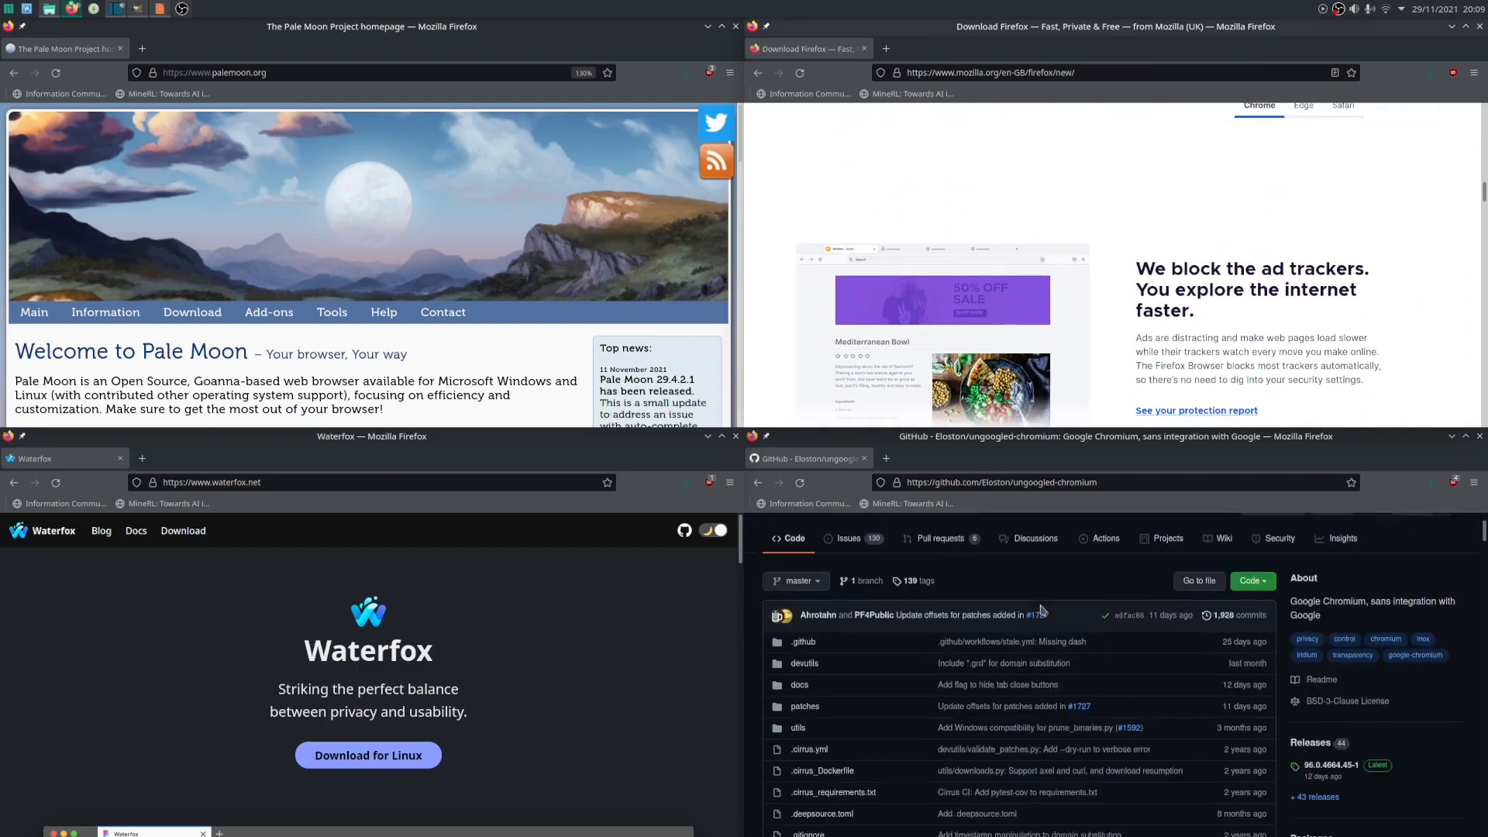
pyautogui.scroll(-3)
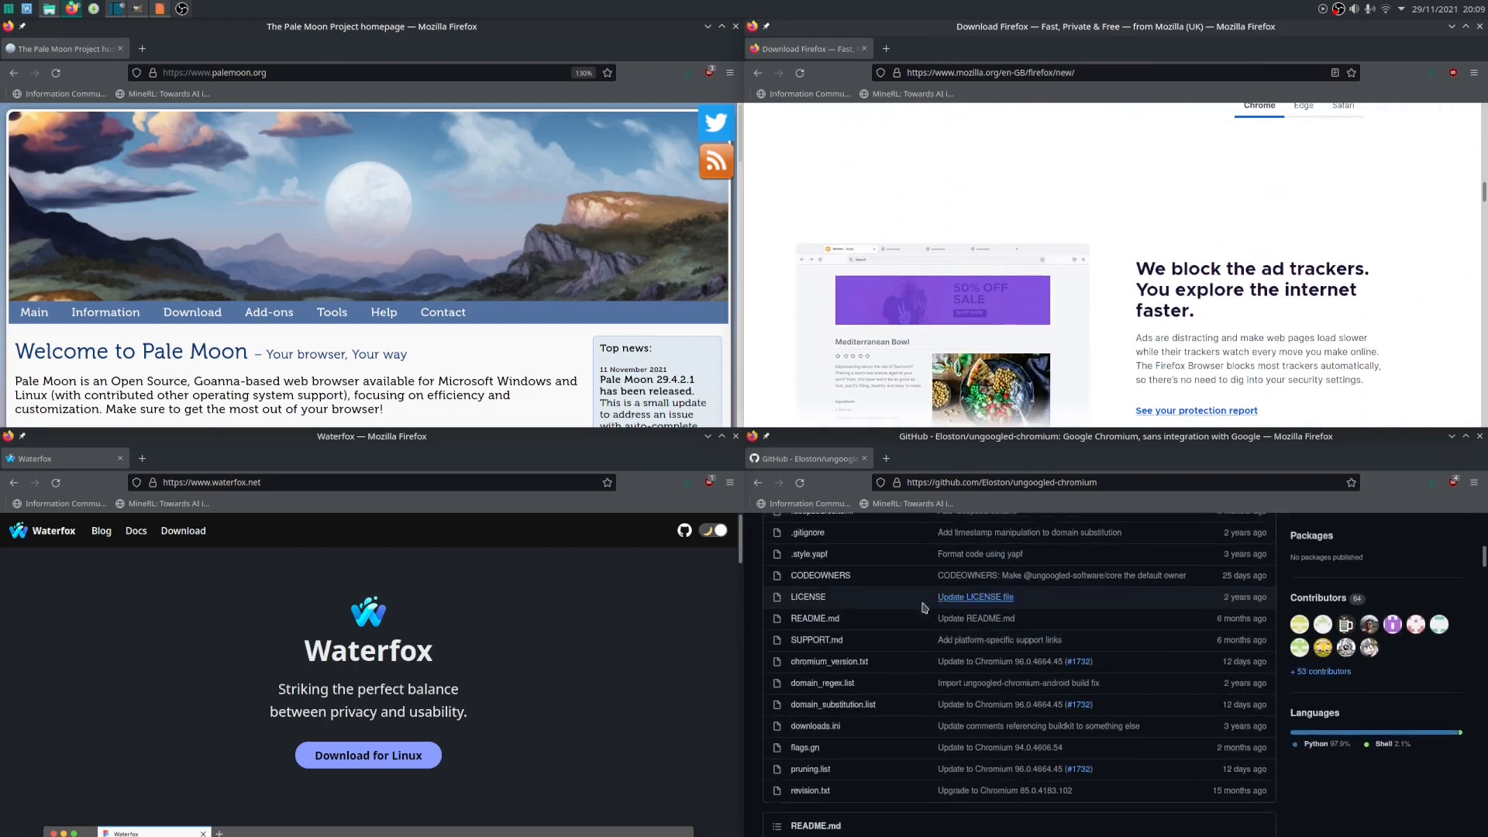
pyautogui.scroll(3)
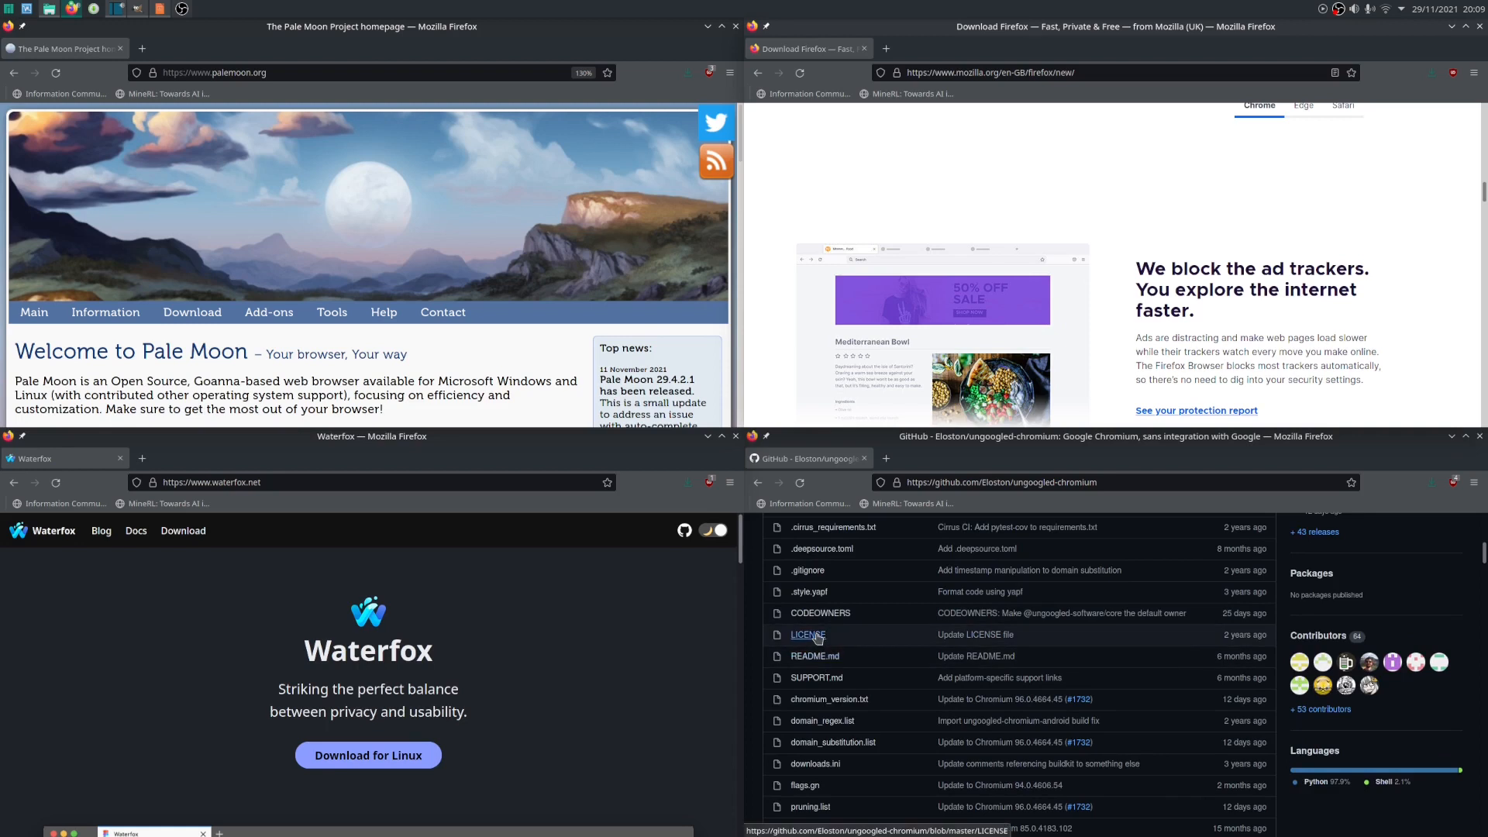
pyautogui.click(814, 656)
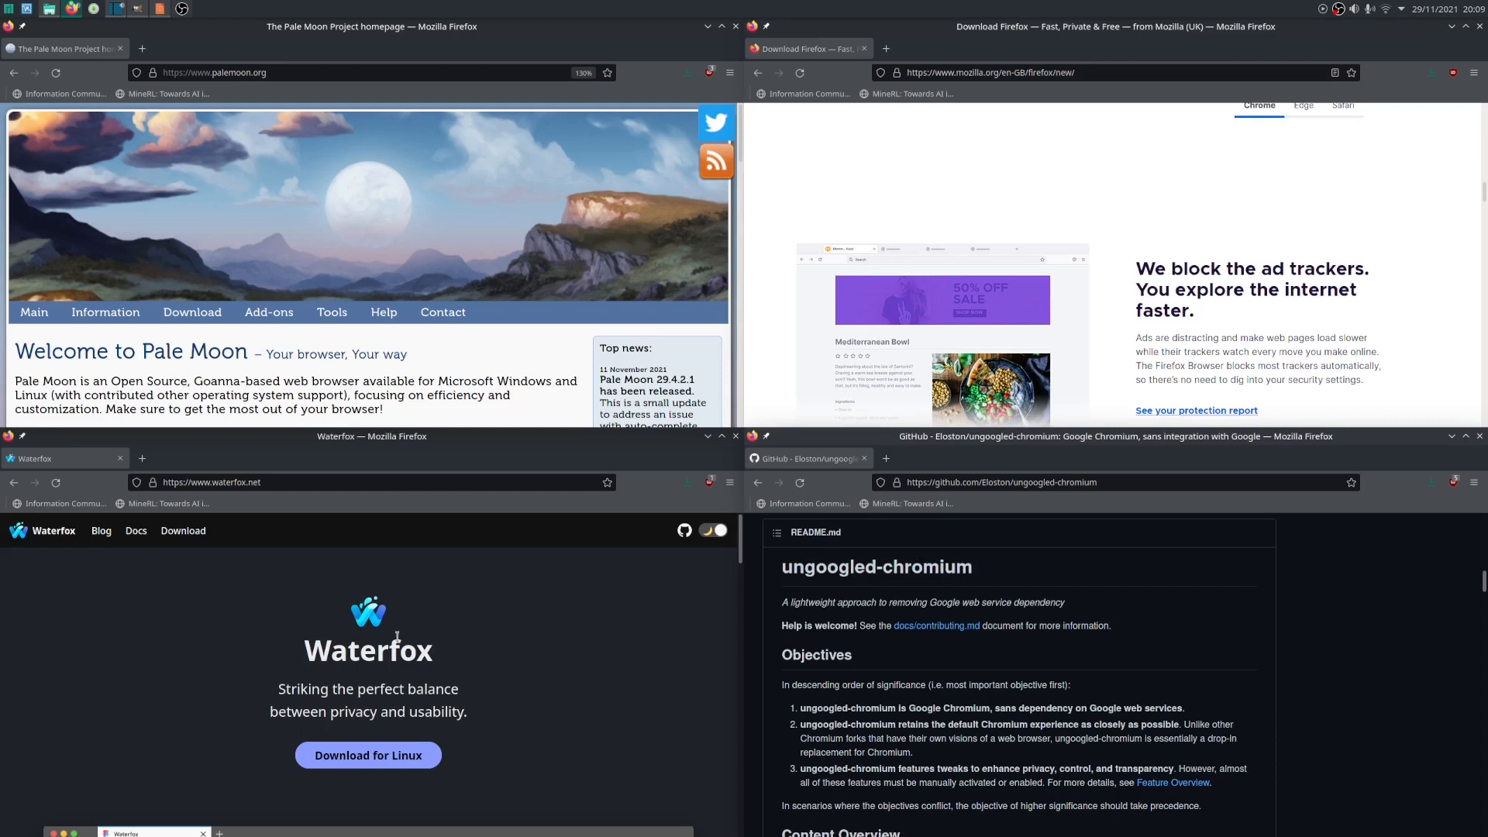
# Step: Scroll the Waterfox and Pale Moon pages down to Resources and the donations section
pyautogui.scroll(-3)
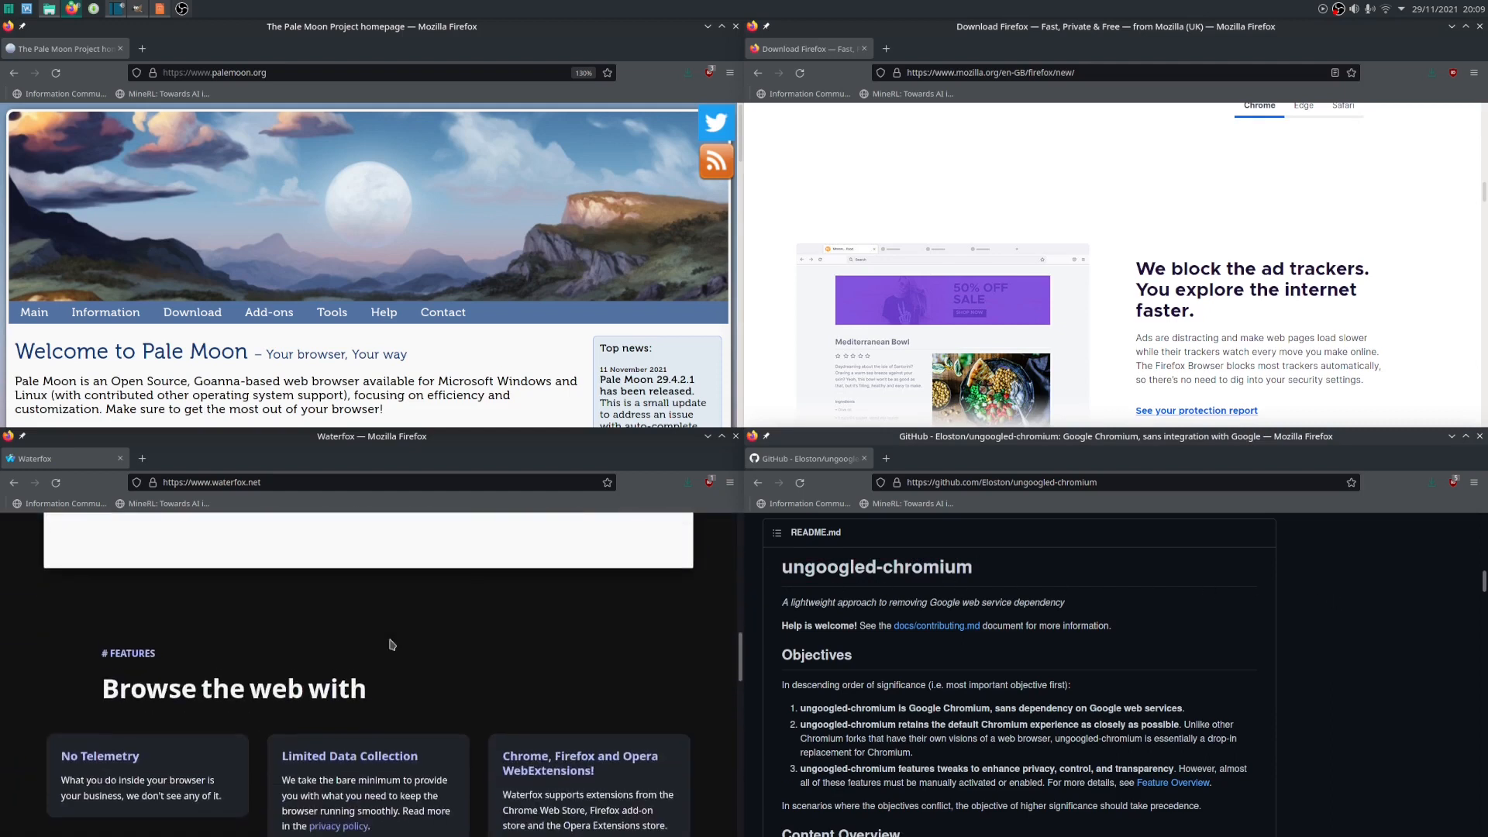
pyautogui.scroll(-3)
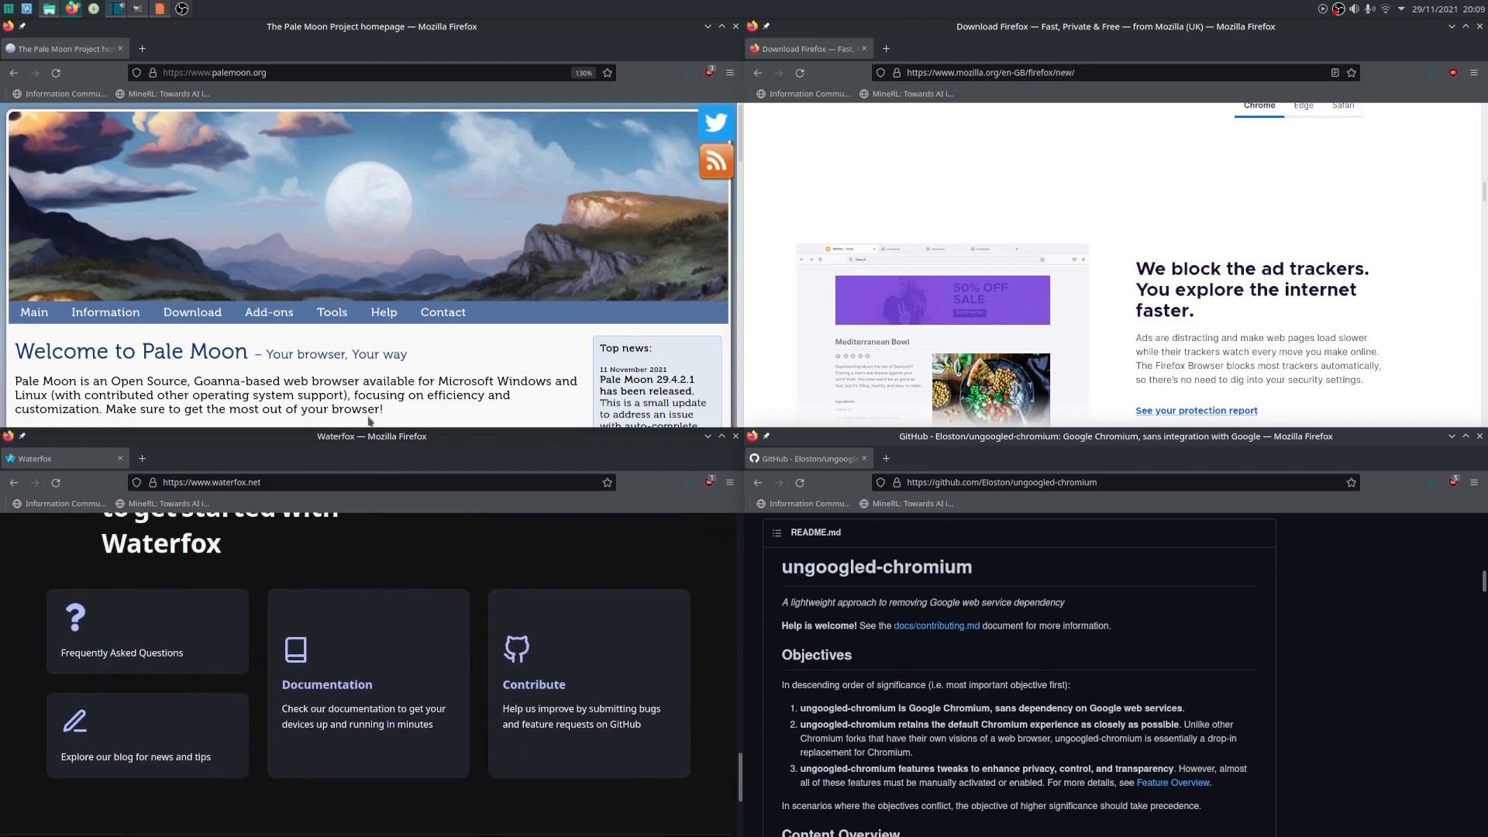
pyautogui.scroll(-3)
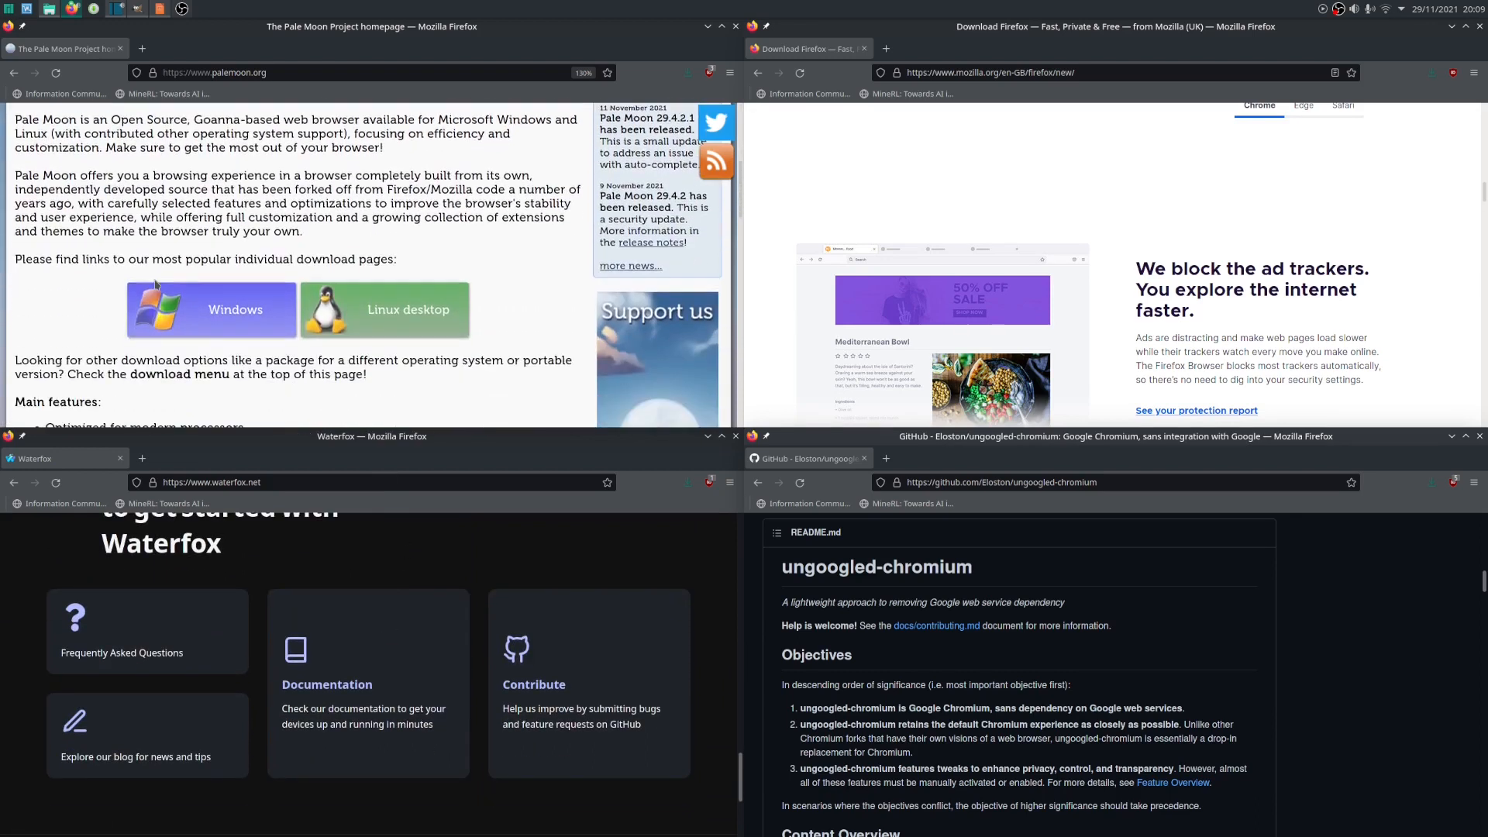
pyautogui.scroll(-3)
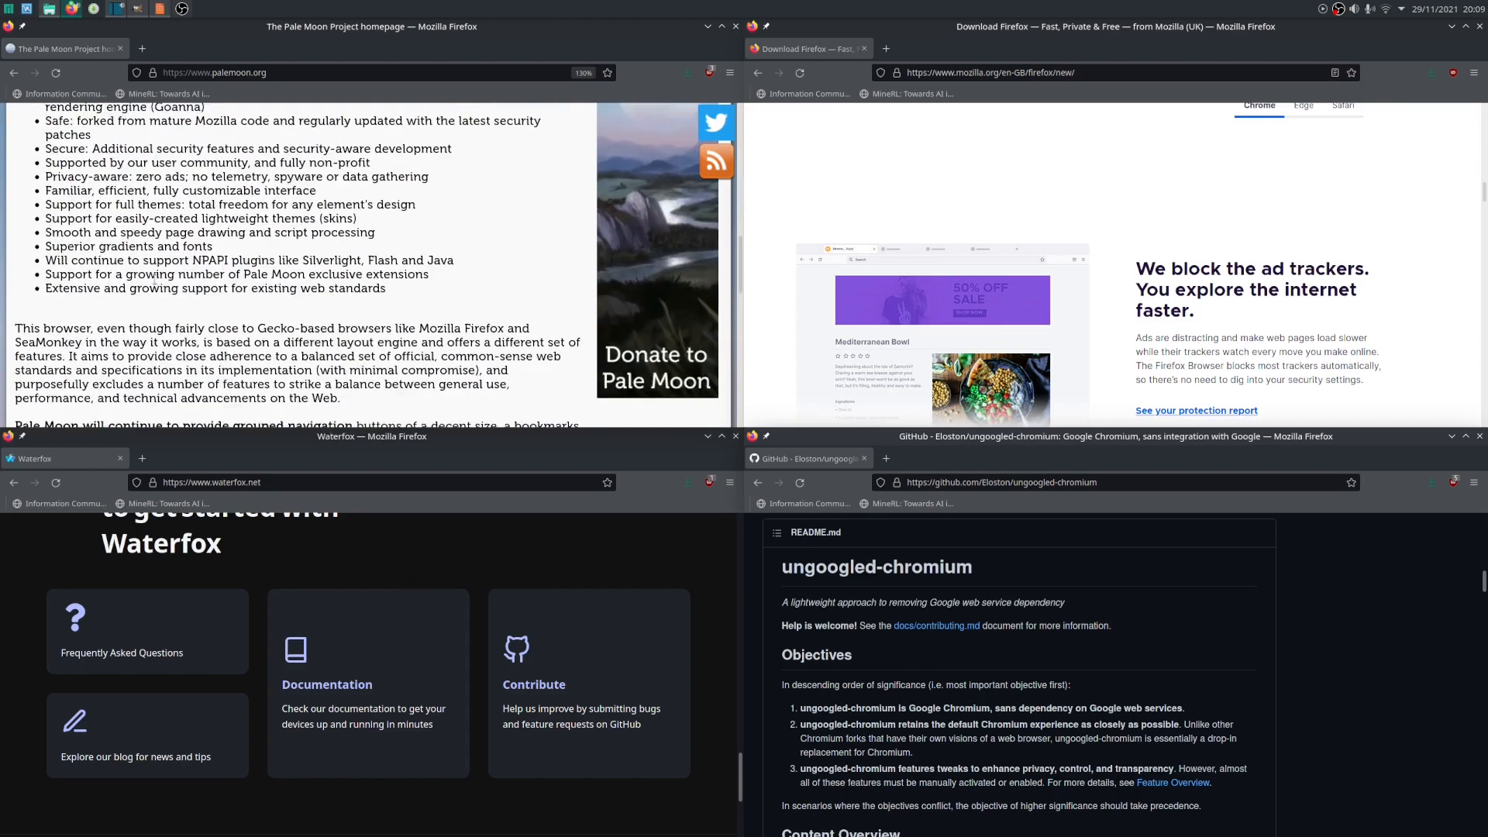
pyautogui.scroll(-3)
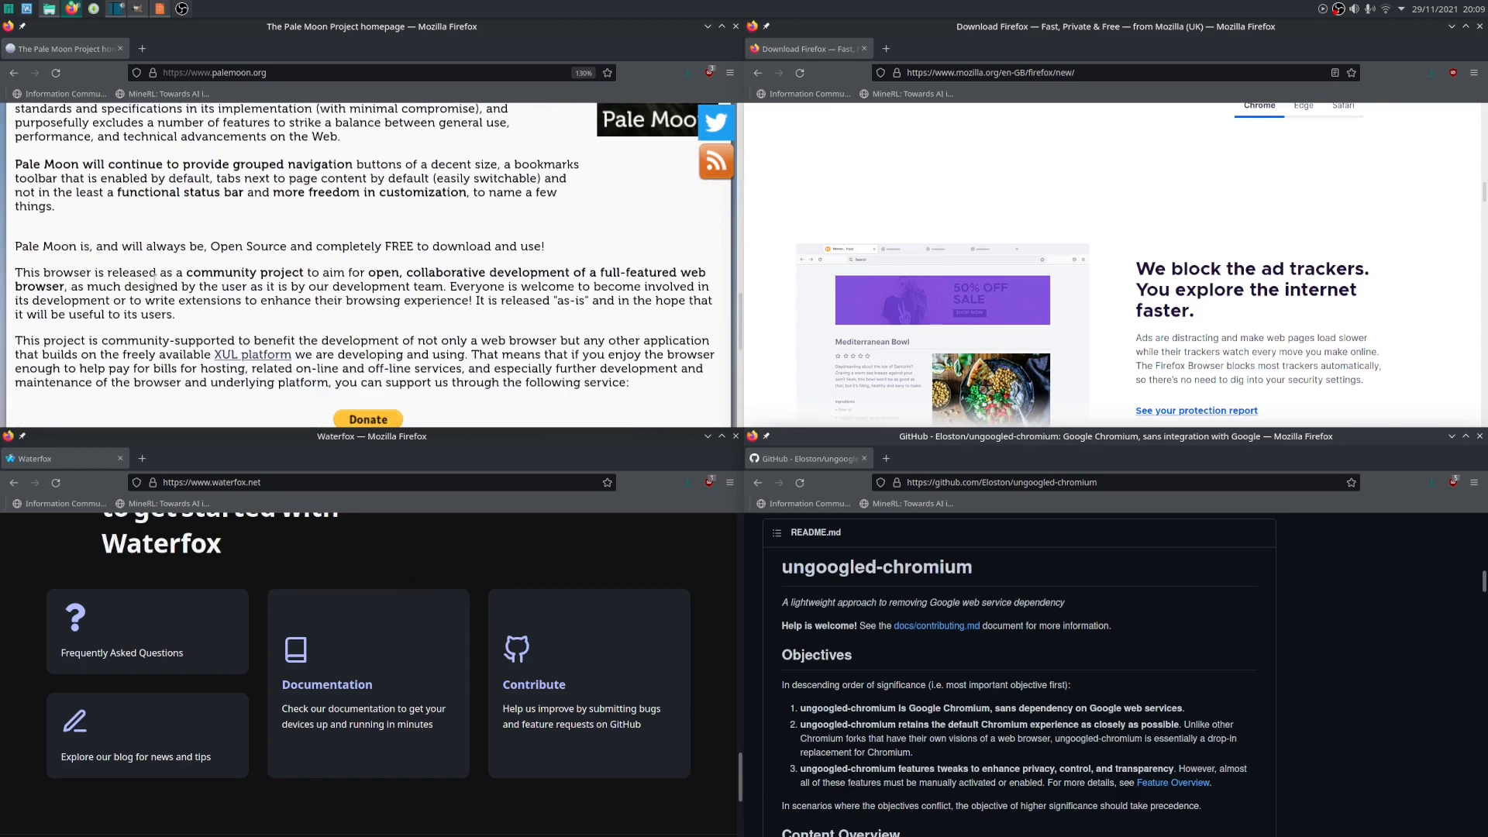